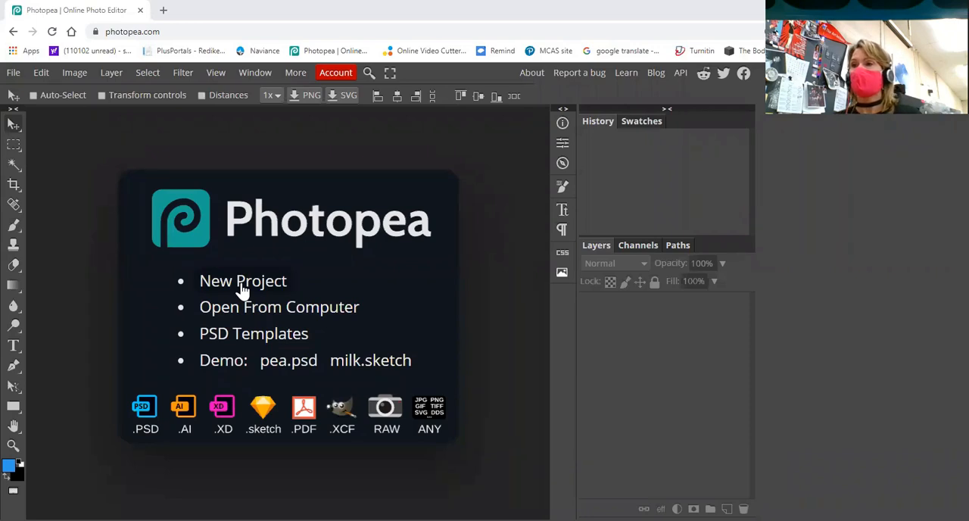
Step: Dismiss the new-project settings and open photo (1).jpg, the girl by the white fence
{"action": "left_click", "coordinate": [242, 281]}
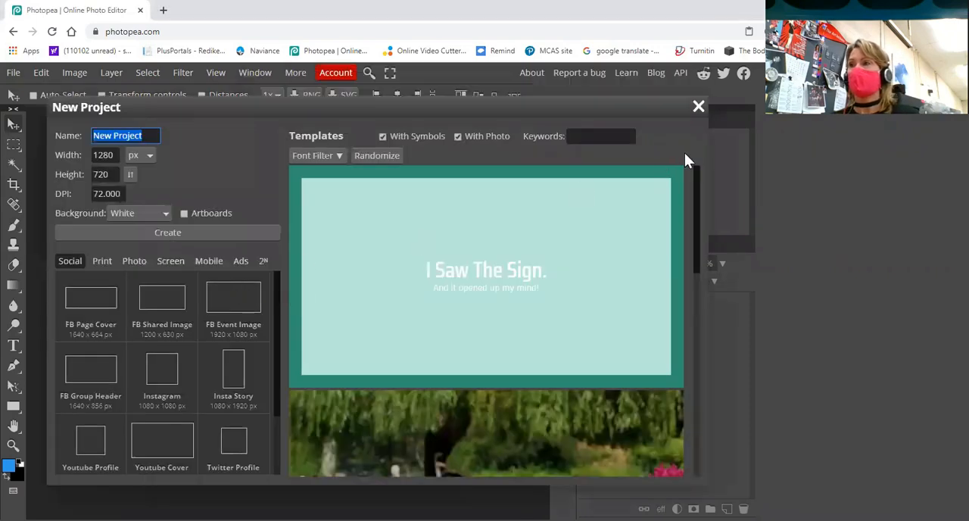
{"action": "left_click", "coordinate": [699, 105]}
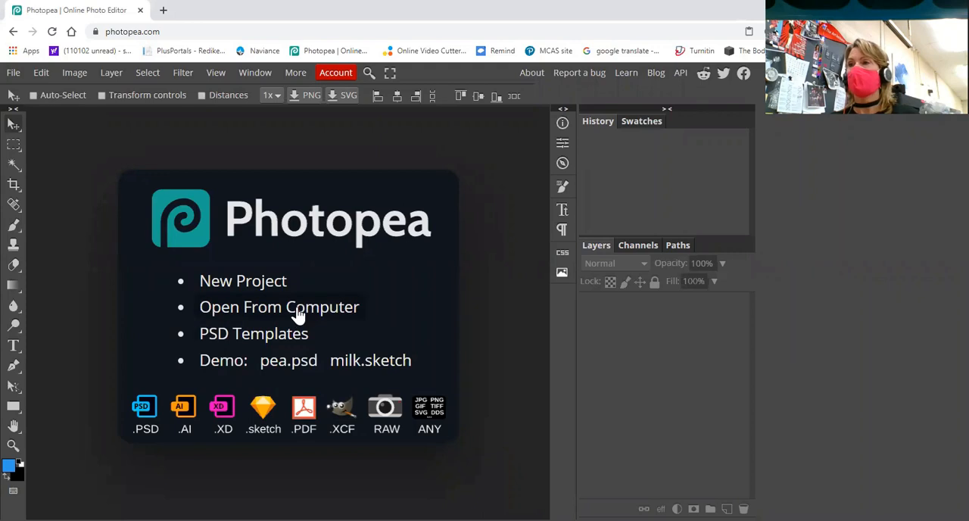
{"action": "left_click", "coordinate": [278, 306]}
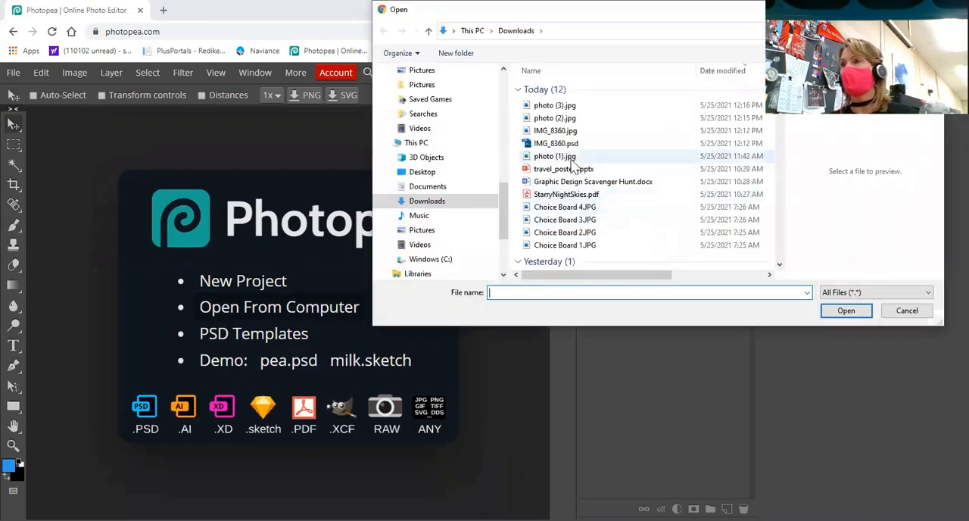
{"action": "left_click", "coordinate": [846, 311]}
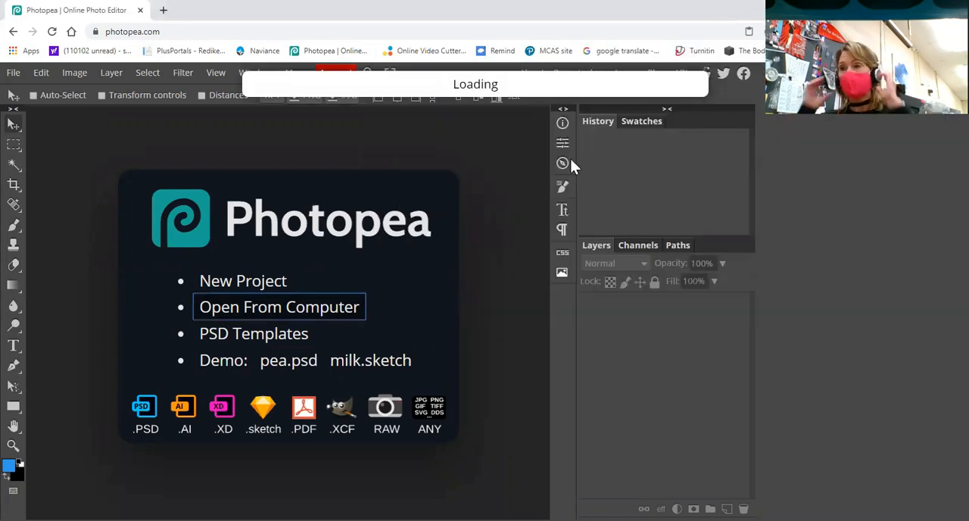
{"action": "left_click", "coordinate": [278, 307]}
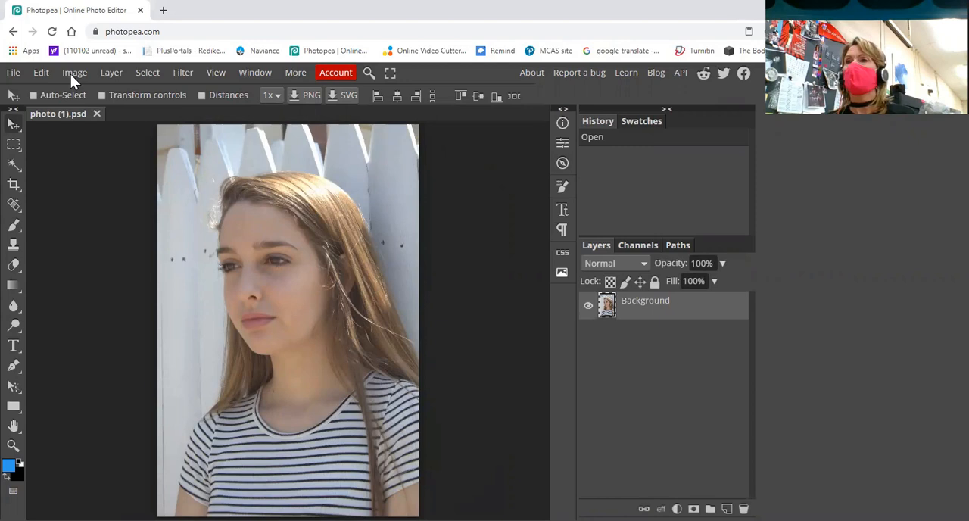
Step: Raise the portrait's contrast to 32 with Brightness/Contrast, leaving brightness unchanged
{"action": "left_click", "coordinate": [74, 73]}
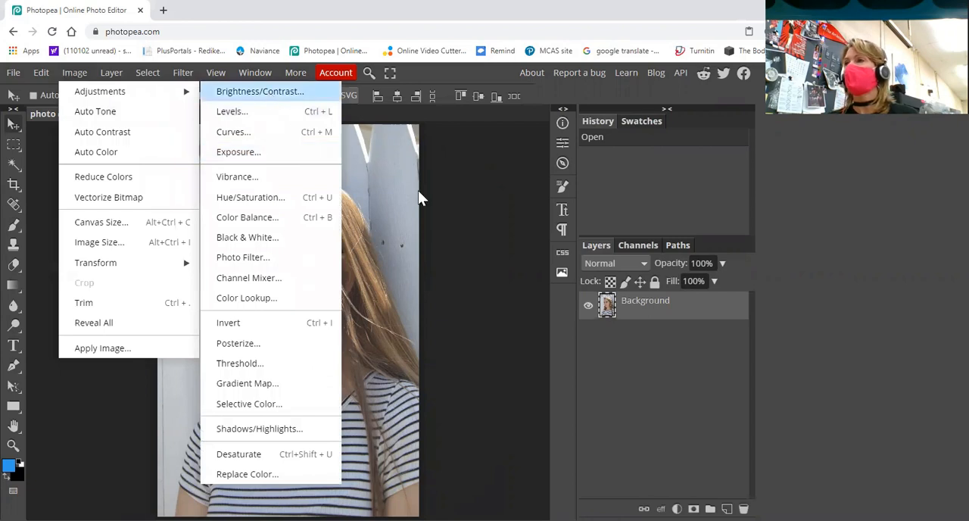
{"action": "left_click", "coordinate": [260, 91]}
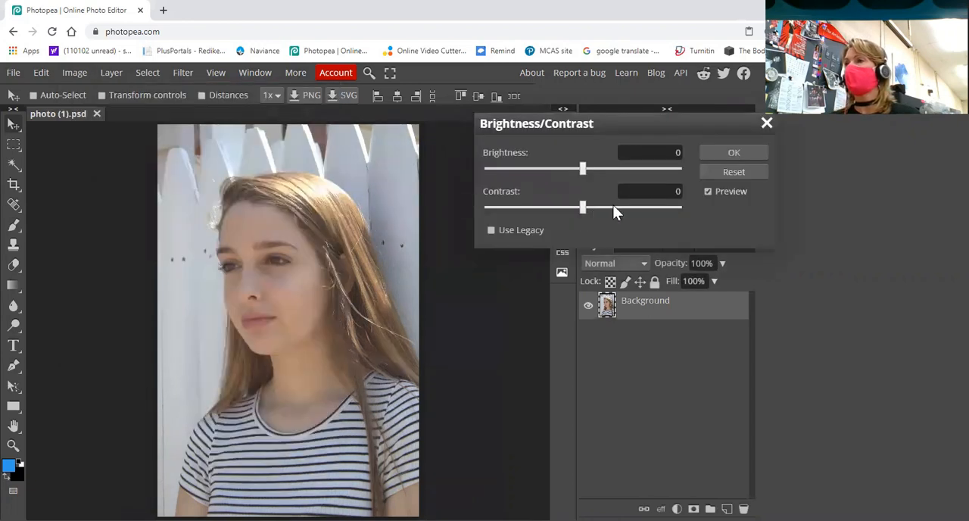
{"action": "left_click_drag", "start_coordinate": [583, 207], "coordinate": [614, 207]}
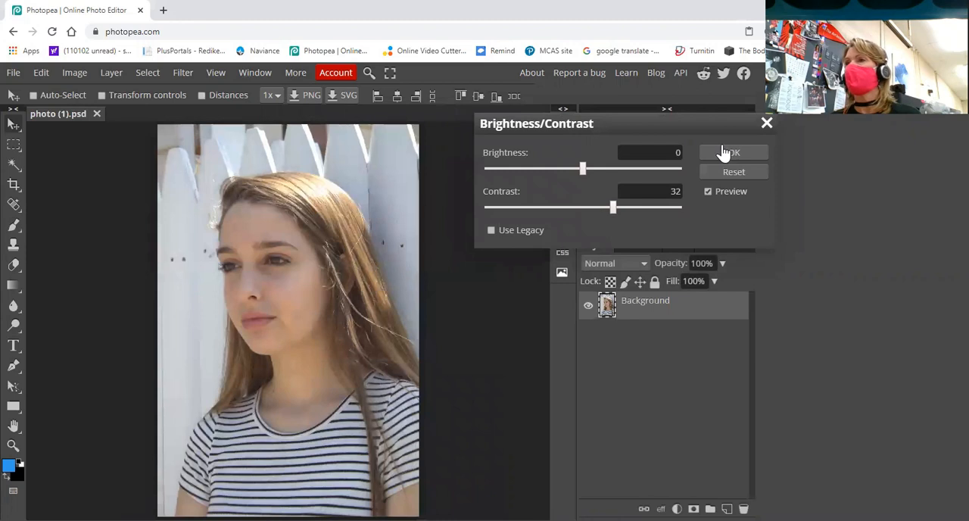
{"action": "left_click", "coordinate": [733, 152]}
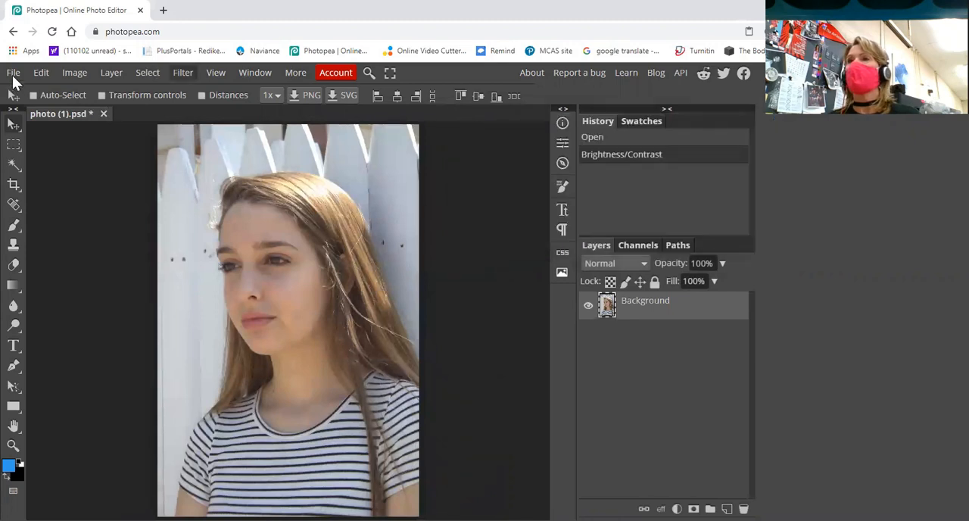
Step: Place photo (3) as a smart layer and raise its contrast to 41
{"action": "left_click", "coordinate": [12, 72]}
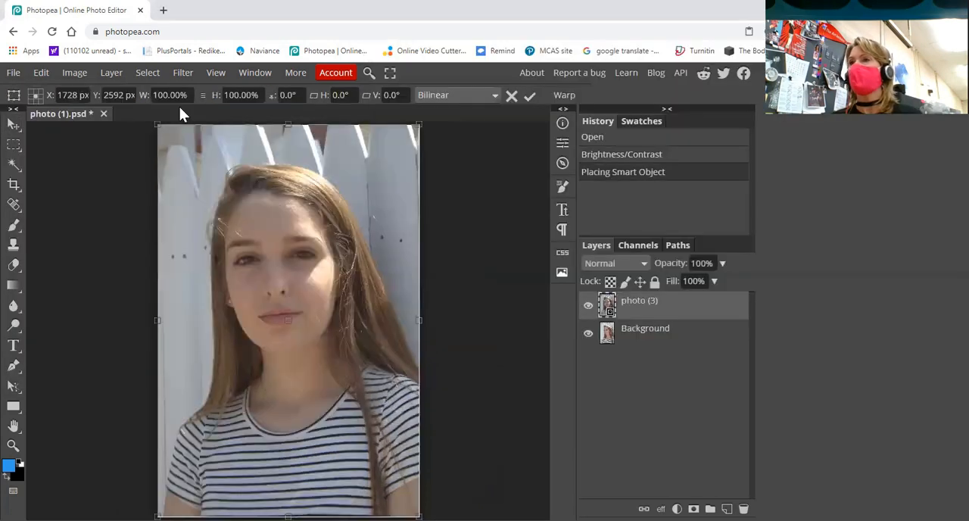
{"action": "left_click", "coordinate": [74, 73]}
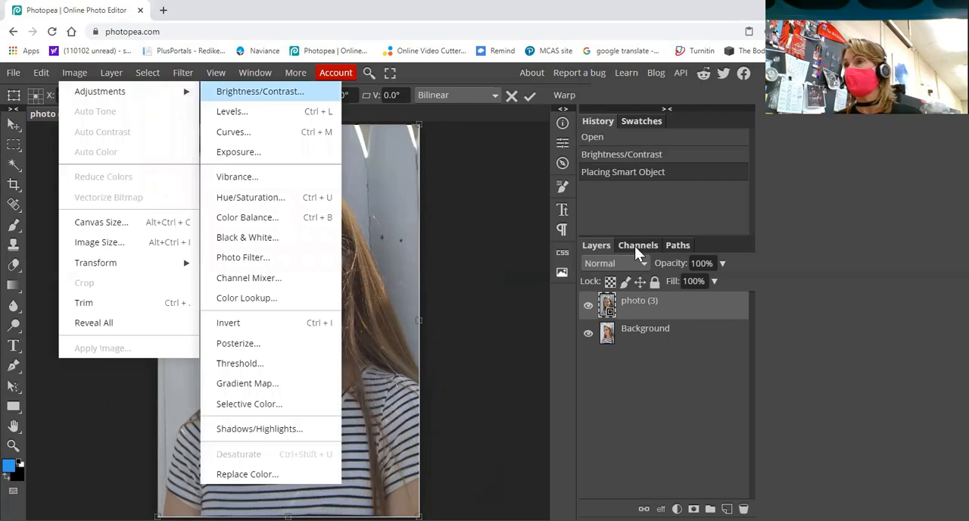
{"action": "left_click", "coordinate": [260, 91]}
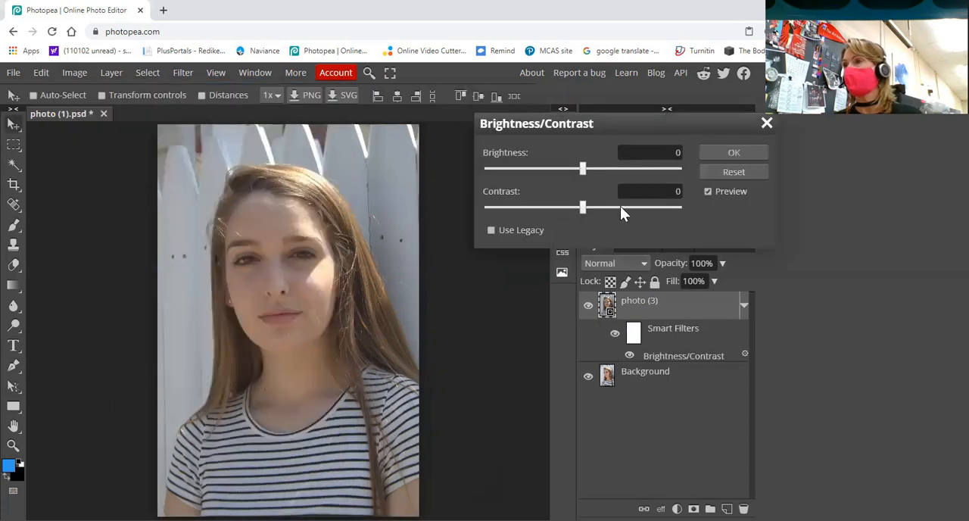
{"action": "left_click_drag", "start_coordinate": [583, 207], "coordinate": [621, 207]}
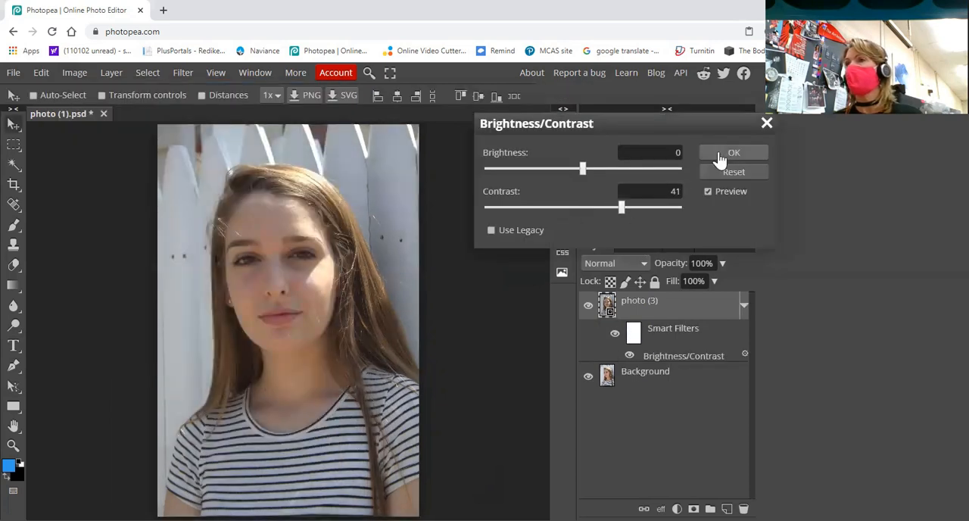
{"action": "left_click", "coordinate": [733, 152]}
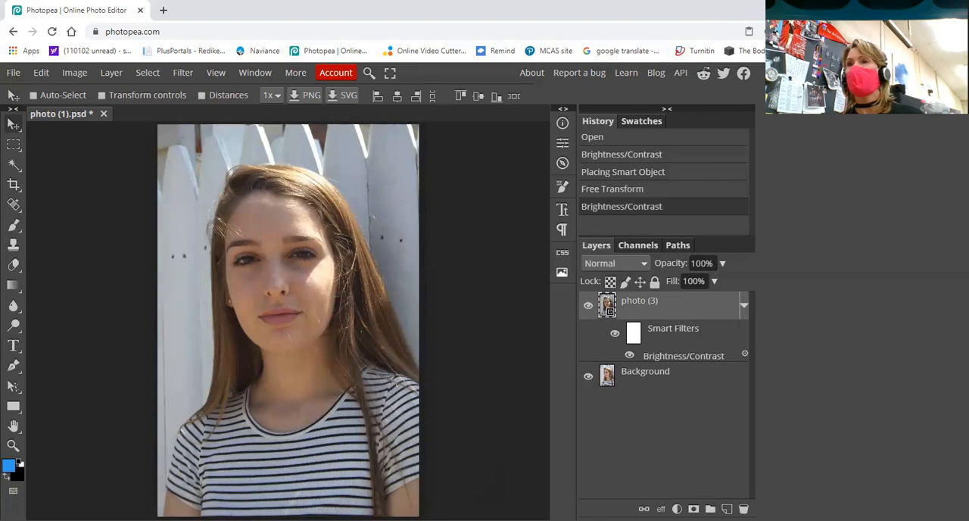
Step: Place the swirl pattern image from All-Online-Learning > FALL2020 as a new layer
{"action": "left_click", "coordinate": [13, 72]}
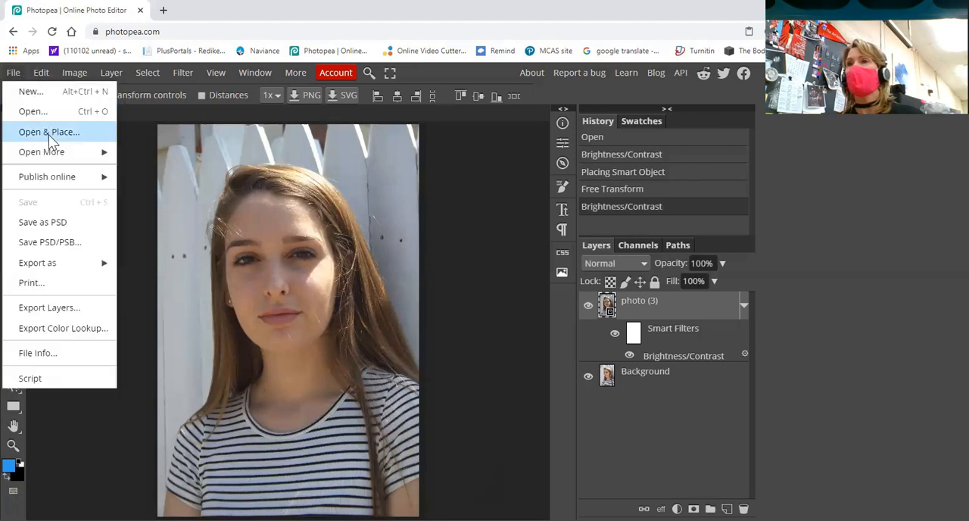
{"action": "left_click", "coordinate": [49, 131]}
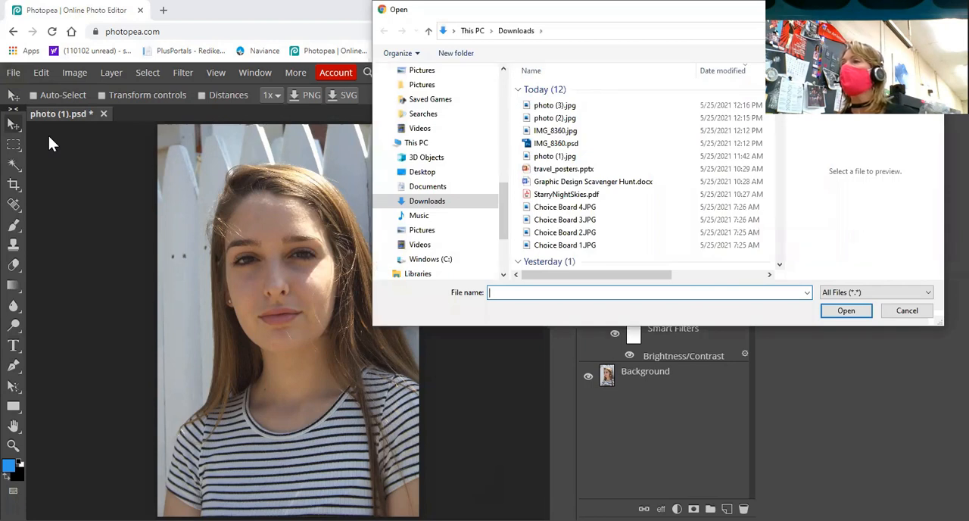
{"action": "mouse_move", "coordinate": [264, 206]}
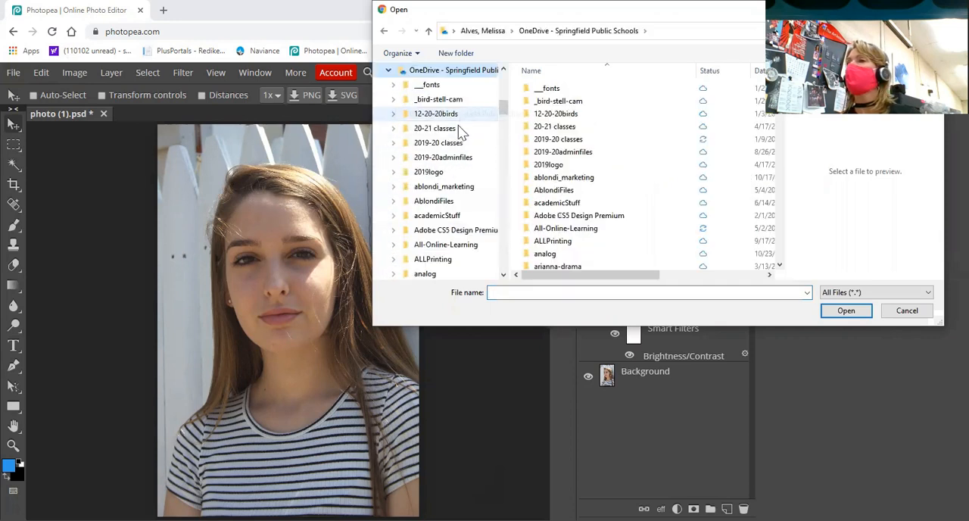
{"action": "left_click", "coordinate": [565, 228]}
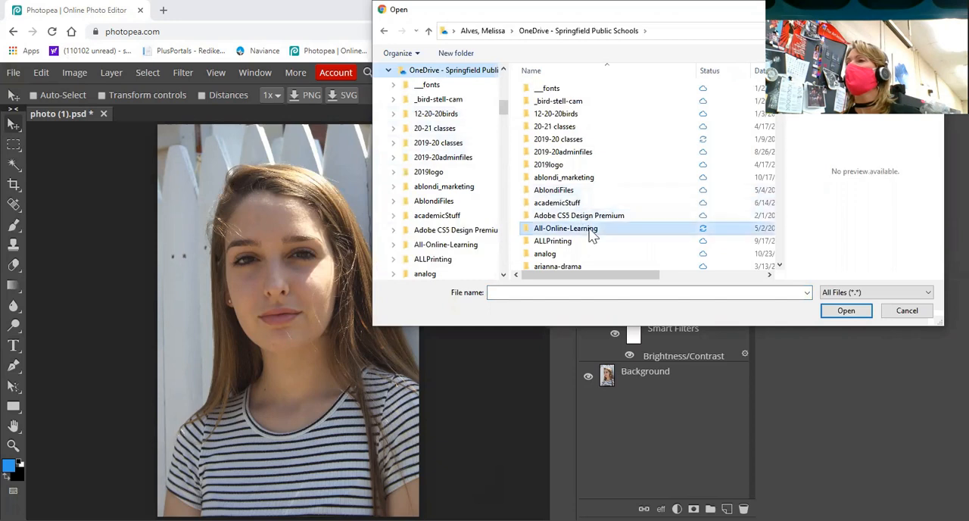
{"action": "double_click", "coordinate": [565, 228]}
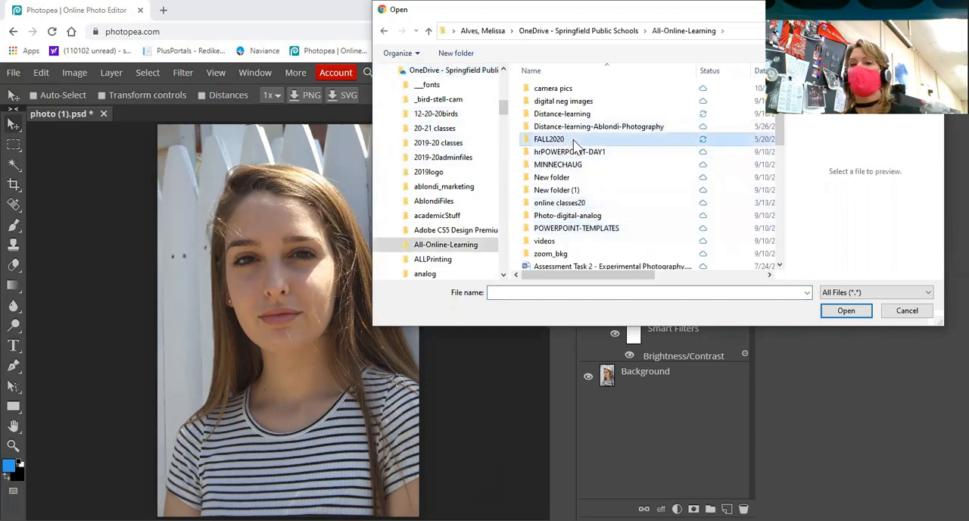
{"action": "double_click", "coordinate": [549, 138]}
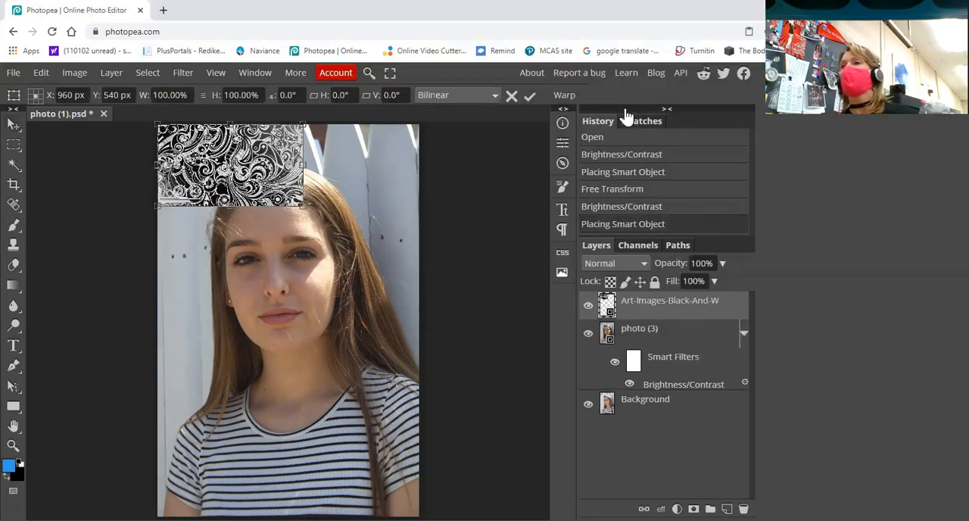
{"action": "mouse_move", "coordinate": [479, 169]}
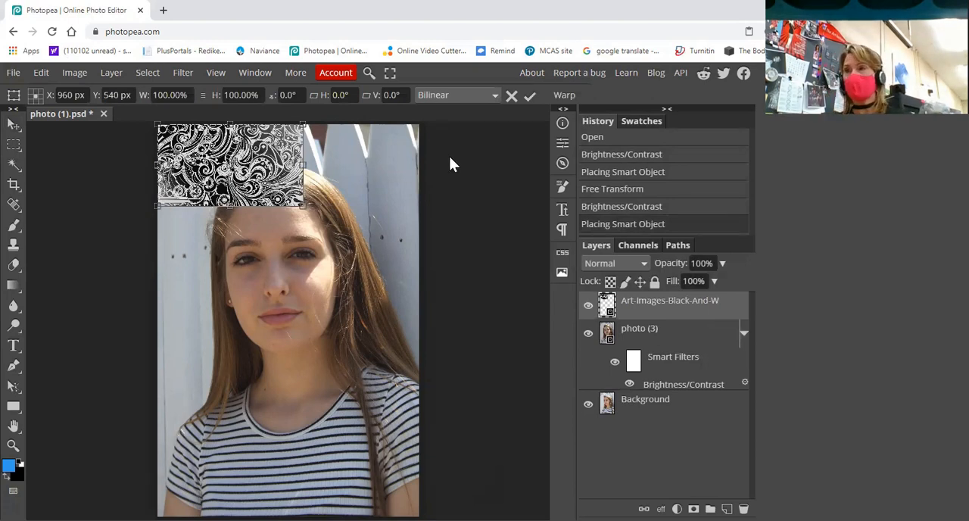
{"action": "mouse_move", "coordinate": [455, 152]}
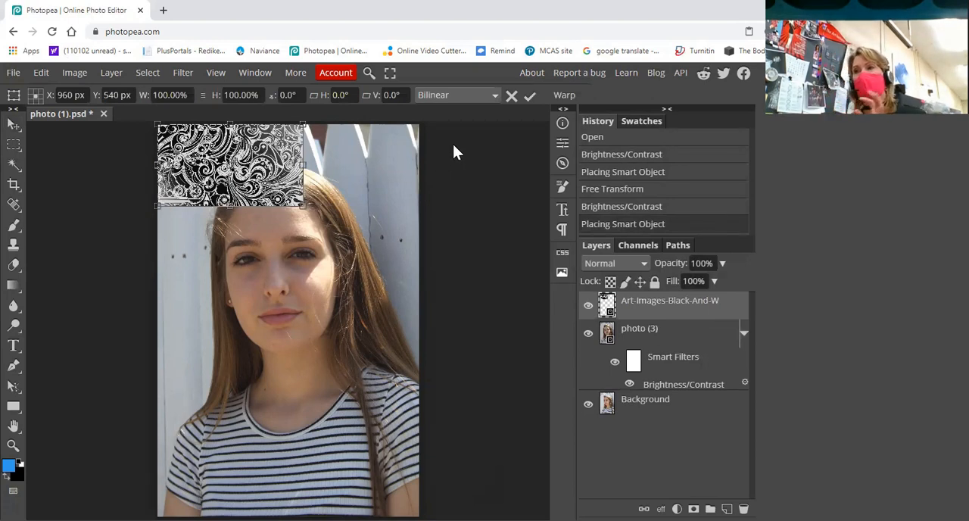
{"action": "mouse_move", "coordinate": [429, 112]}
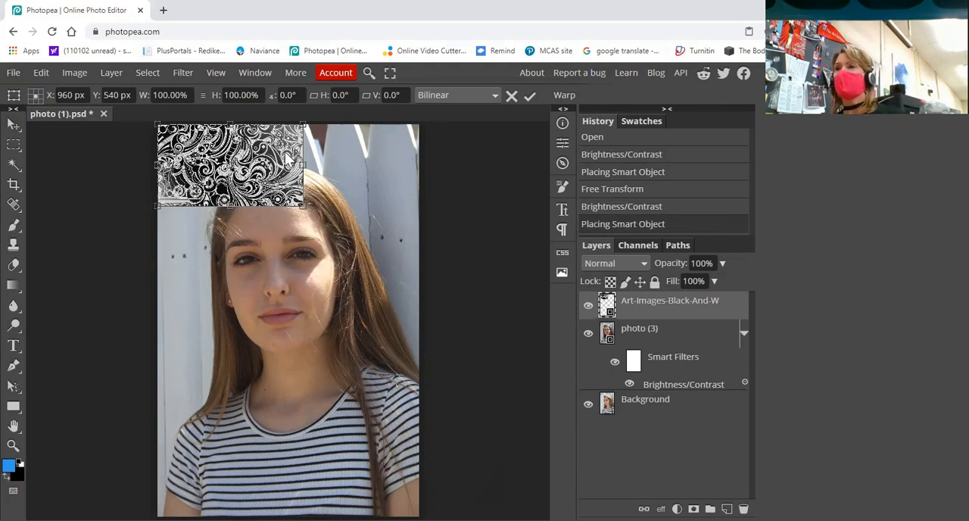
{"action": "mouse_move", "coordinate": [301, 164]}
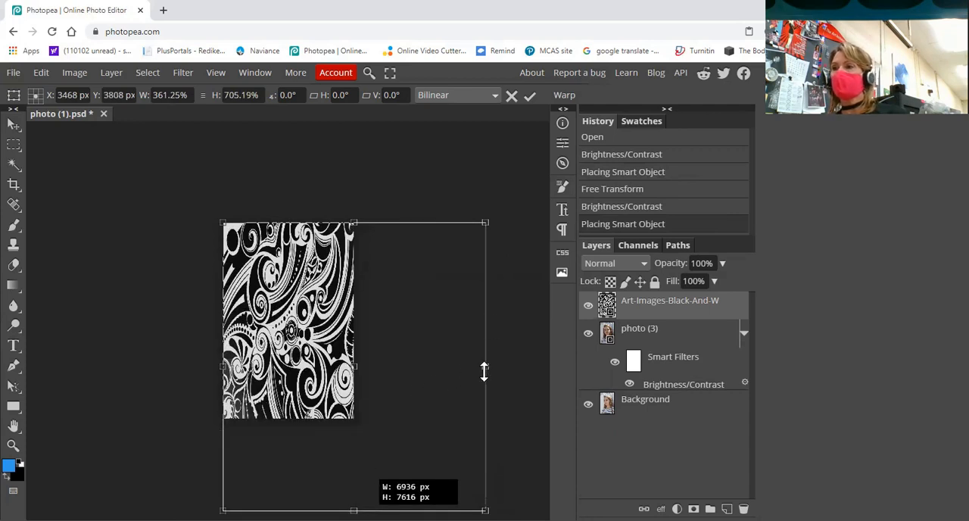
{"action": "mouse_move", "coordinate": [487, 361]}
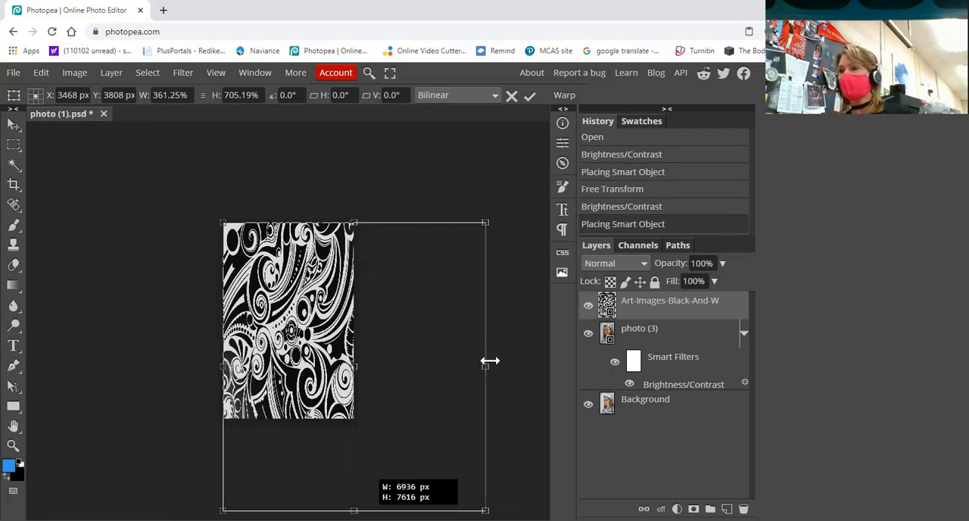
{"action": "mouse_move", "coordinate": [630, 365]}
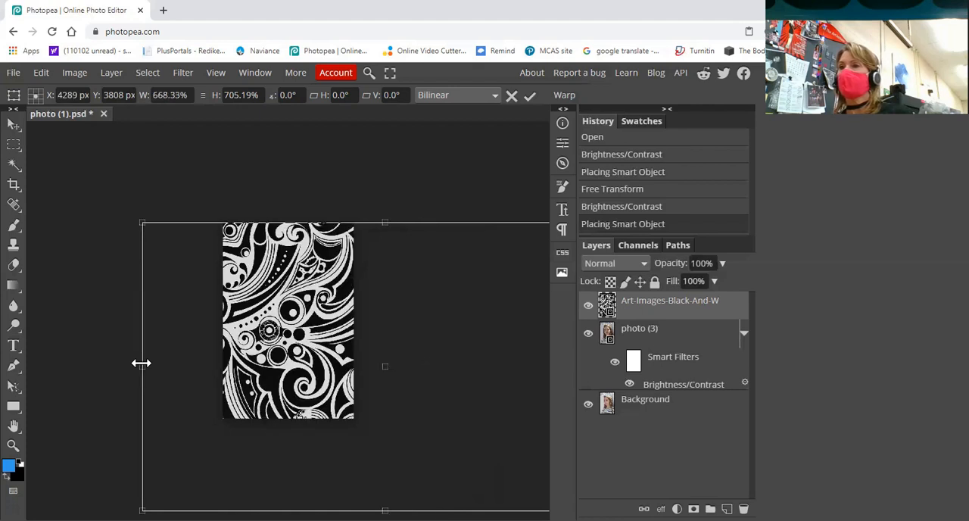
{"action": "mouse_move", "coordinate": [149, 379]}
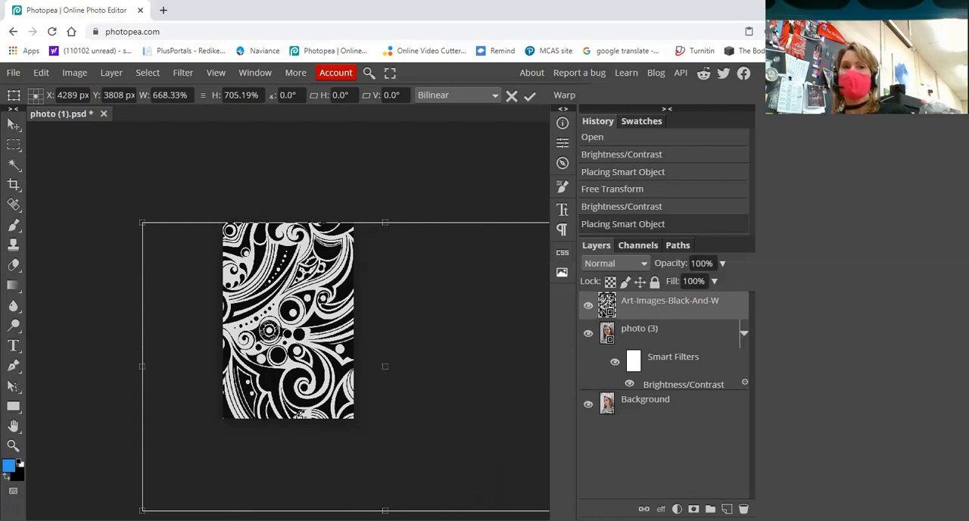
{"action": "mouse_move", "coordinate": [152, 377]}
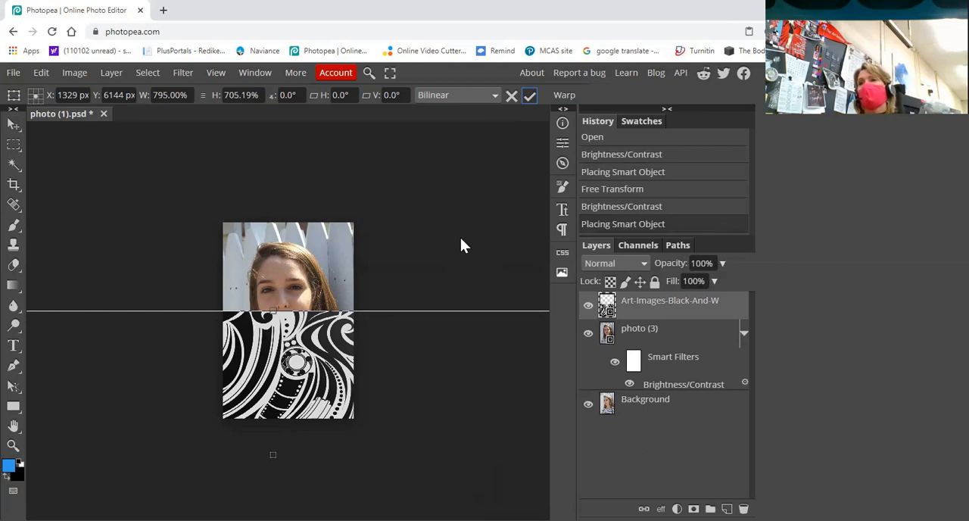
Step: Confirm the enlarged swirl pattern's new size and position over the canvas
{"action": "left_click", "coordinate": [529, 96]}
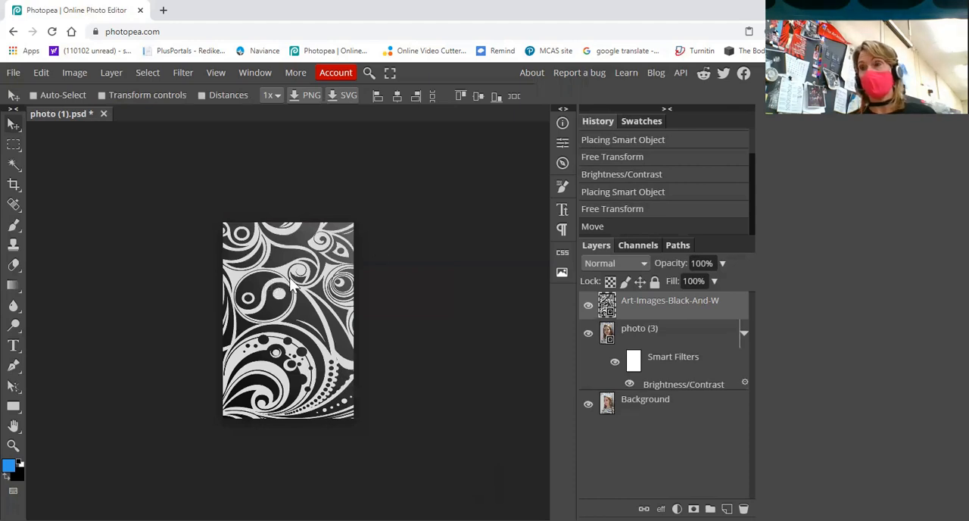
{"action": "mouse_move", "coordinate": [288, 241]}
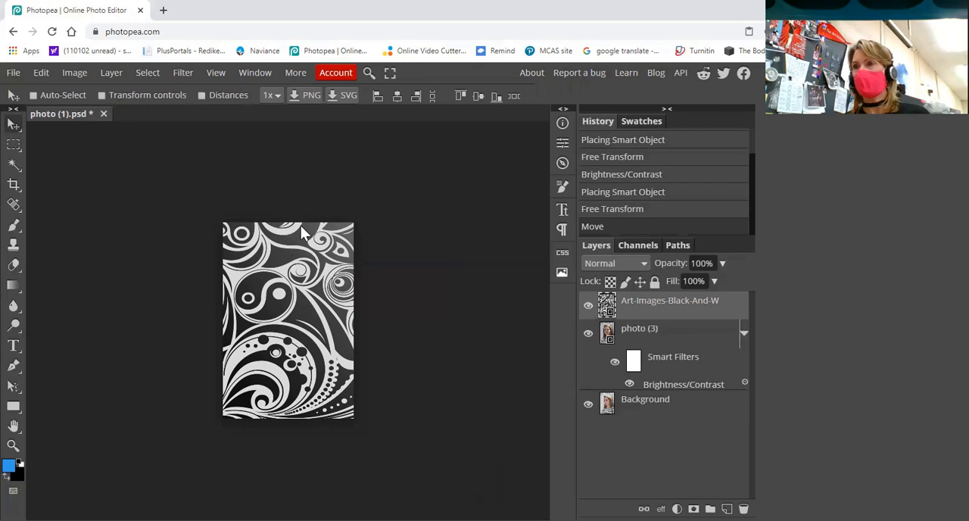
{"action": "mouse_move", "coordinate": [299, 328]}
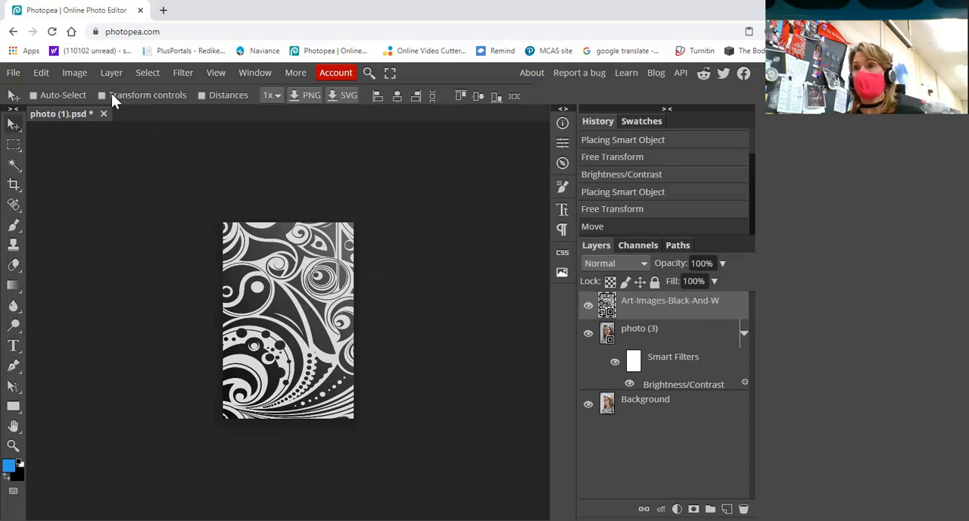
Step: Preview a Brightness/Contrast filter on the swirl pattern with contrast at 100
{"action": "left_click", "coordinate": [74, 73]}
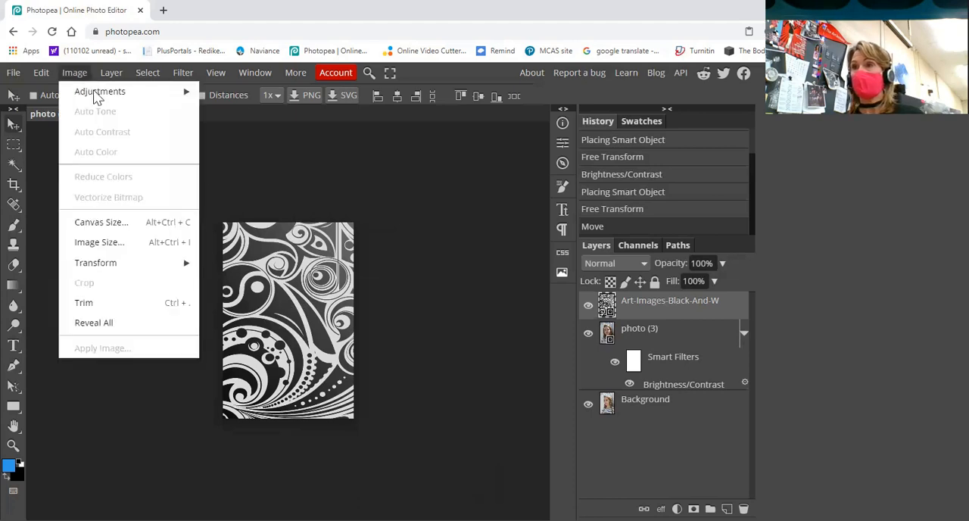
{"action": "mouse_move", "coordinate": [100, 91]}
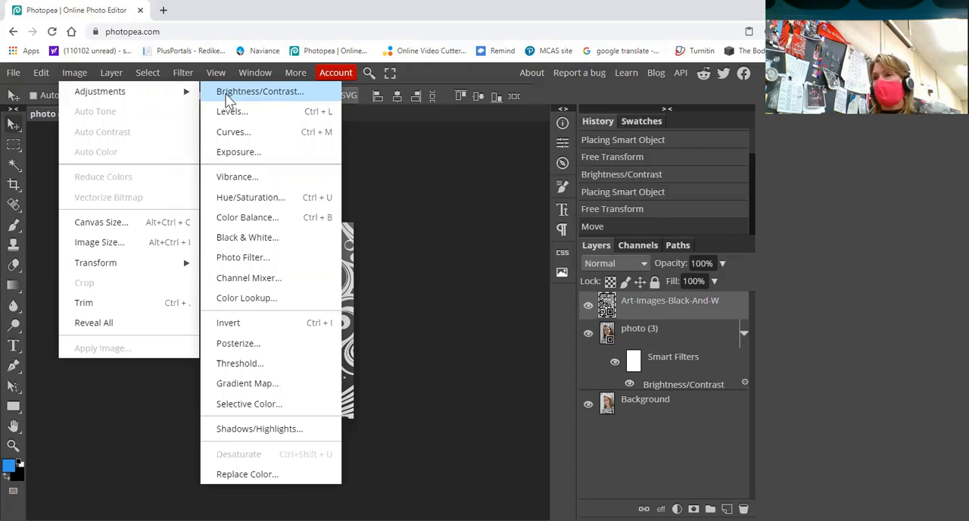
{"action": "left_click", "coordinate": [259, 91]}
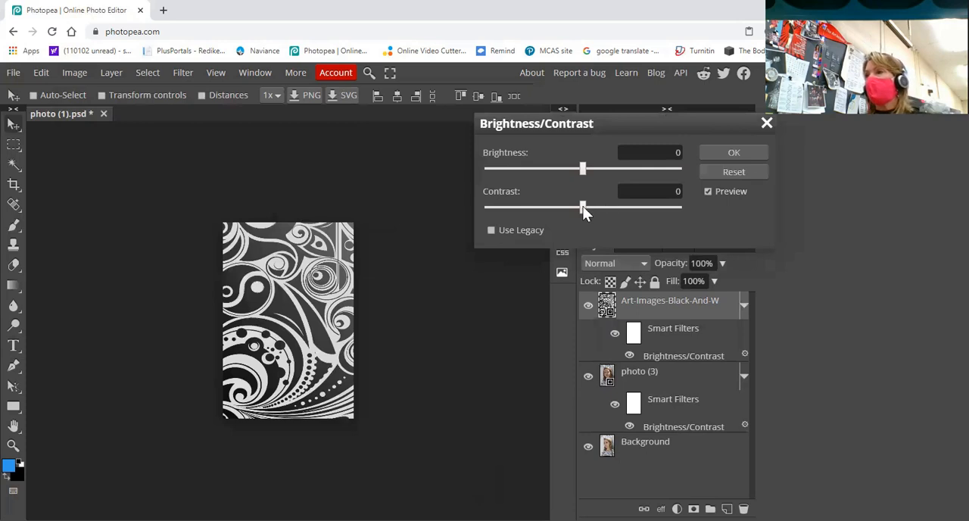
{"action": "mouse_move", "coordinate": [639, 215]}
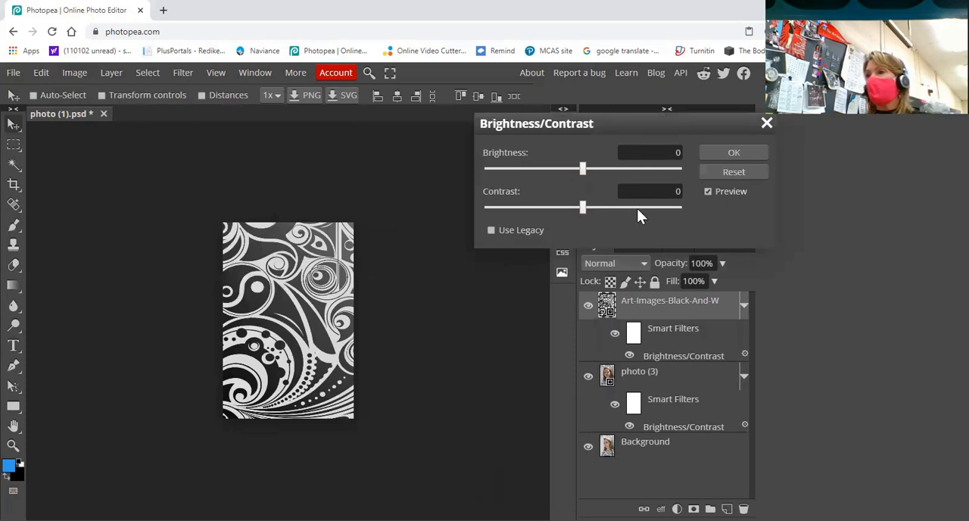
{"action": "mouse_move", "coordinate": [691, 211]}
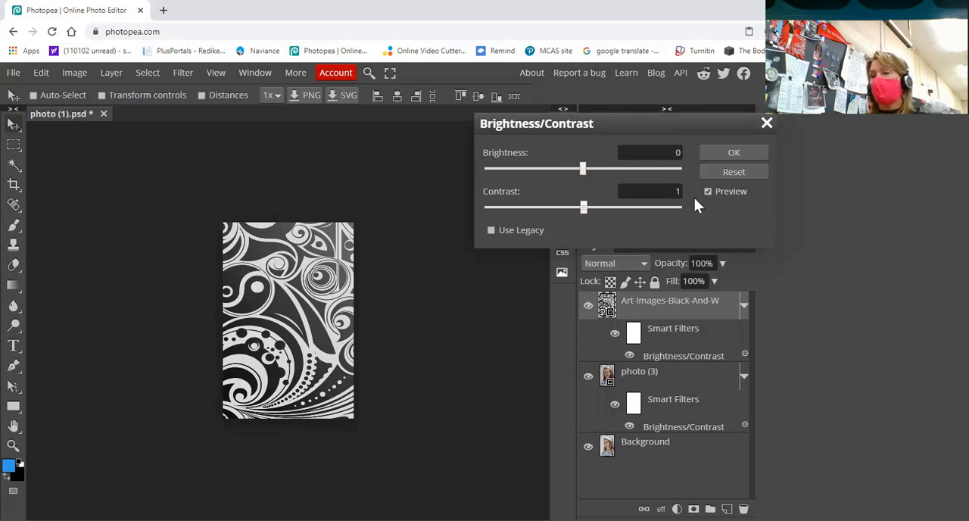
{"action": "left_click_drag", "start_coordinate": [583, 207], "coordinate": [678, 206]}
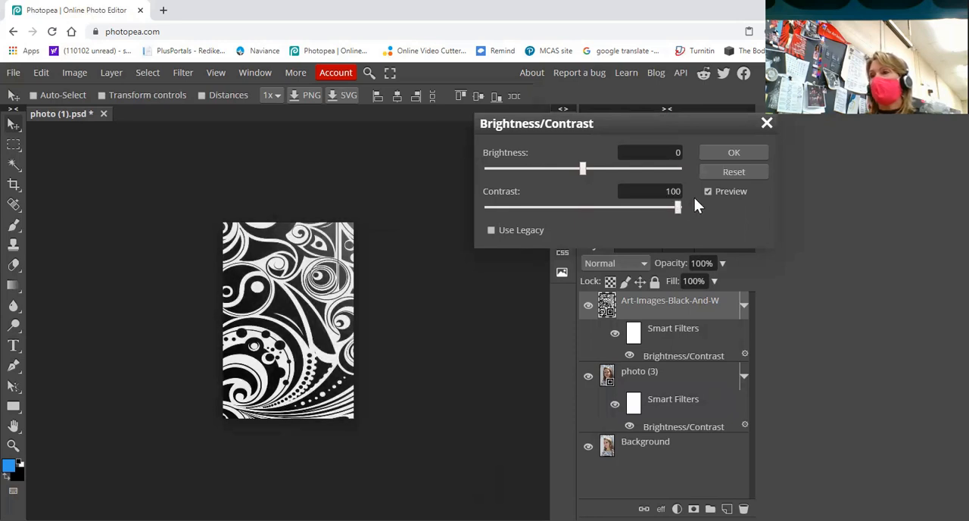
Step: Apply contrast 100, drop pattern opacity to about 35% to align it, then restore 100%
{"action": "left_click", "coordinate": [733, 152]}
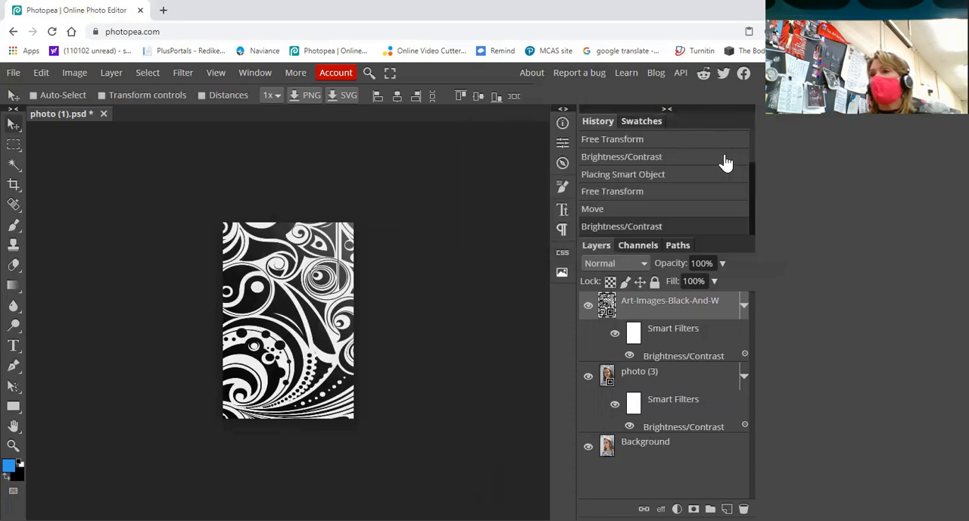
{"action": "mouse_move", "coordinate": [593, 263]}
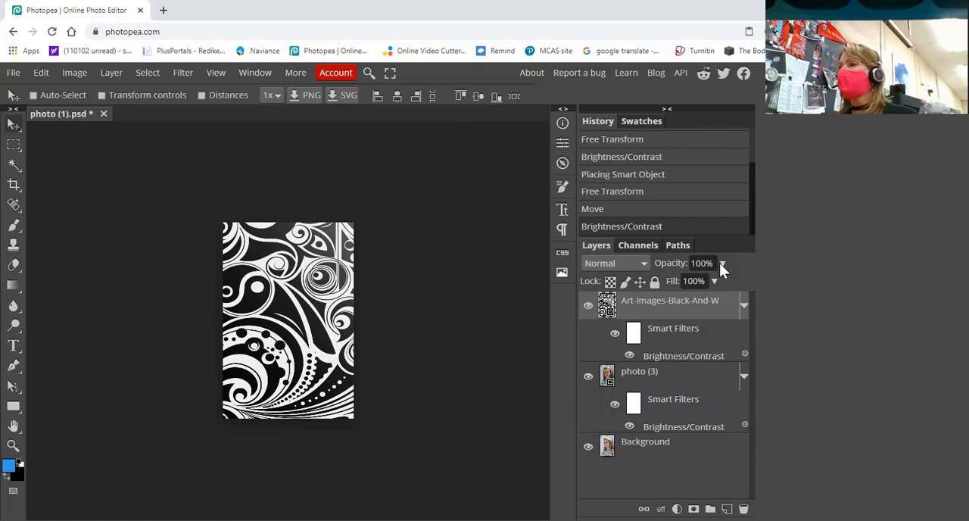
{"action": "left_click", "coordinate": [721, 263]}
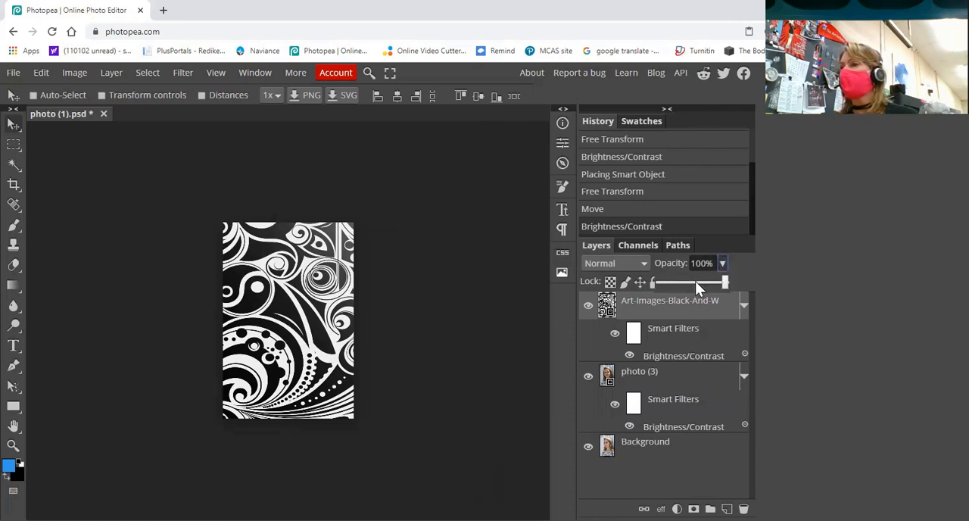
{"action": "left_click_drag", "start_coordinate": [723, 282], "coordinate": [695, 281]}
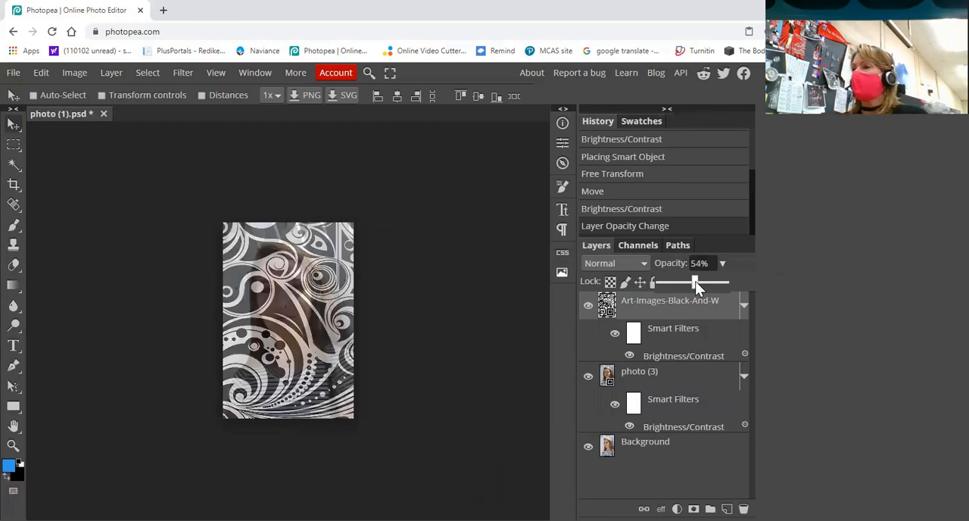
{"action": "left_click_drag", "start_coordinate": [695, 283], "coordinate": [681, 282]}
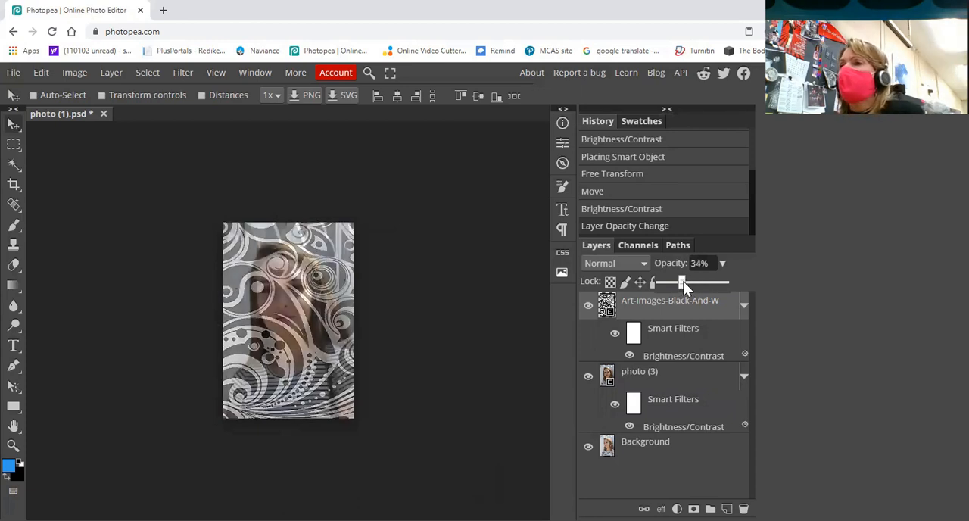
{"action": "left_click_drag", "start_coordinate": [680, 281], "coordinate": [683, 281]}
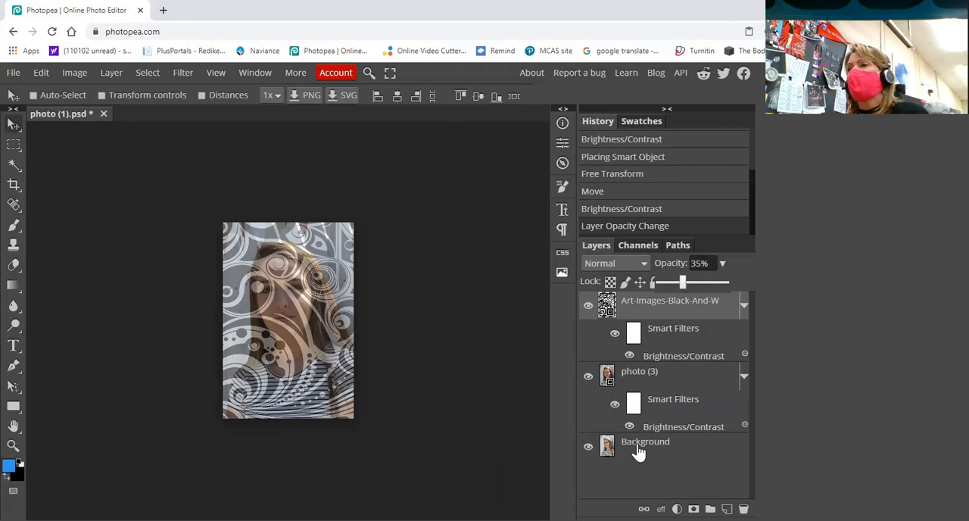
{"action": "mouse_move", "coordinate": [324, 316]}
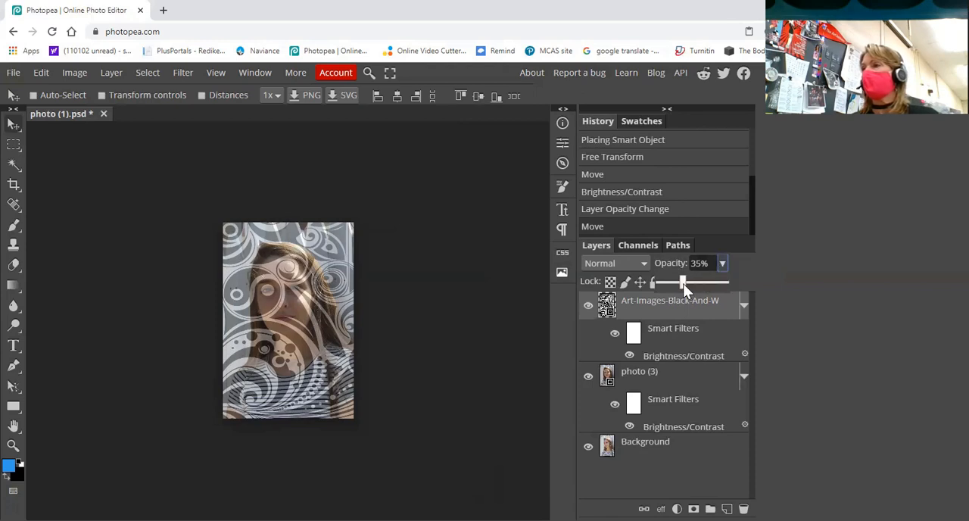
{"action": "left_click_drag", "start_coordinate": [681, 281], "coordinate": [723, 282]}
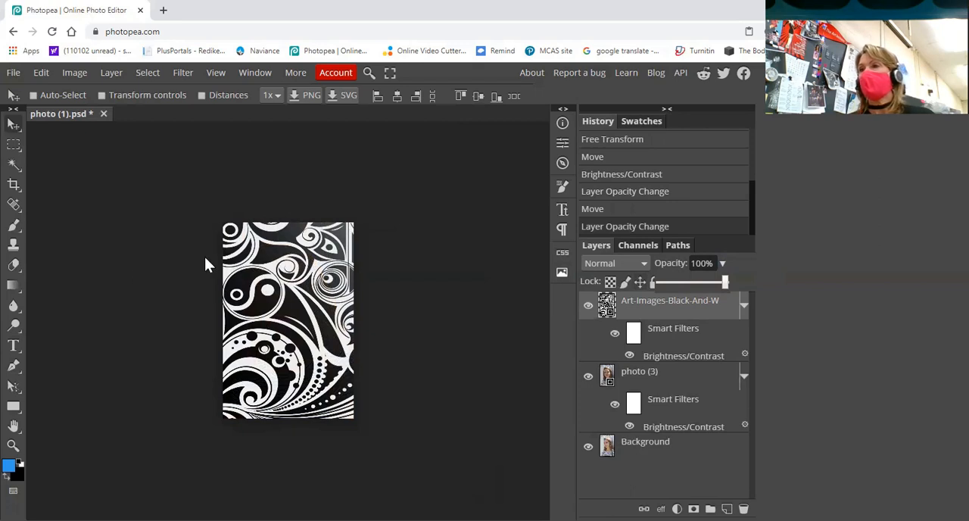
{"action": "mouse_move", "coordinate": [637, 307]}
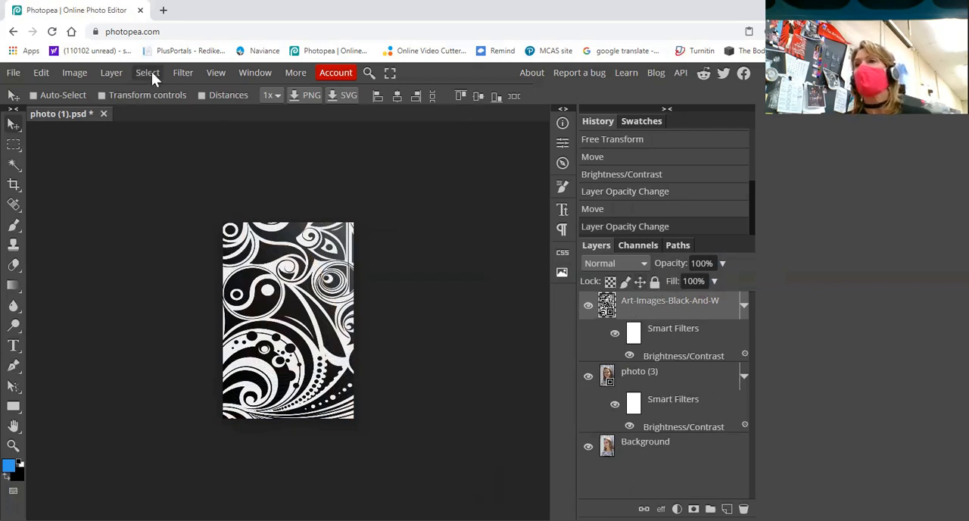
Step: Select the swirl pattern's black areas using Color Range set to Shadows
{"action": "left_click", "coordinate": [147, 73]}
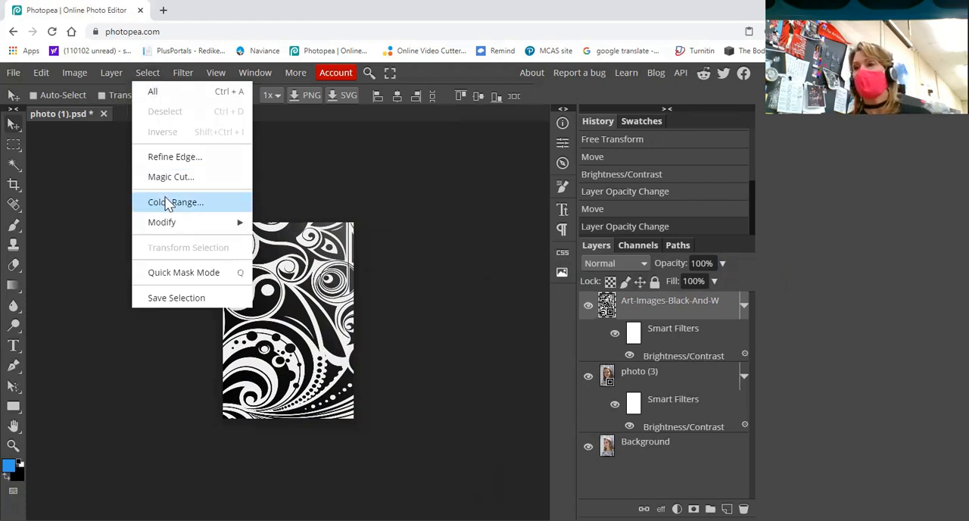
{"action": "left_click", "coordinate": [175, 202]}
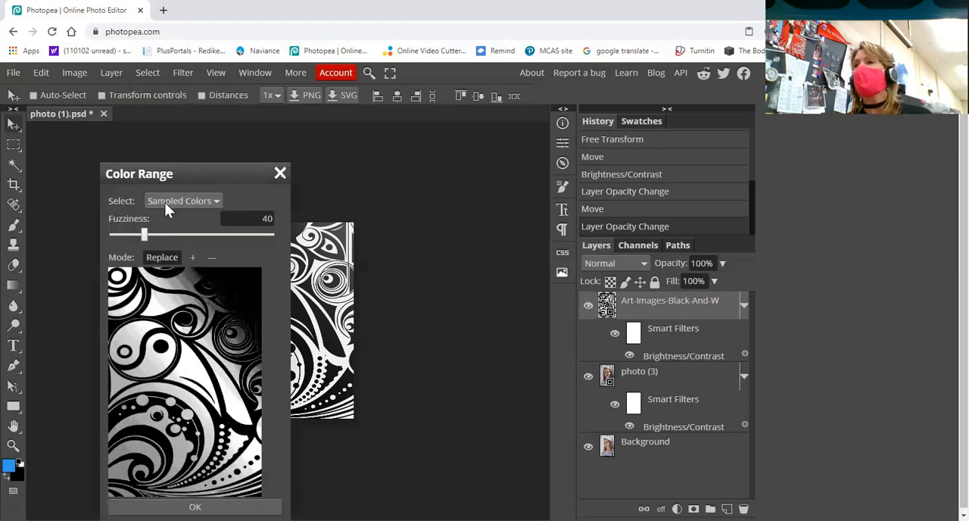
{"action": "mouse_move", "coordinate": [136, 325]}
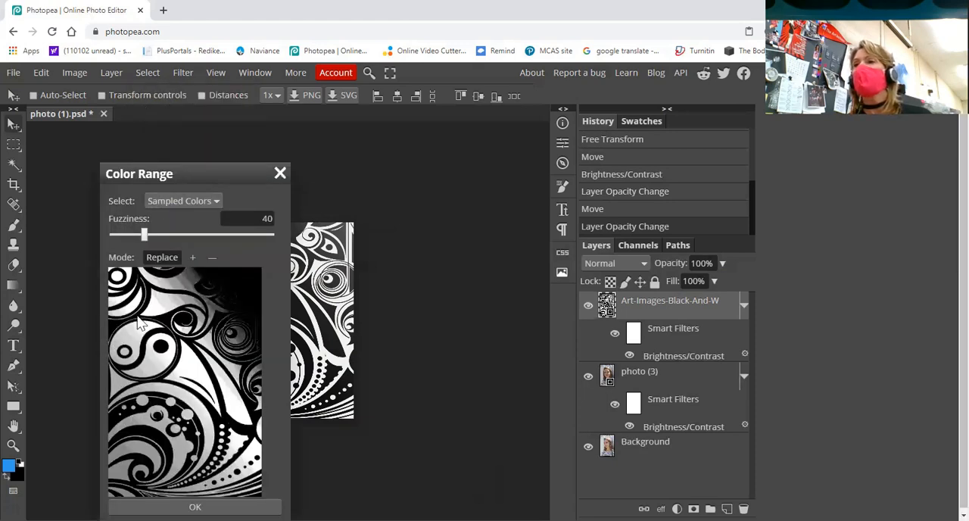
{"action": "left_click", "coordinate": [182, 201]}
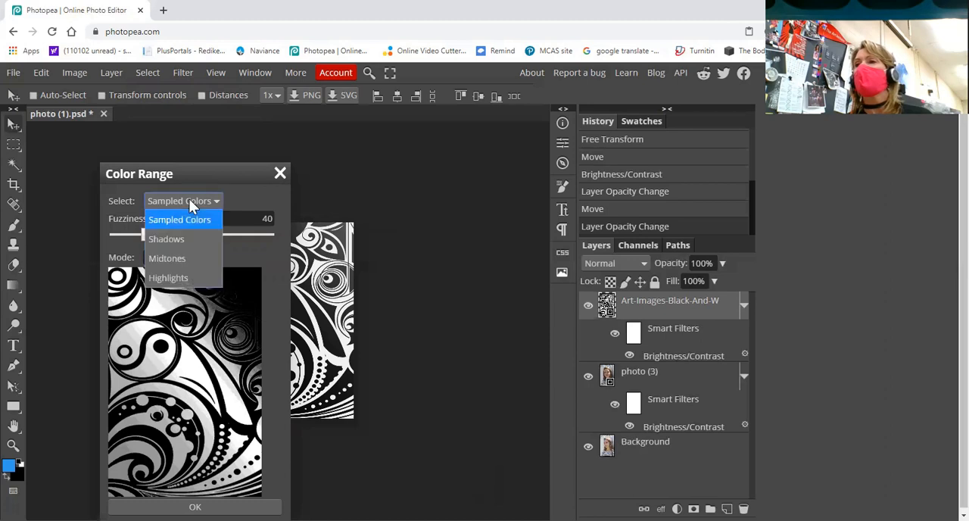
{"action": "mouse_move", "coordinate": [188, 240]}
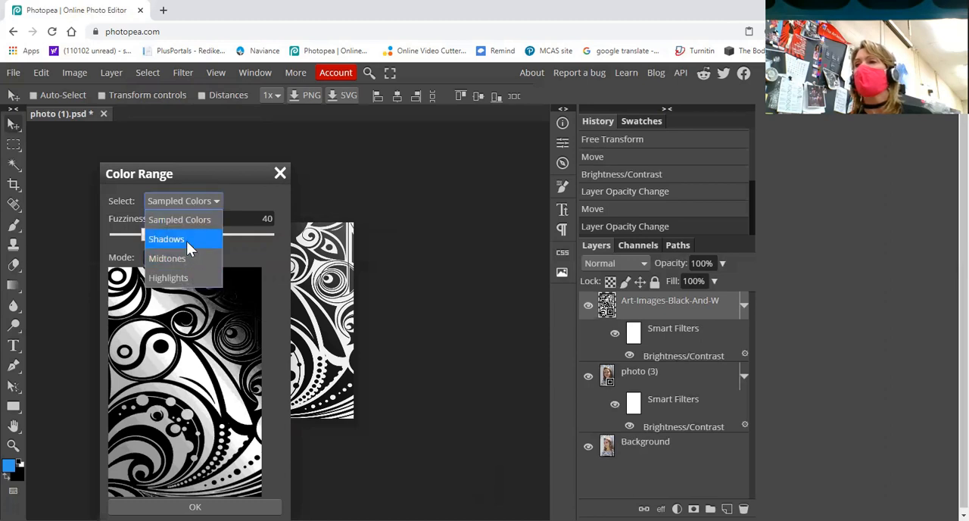
{"action": "left_click", "coordinate": [165, 239]}
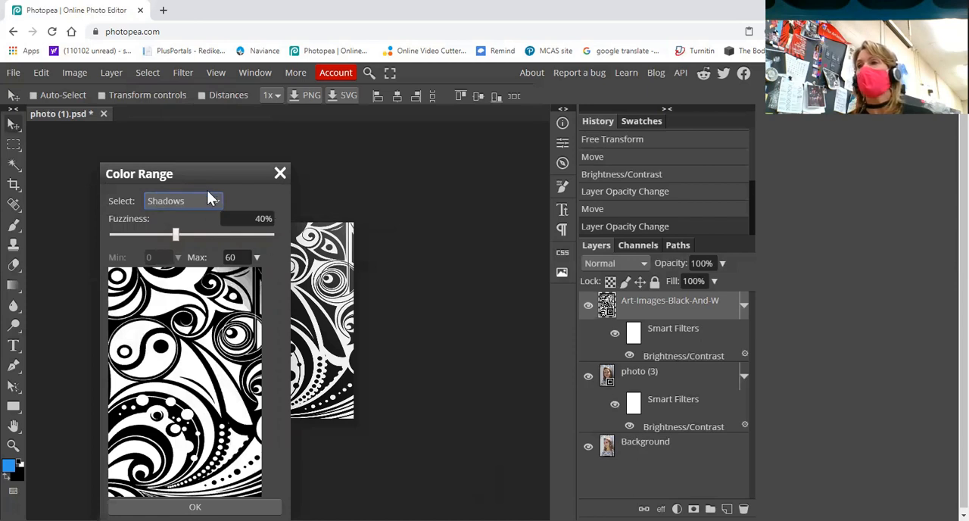
{"action": "left_click", "coordinate": [194, 507]}
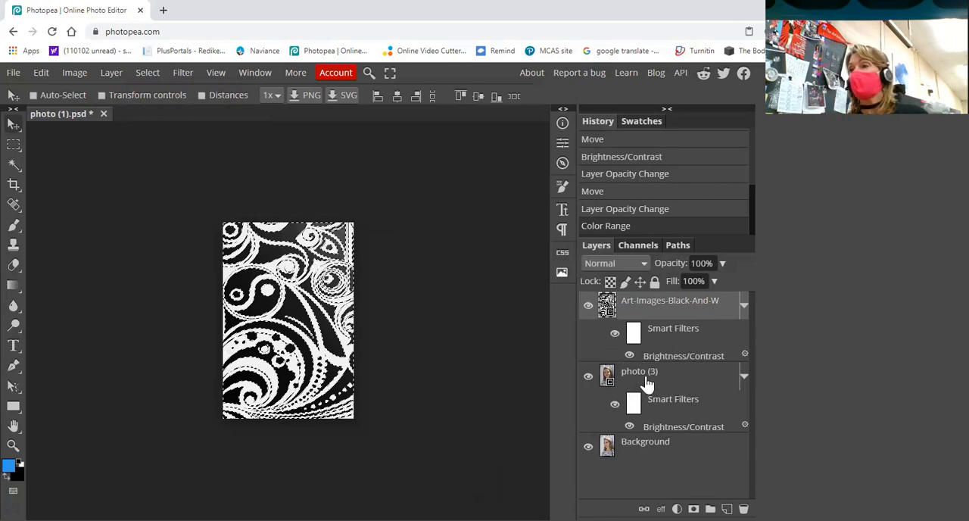
Step: Select the photo (3) layer and rasterize its smart object
{"action": "left_click", "coordinate": [640, 371]}
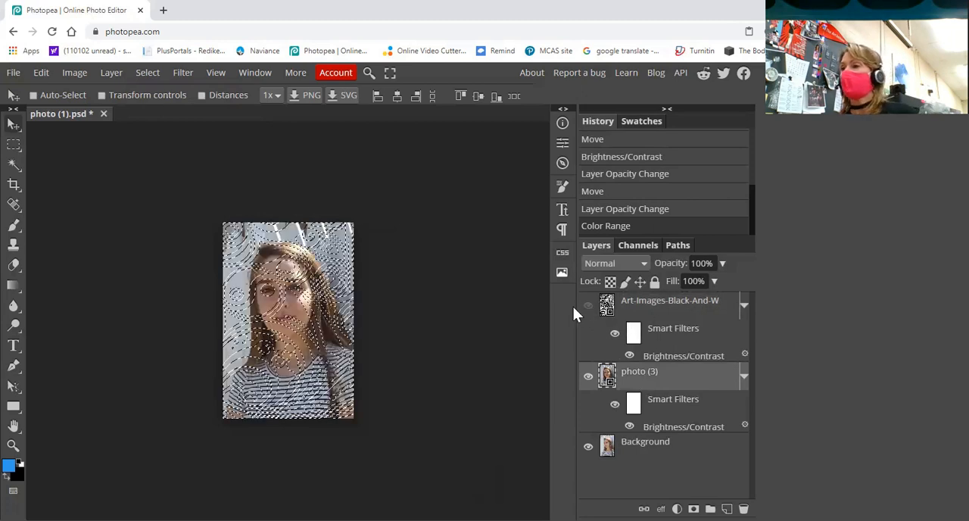
{"action": "mouse_move", "coordinate": [423, 298]}
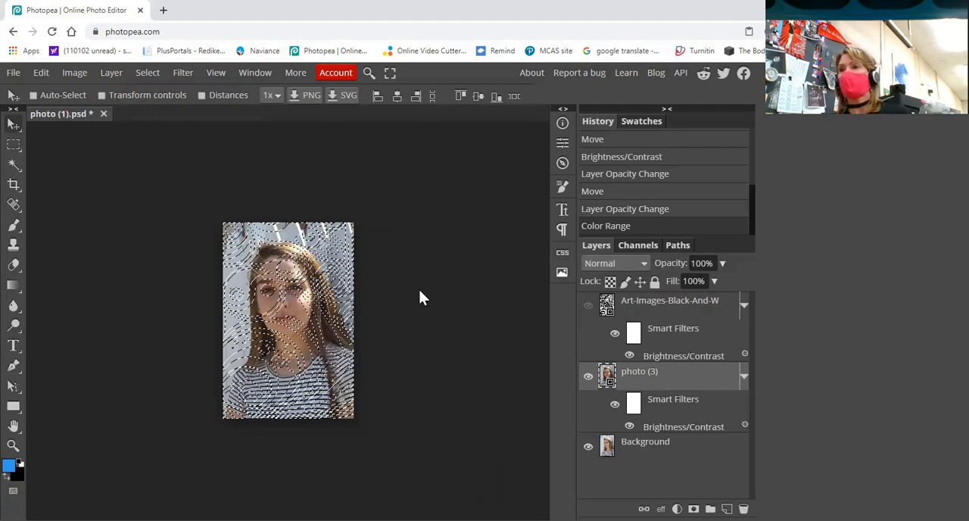
{"action": "mouse_move", "coordinate": [307, 350]}
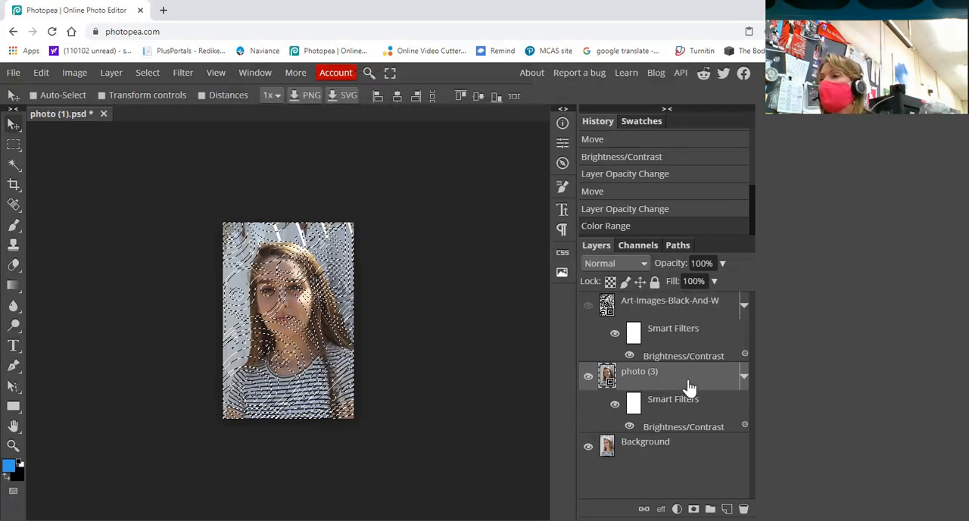
{"action": "right_click", "coordinate": [639, 371]}
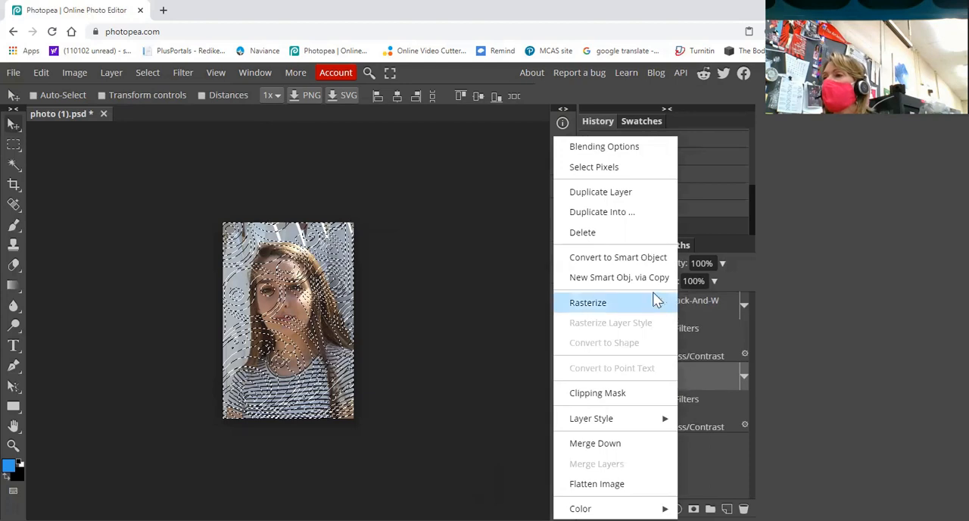
{"action": "left_click", "coordinate": [587, 302]}
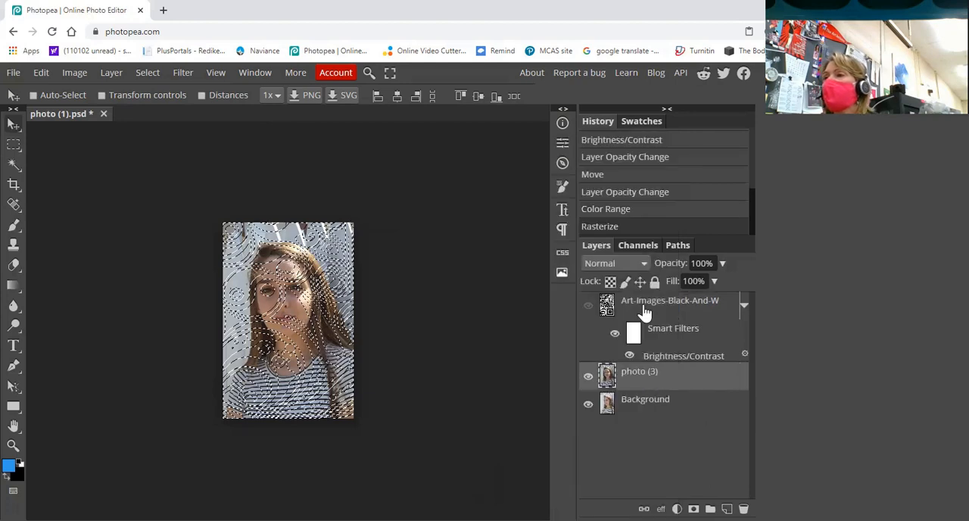
{"action": "mouse_move", "coordinate": [393, 330]}
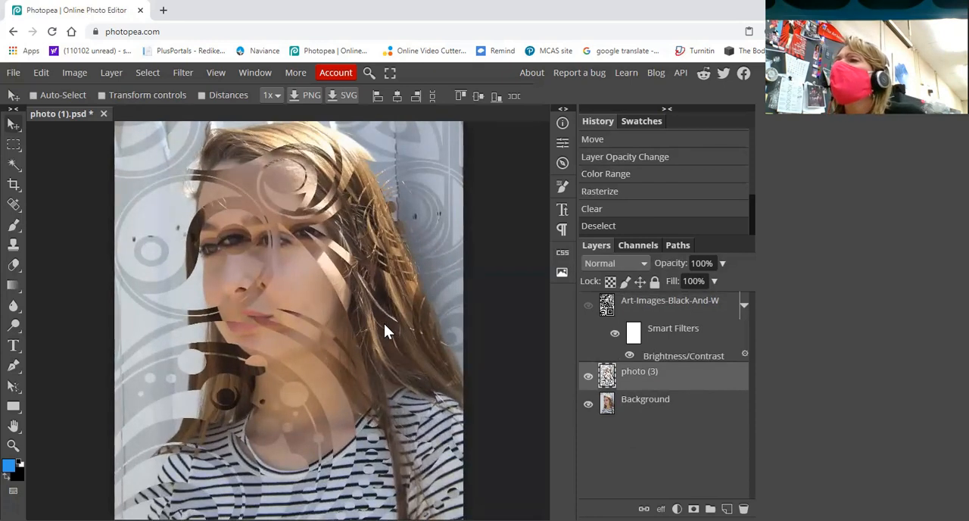
{"action": "mouse_move", "coordinate": [365, 325]}
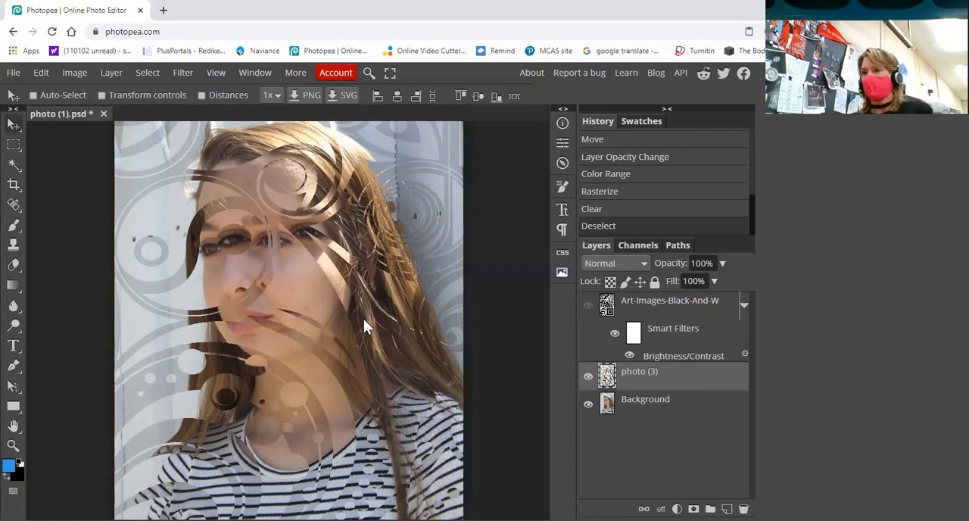
{"action": "mouse_move", "coordinate": [373, 356]}
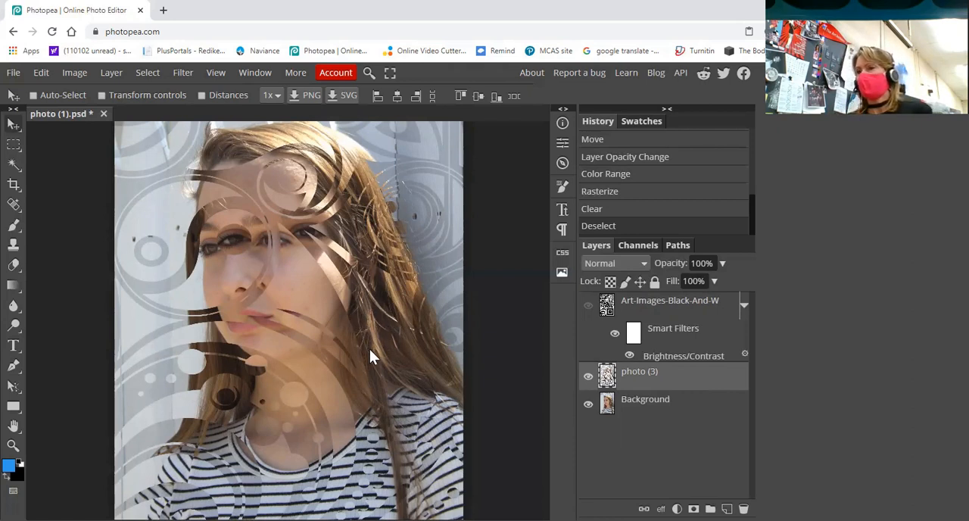
{"action": "mouse_move", "coordinate": [389, 357]}
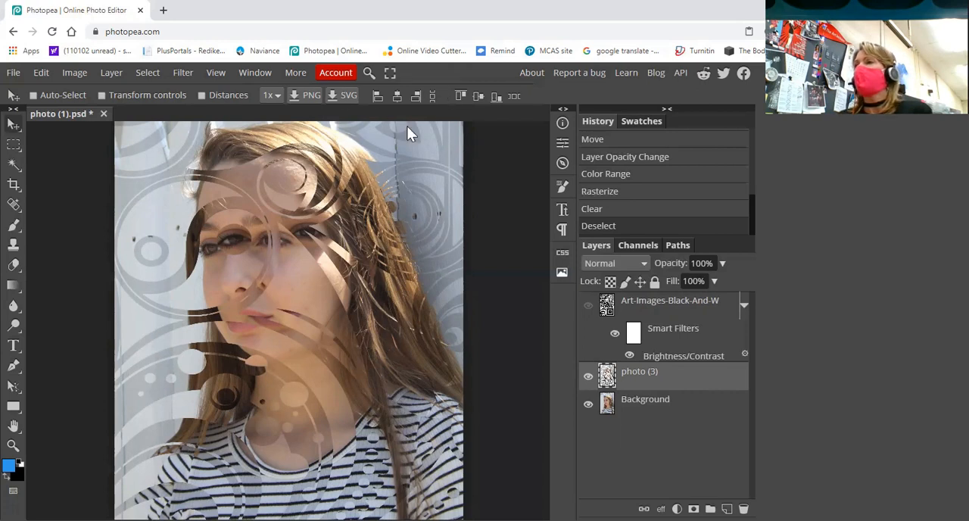
{"action": "mouse_move", "coordinate": [615, 225]}
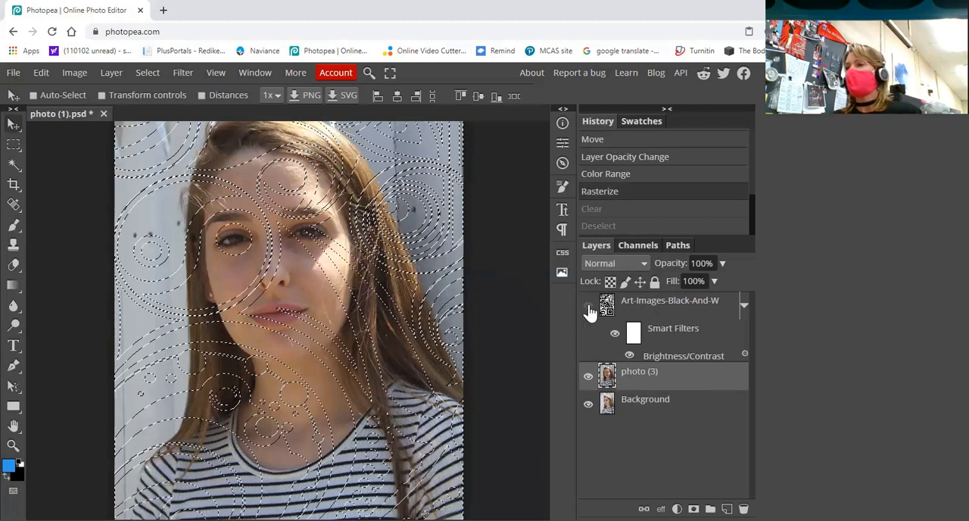
Step: Show the Art-Images swirl layer again and deselect with Ctrl+D
{"action": "left_click", "coordinate": [588, 304]}
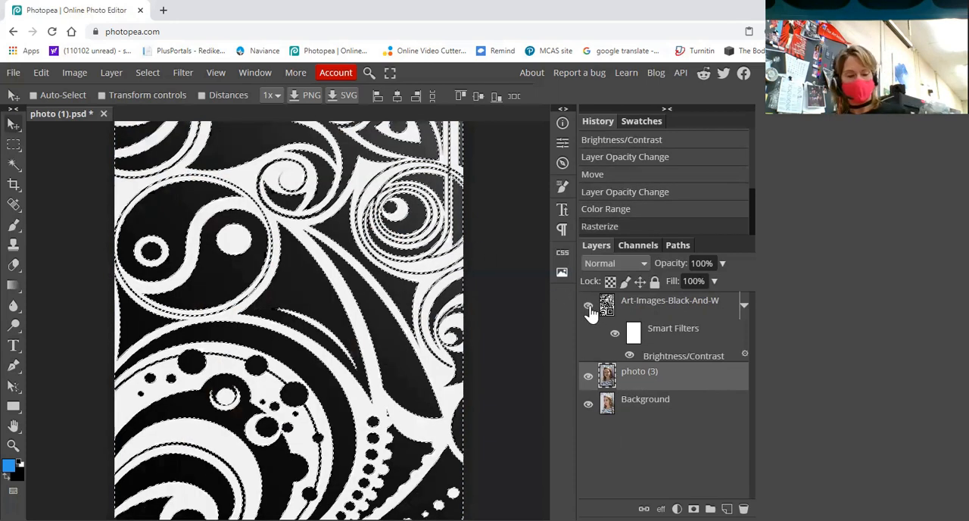
{"action": "key", "text": "Ctrl+D"}
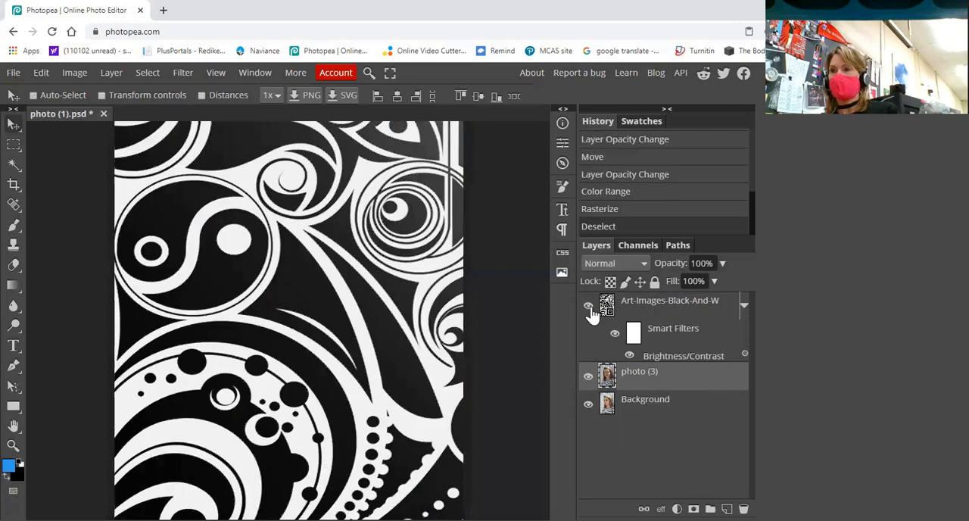
{"action": "mouse_move", "coordinate": [724, 262]}
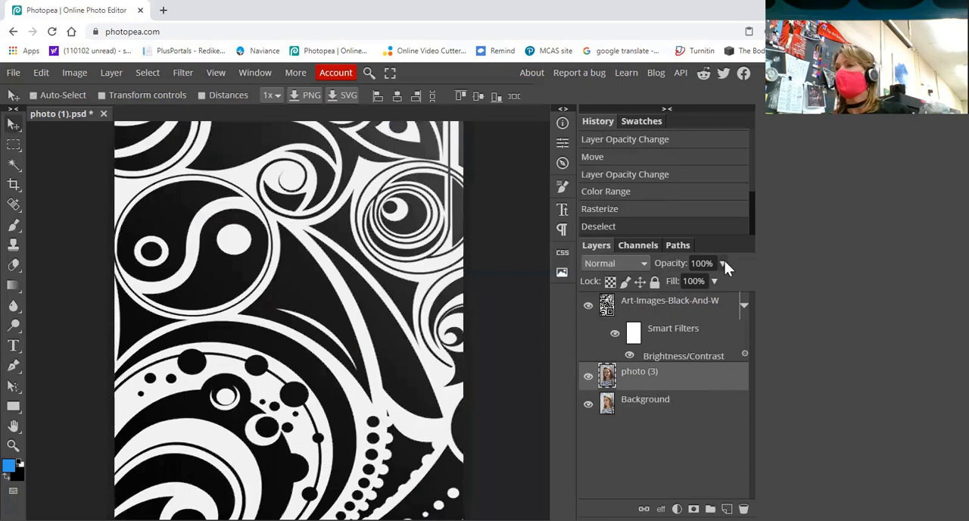
Step: Adjust the Art-Images swirl layer's opacity back and forth, settling around 51%
{"action": "left_click_drag", "start_coordinate": [723, 262], "coordinate": [689, 283]}
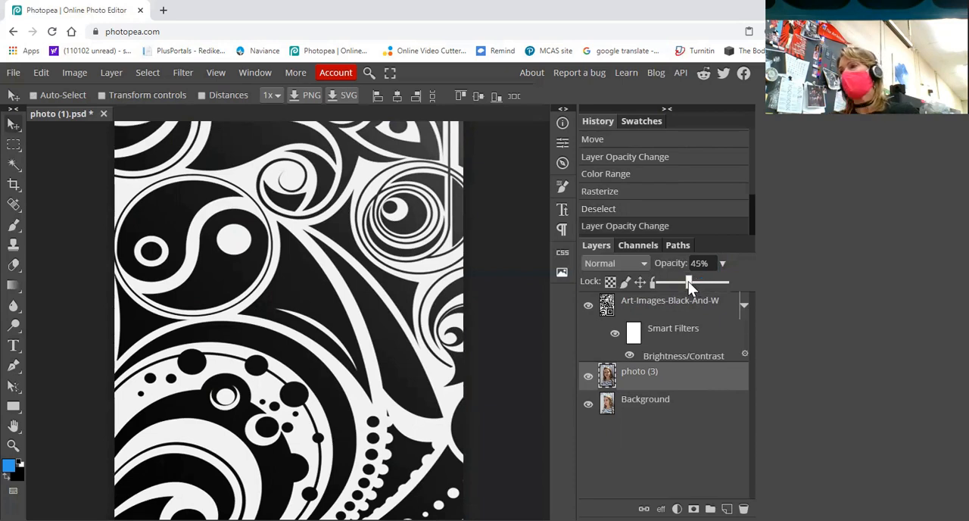
{"action": "left_click_drag", "start_coordinate": [689, 282], "coordinate": [731, 282]}
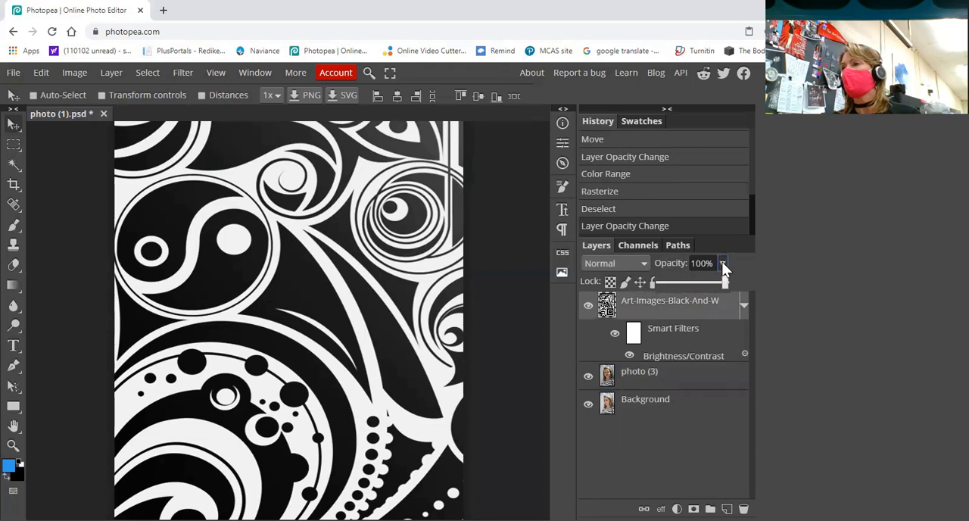
{"action": "left_click_drag", "start_coordinate": [725, 282], "coordinate": [693, 281]}
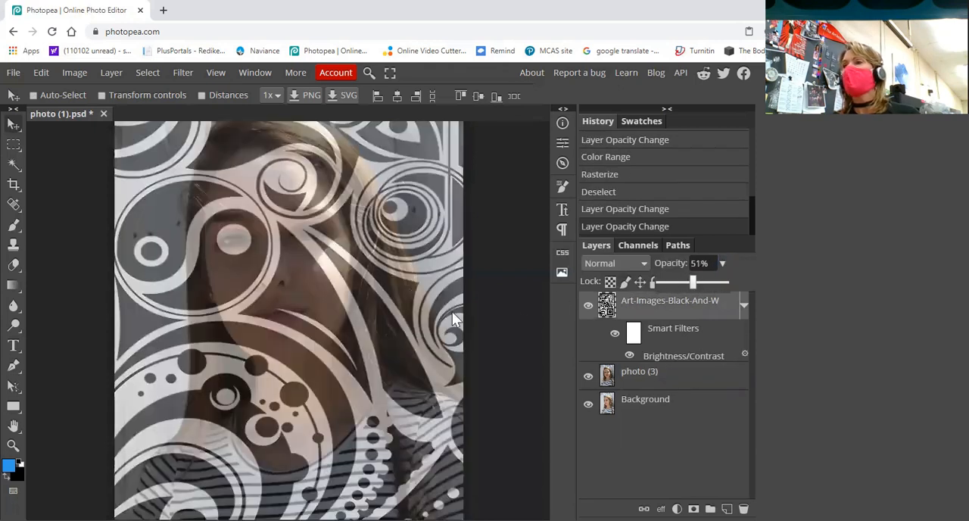
{"action": "mouse_move", "coordinate": [403, 260]}
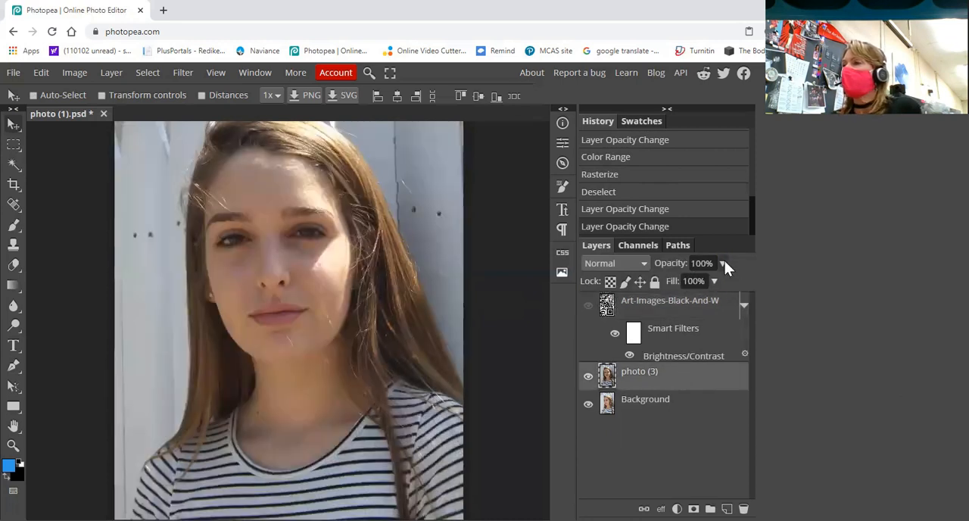
{"action": "left_click_drag", "start_coordinate": [723, 263], "coordinate": [712, 283]}
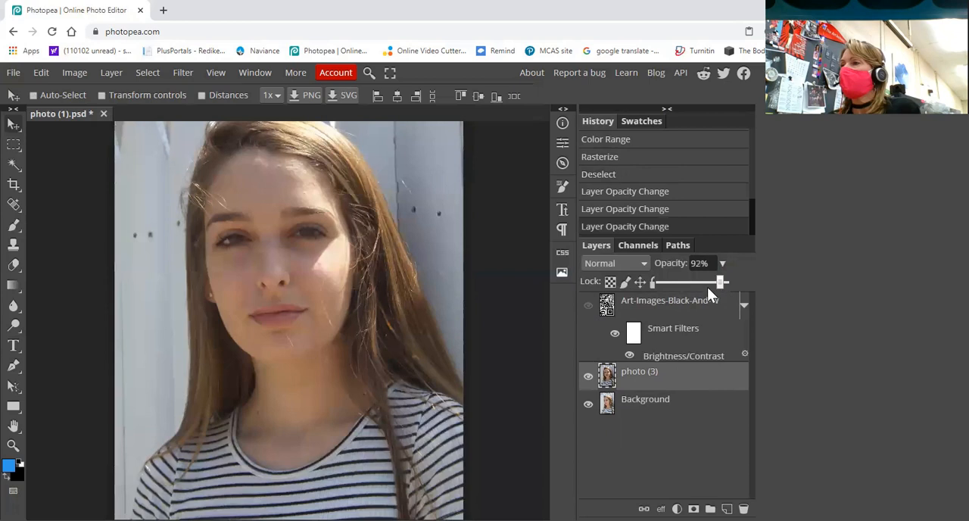
{"action": "left_click_drag", "start_coordinate": [718, 282], "coordinate": [676, 281]}
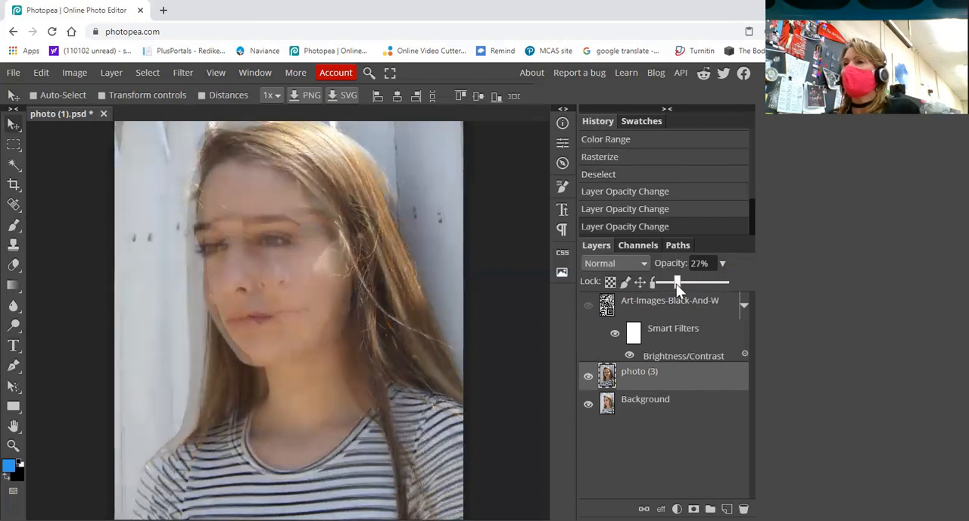
{"action": "left_click_drag", "start_coordinate": [676, 282], "coordinate": [667, 282]}
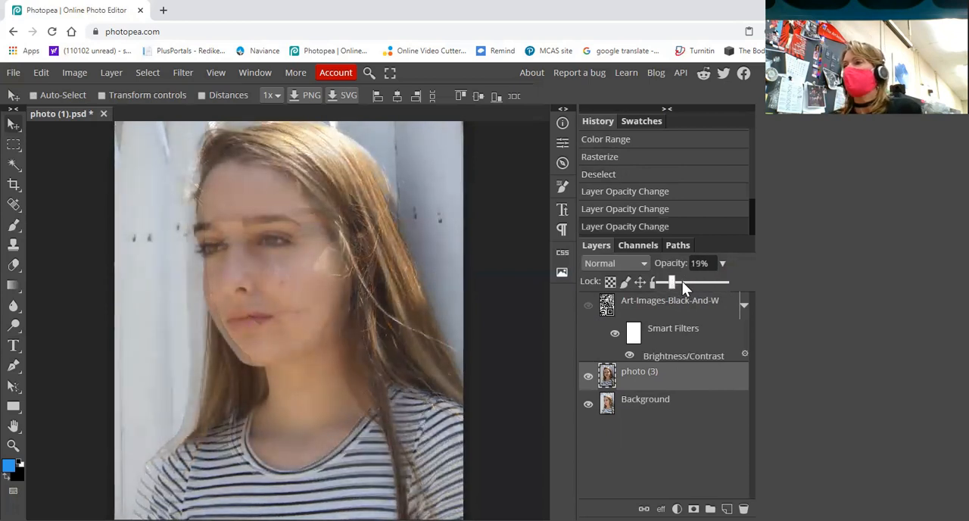
{"action": "left_click_drag", "start_coordinate": [667, 281], "coordinate": [689, 282]}
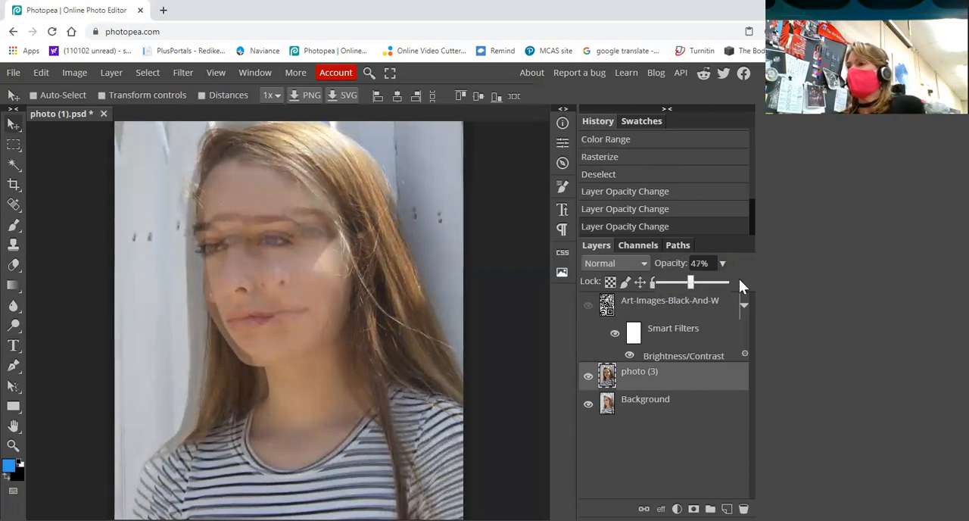
{"action": "left_click_drag", "start_coordinate": [689, 281], "coordinate": [735, 282]}
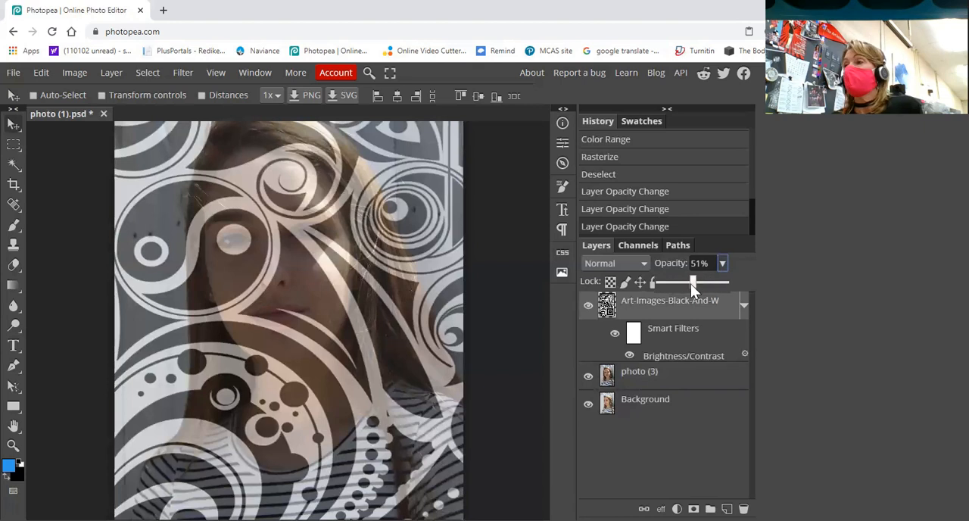
Step: Make the swirl layer see-through while repositioning it, then restore it to 100% opacity
{"action": "left_click_drag", "start_coordinate": [691, 282], "coordinate": [727, 281]}
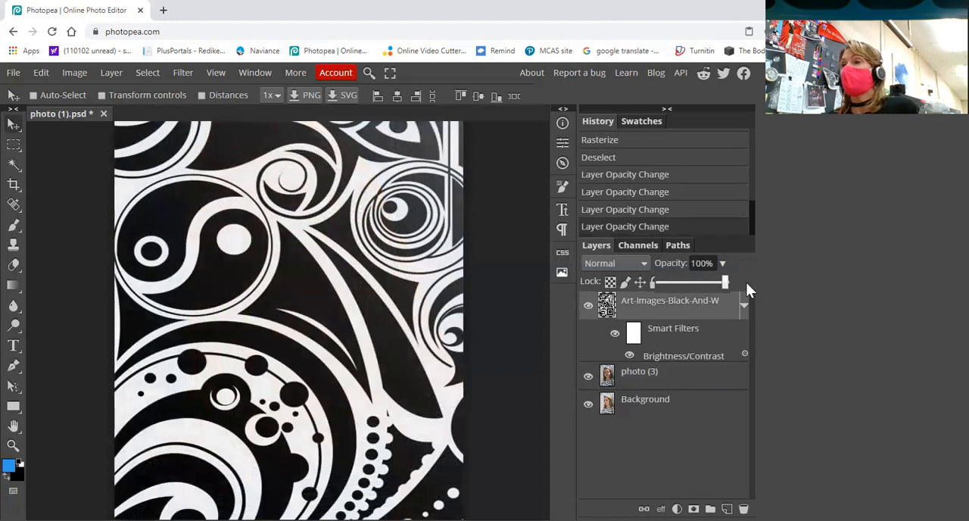
{"action": "mouse_move", "coordinate": [174, 106]}
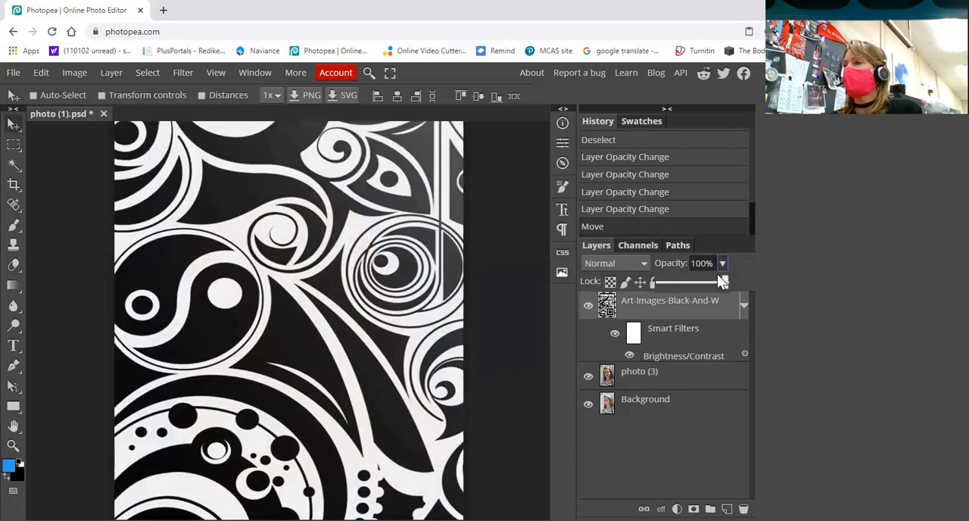
{"action": "left_click_drag", "start_coordinate": [723, 281], "coordinate": [690, 281]}
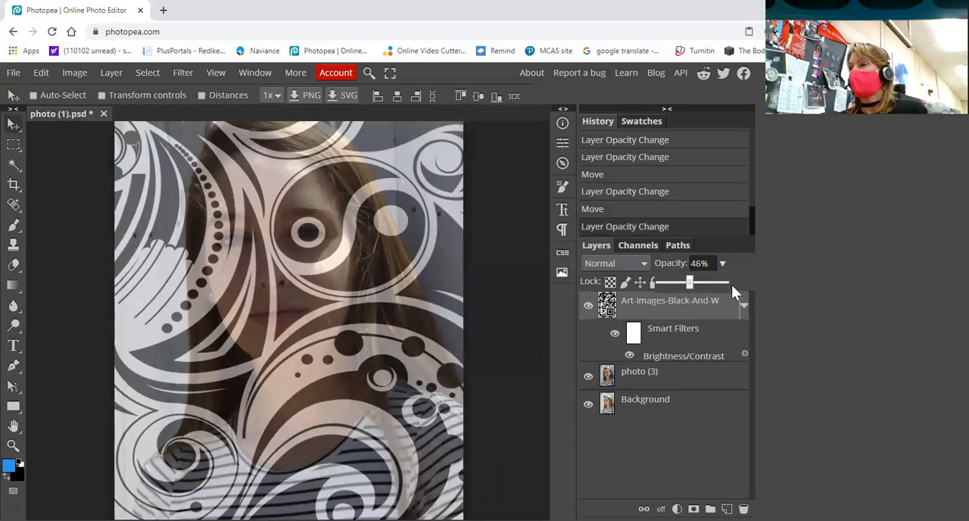
{"action": "left_click_drag", "start_coordinate": [689, 282], "coordinate": [730, 282]}
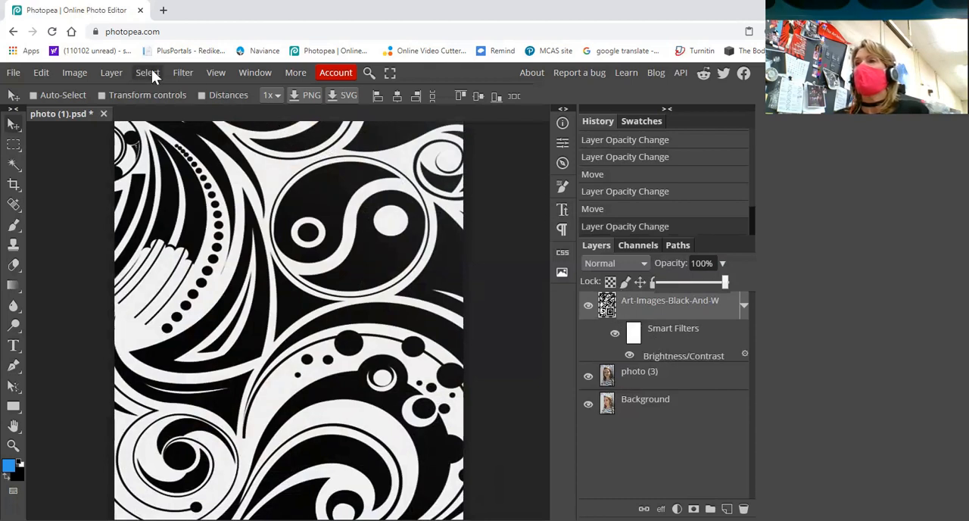
Step: Select the pattern's shadow tones via Color Range, hide Art-Images, and activate photo (3)
{"action": "left_click", "coordinate": [147, 73]}
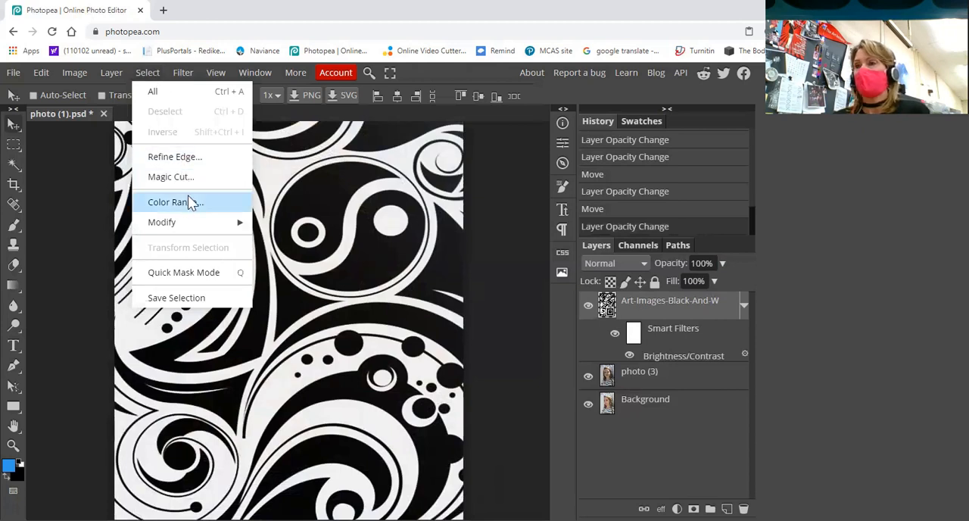
{"action": "left_click", "coordinate": [171, 202]}
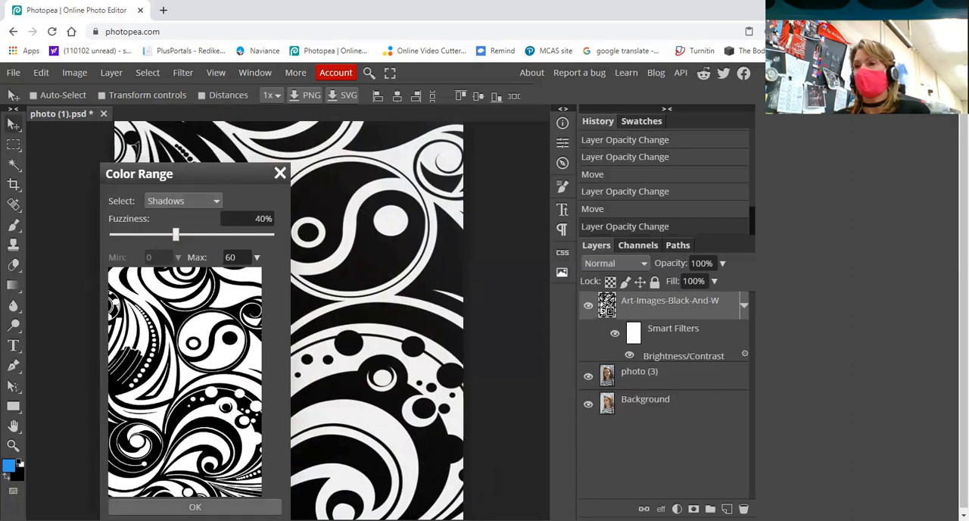
{"action": "left_click", "coordinate": [194, 506]}
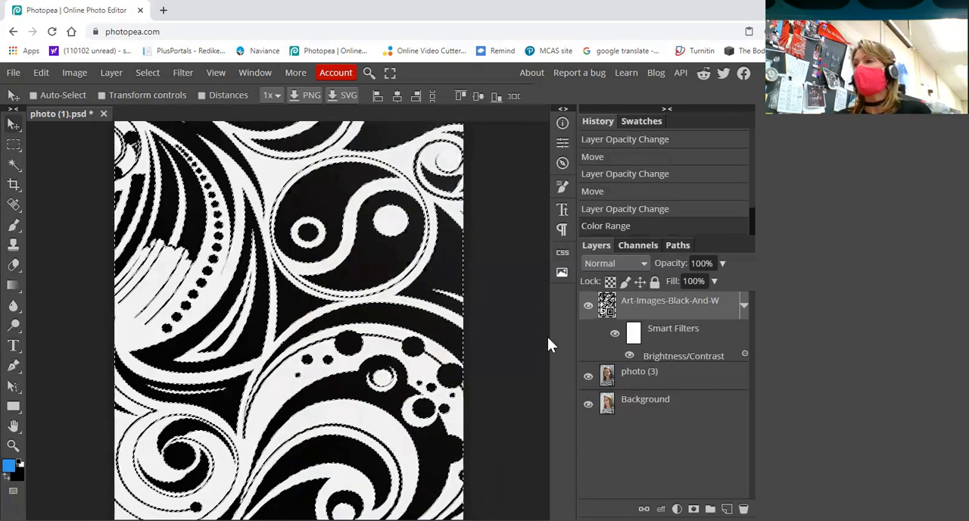
{"action": "left_click", "coordinate": [589, 304]}
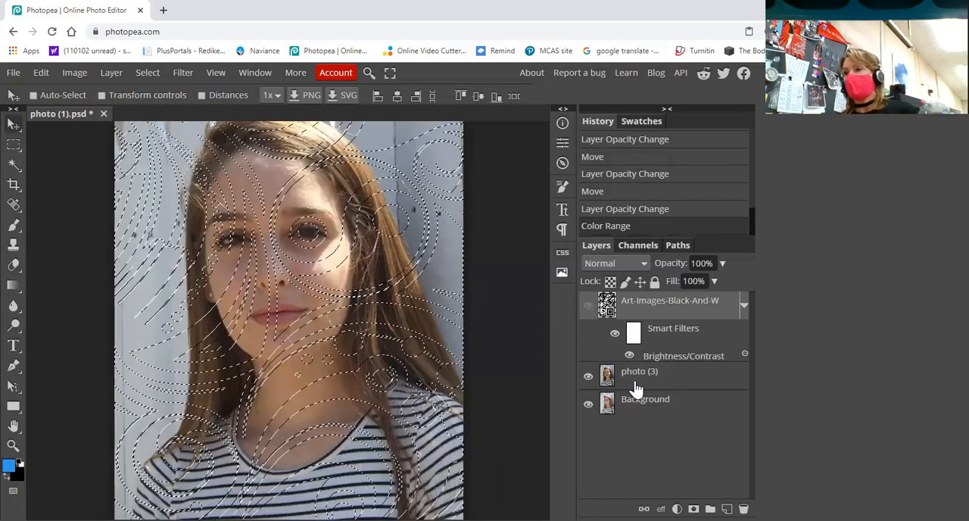
{"action": "left_click", "coordinate": [640, 376]}
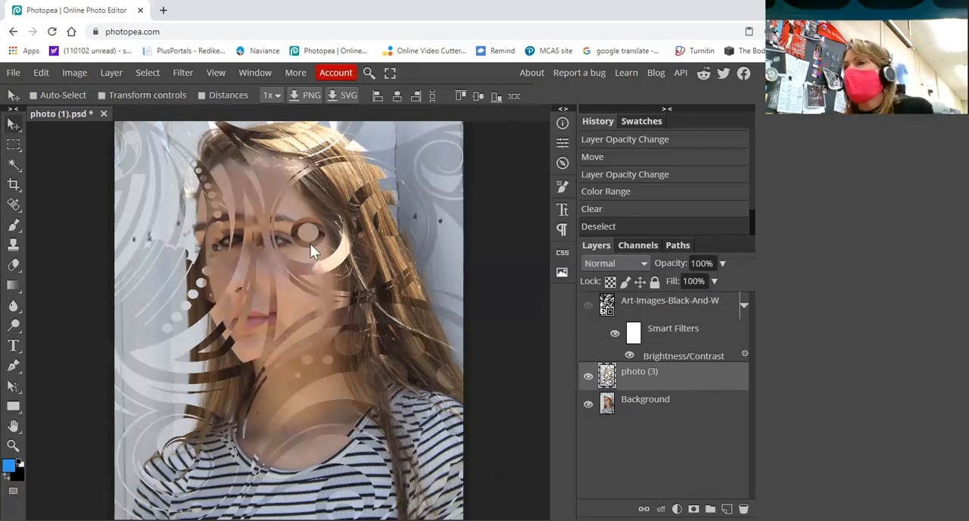
{"action": "mouse_move", "coordinate": [298, 297]}
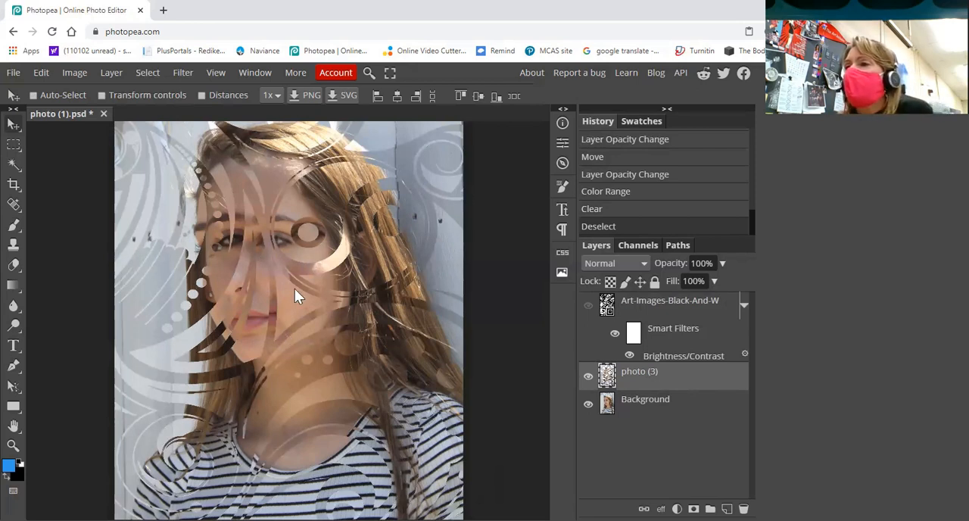
{"action": "mouse_move", "coordinate": [362, 305]}
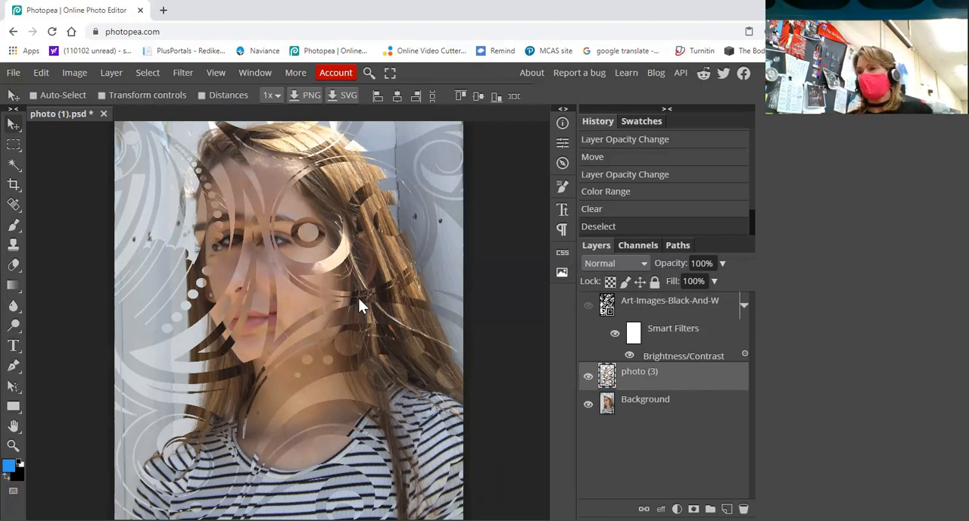
{"action": "mouse_move", "coordinate": [371, 309]}
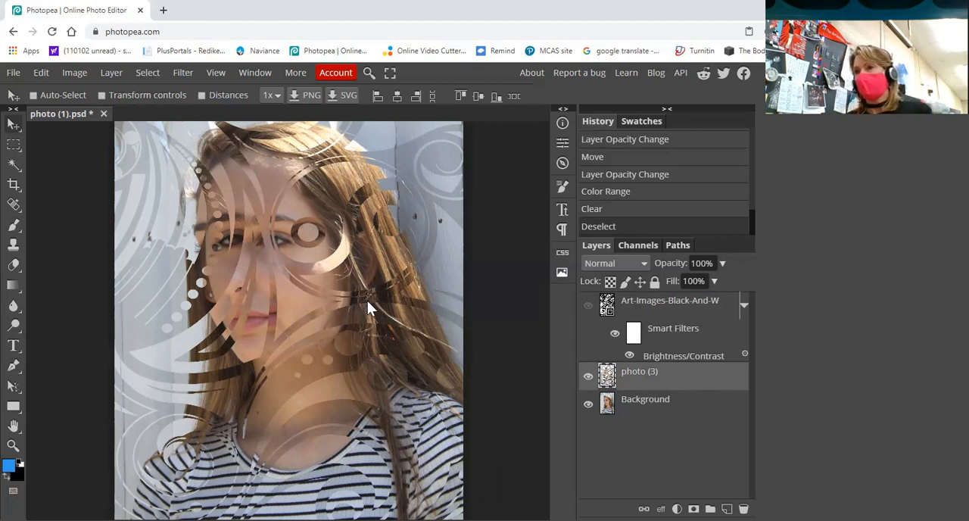
{"action": "mouse_move", "coordinate": [526, 203]}
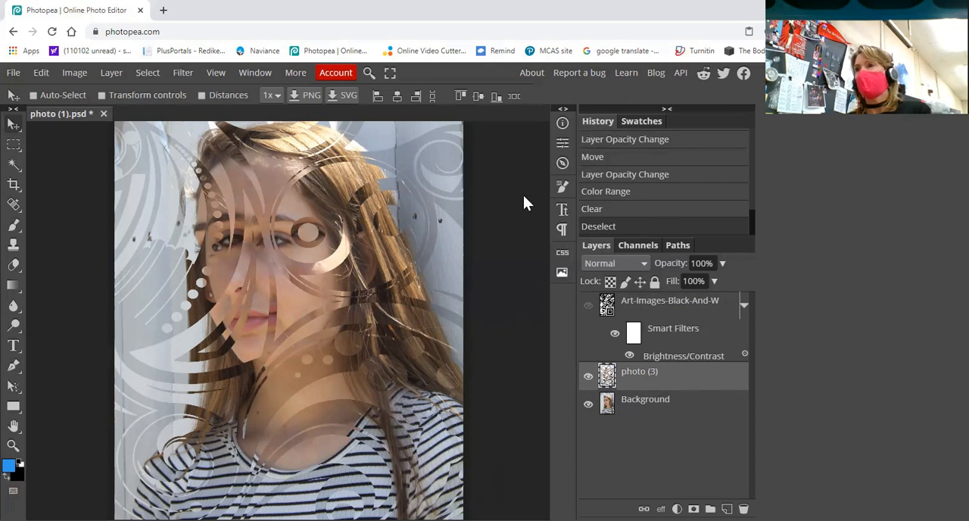
{"action": "mouse_move", "coordinate": [615, 216]}
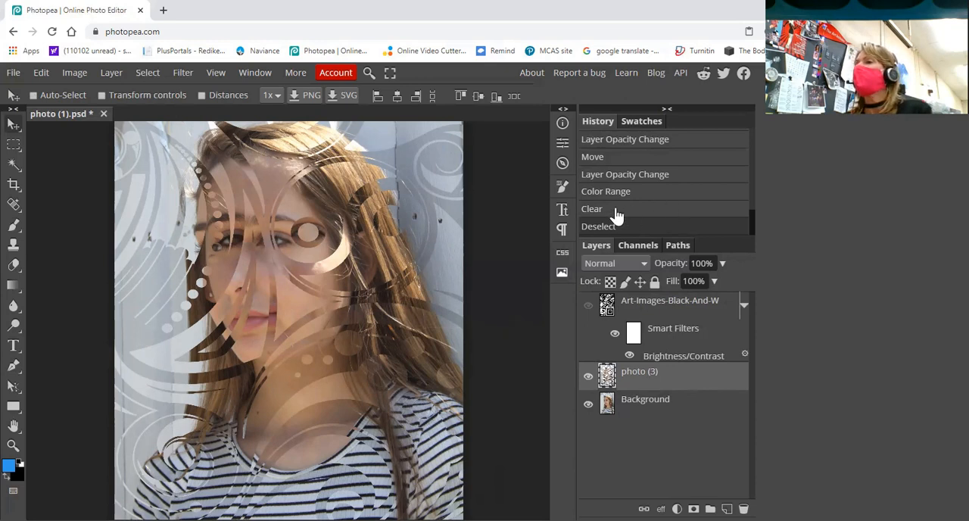
{"action": "mouse_move", "coordinate": [629, 196]}
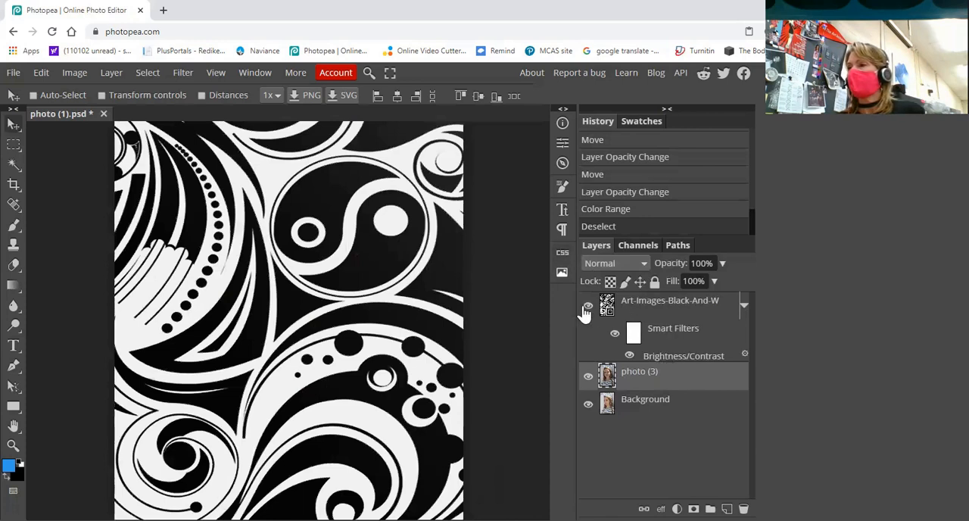
{"action": "mouse_move", "coordinate": [588, 309]}
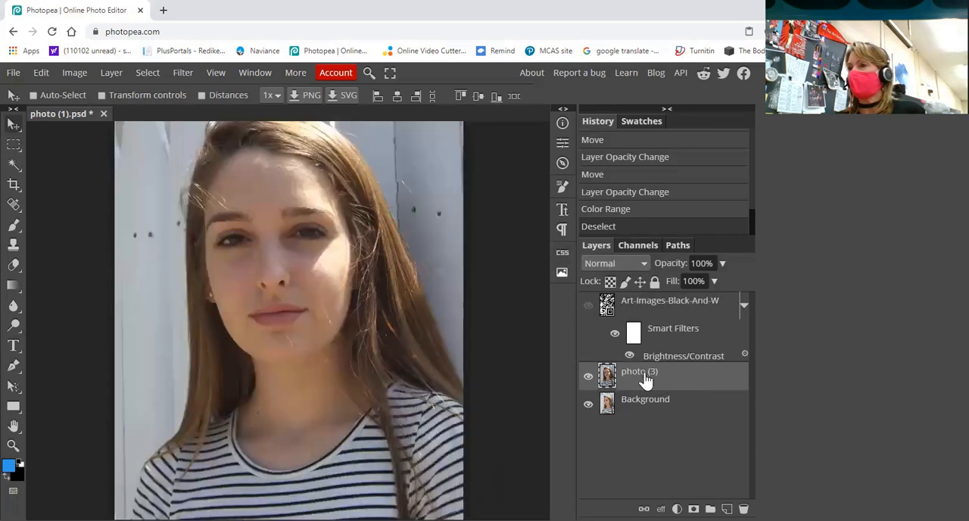
{"action": "mouse_move", "coordinate": [731, 271]}
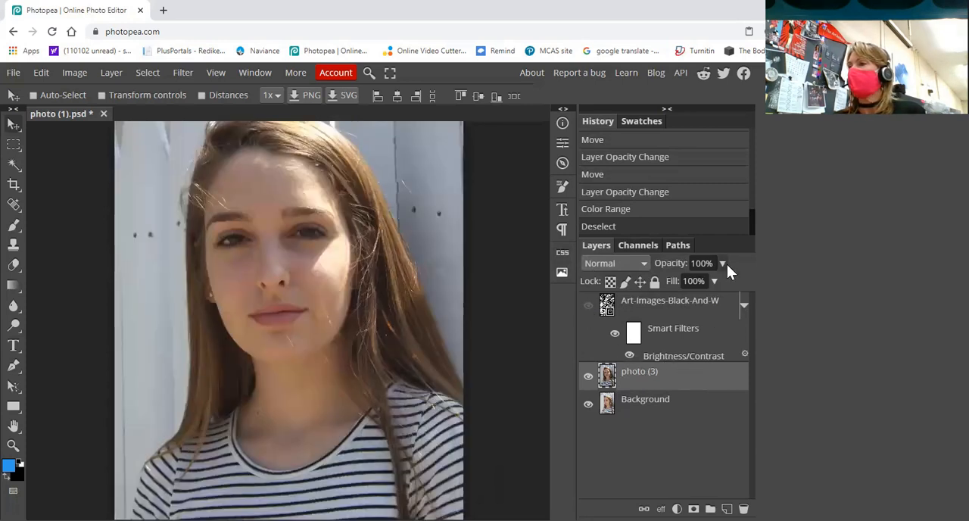
Step: Set the photo (3) layer's opacity to 50% after trying fainter and stronger values
{"action": "left_click_drag", "start_coordinate": [748, 281], "coordinate": [689, 281]}
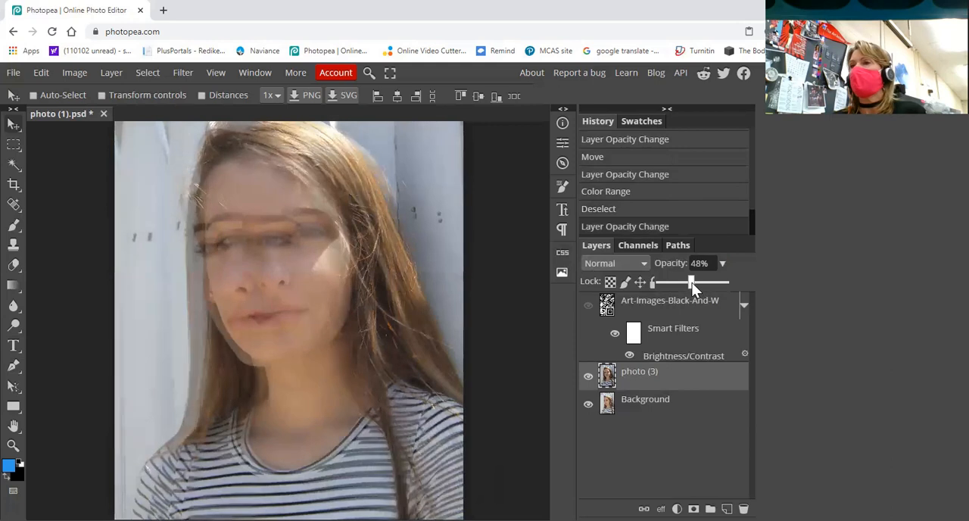
{"action": "left_click_drag", "start_coordinate": [689, 282], "coordinate": [664, 283]}
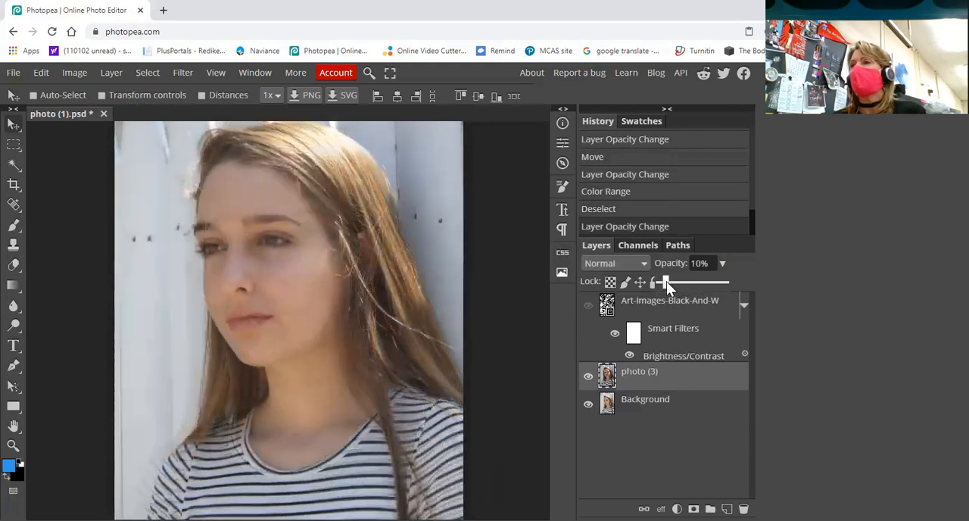
{"action": "left_click_drag", "start_coordinate": [665, 283], "coordinate": [701, 282]}
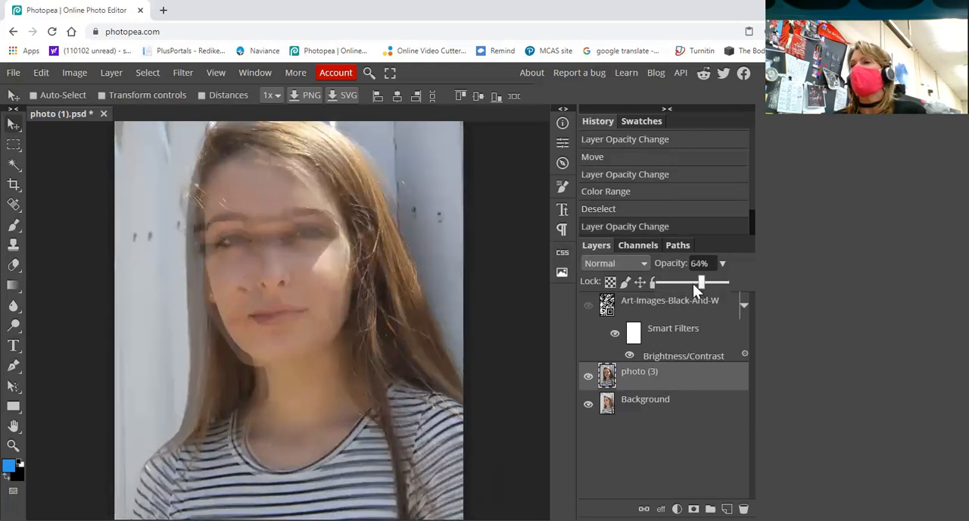
{"action": "left_click_drag", "start_coordinate": [699, 282], "coordinate": [692, 282]}
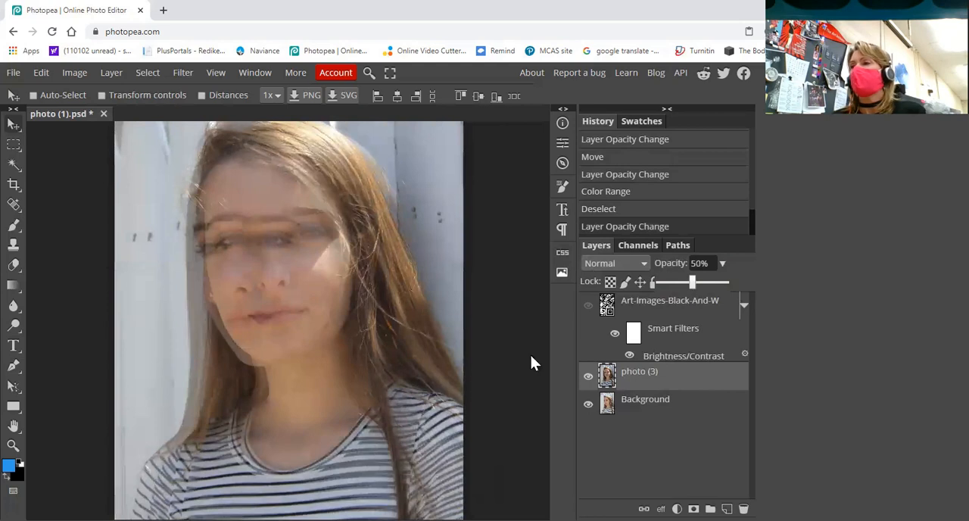
{"action": "mouse_move", "coordinate": [372, 299]}
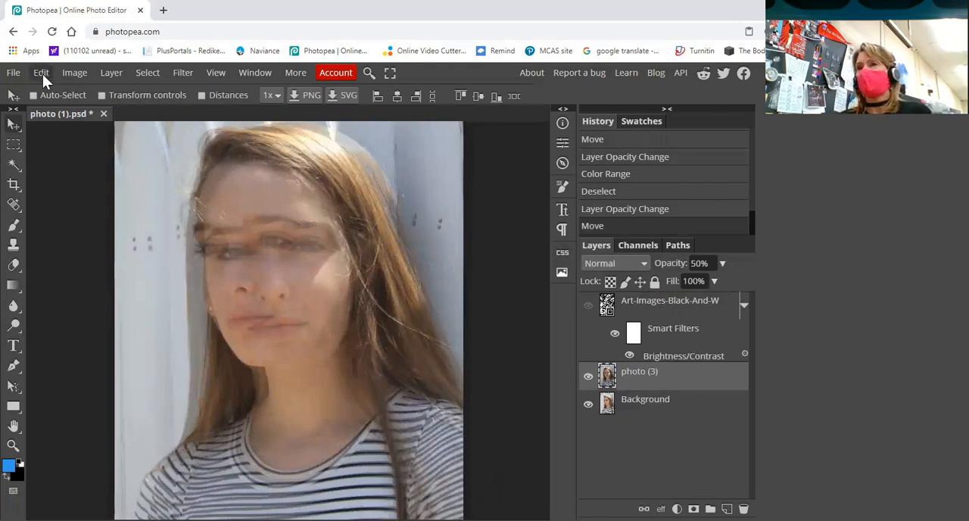
Step: Flip photo (3) horizontally with Edit > Transform and readjust its opacity
{"action": "left_click", "coordinate": [41, 73]}
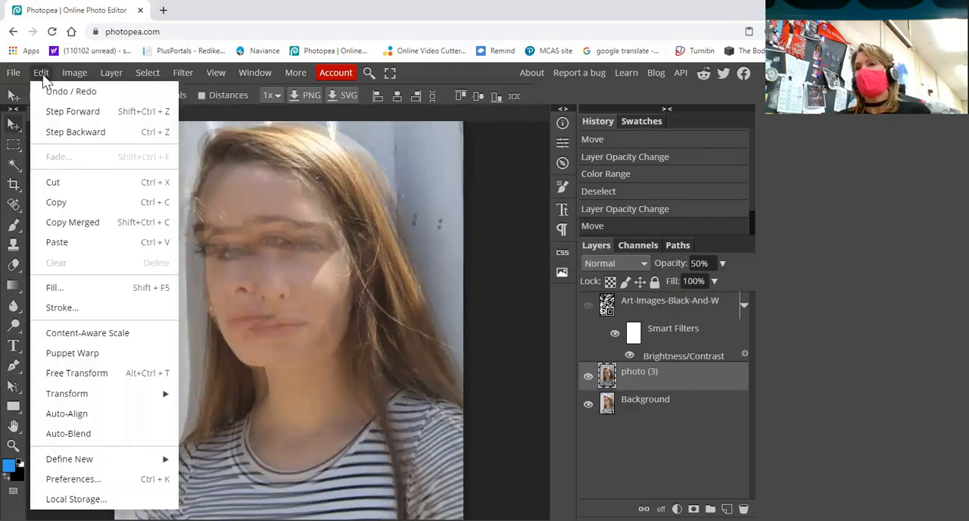
{"action": "mouse_move", "coordinate": [67, 393]}
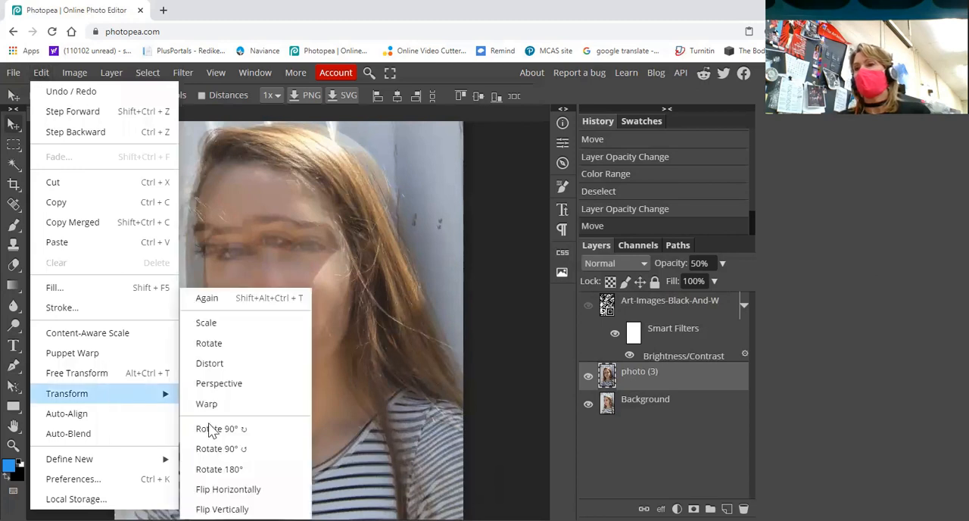
{"action": "mouse_move", "coordinate": [250, 489]}
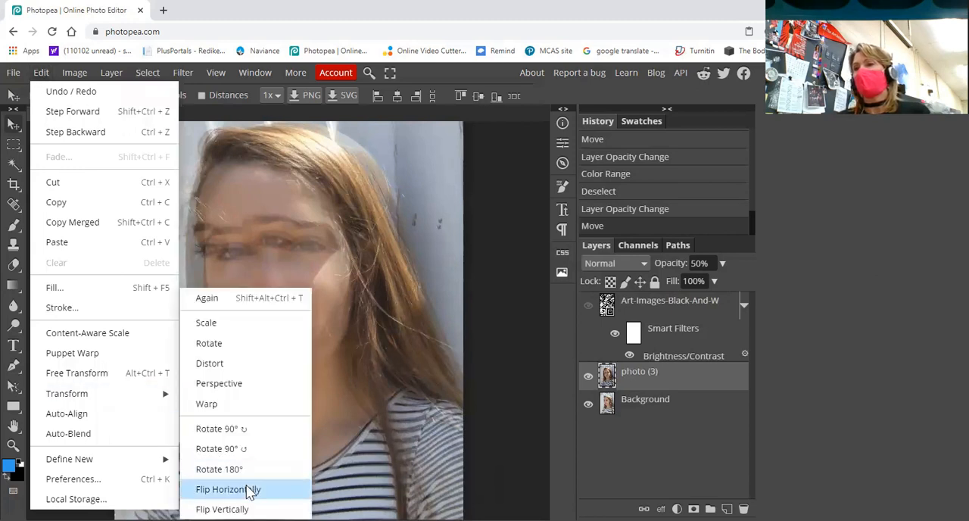
{"action": "left_click", "coordinate": [229, 488]}
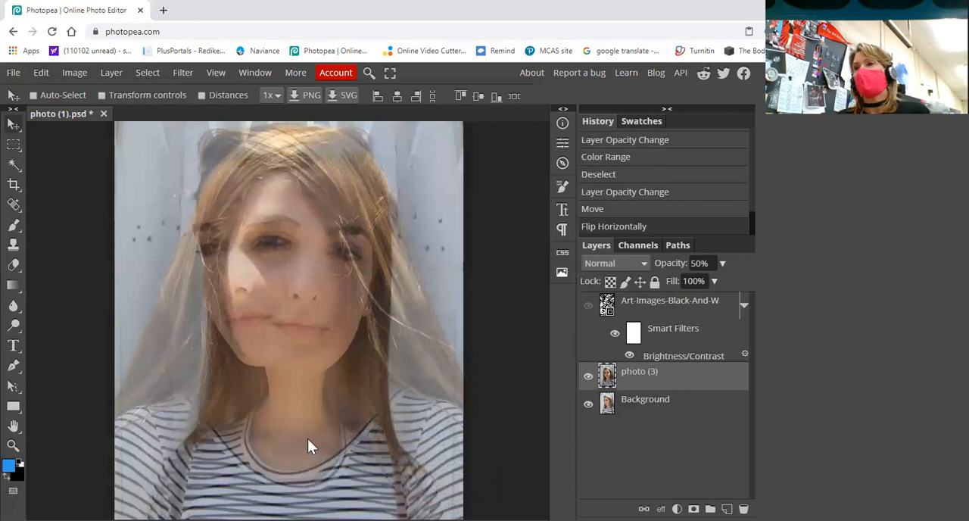
{"action": "mouse_move", "coordinate": [485, 453]}
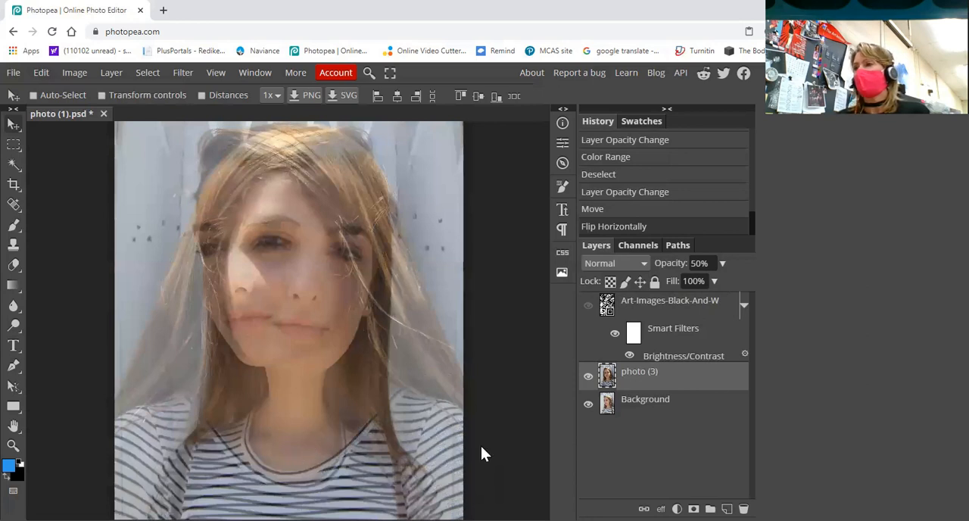
{"action": "mouse_move", "coordinate": [723, 262]}
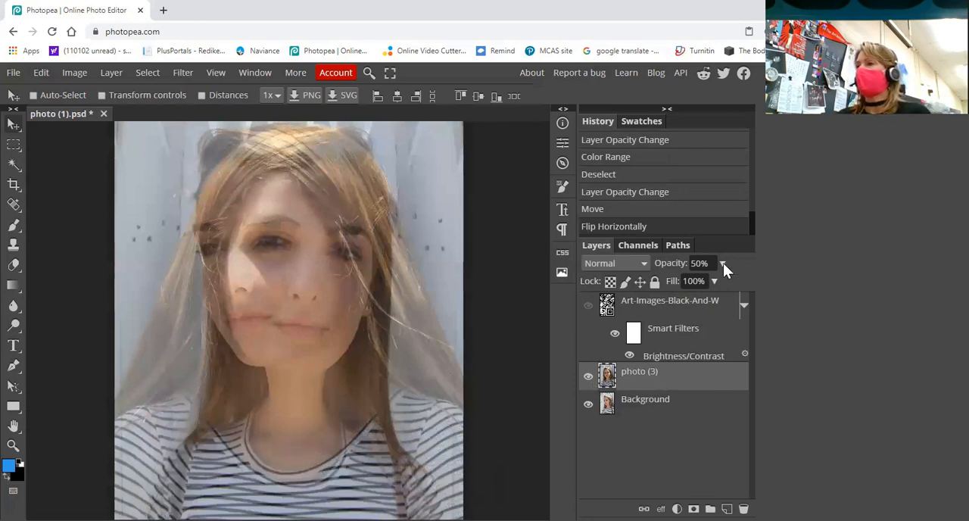
{"action": "left_click", "coordinate": [721, 263]}
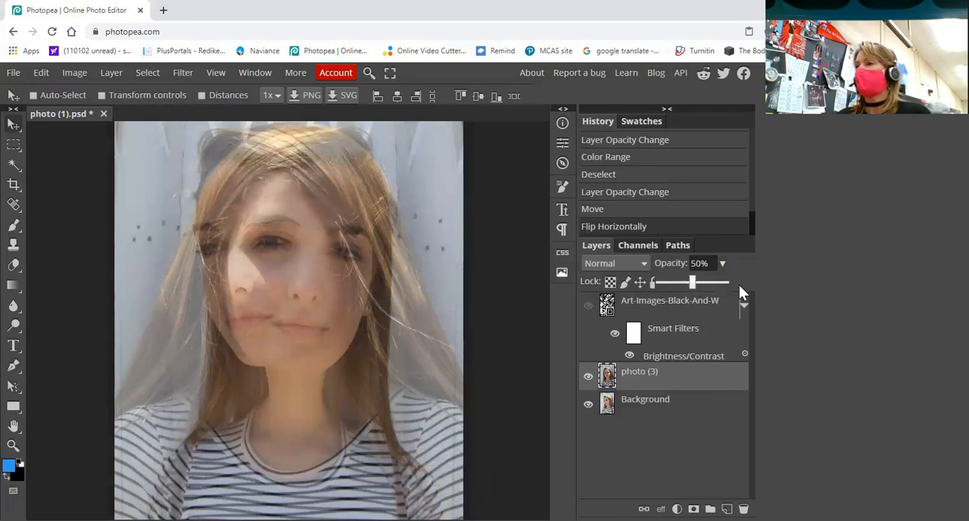
{"action": "left_click_drag", "start_coordinate": [691, 282], "coordinate": [711, 282]}
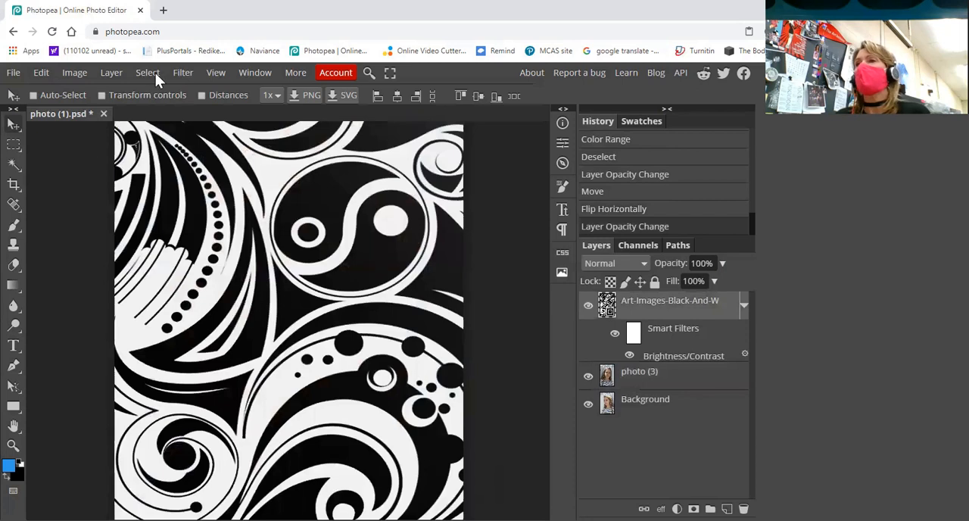
Step: Select the pattern's Shadows with Color Range, then hide the swirl pattern layer
{"action": "left_click", "coordinate": [147, 72]}
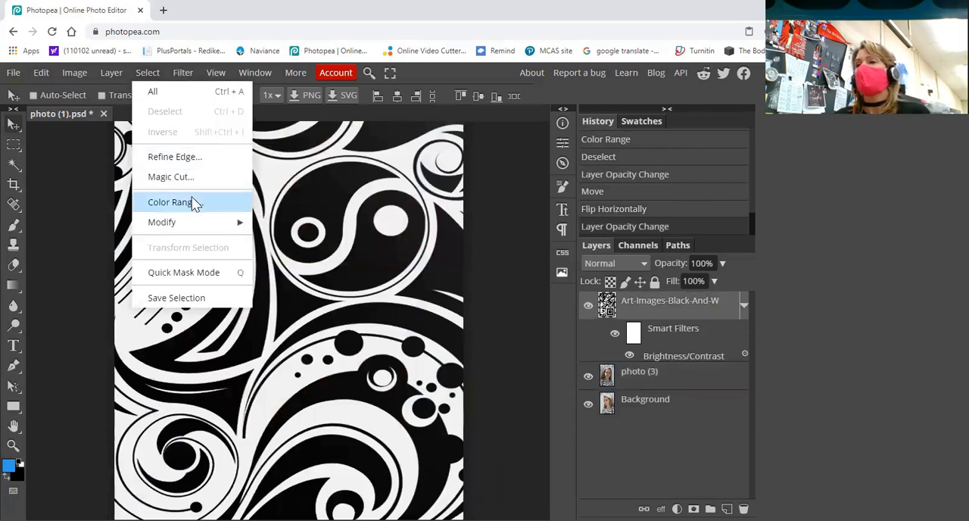
{"action": "left_click", "coordinate": [168, 202]}
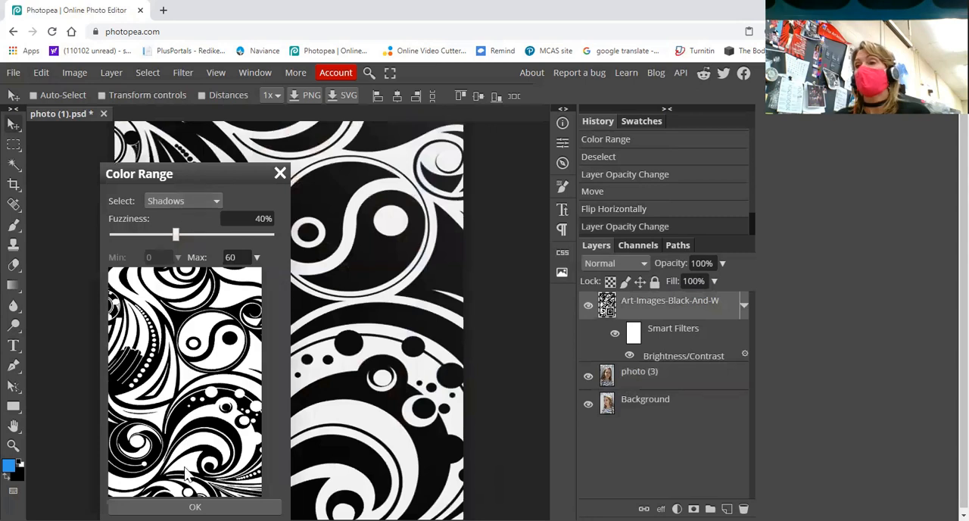
{"action": "left_click", "coordinate": [195, 507]}
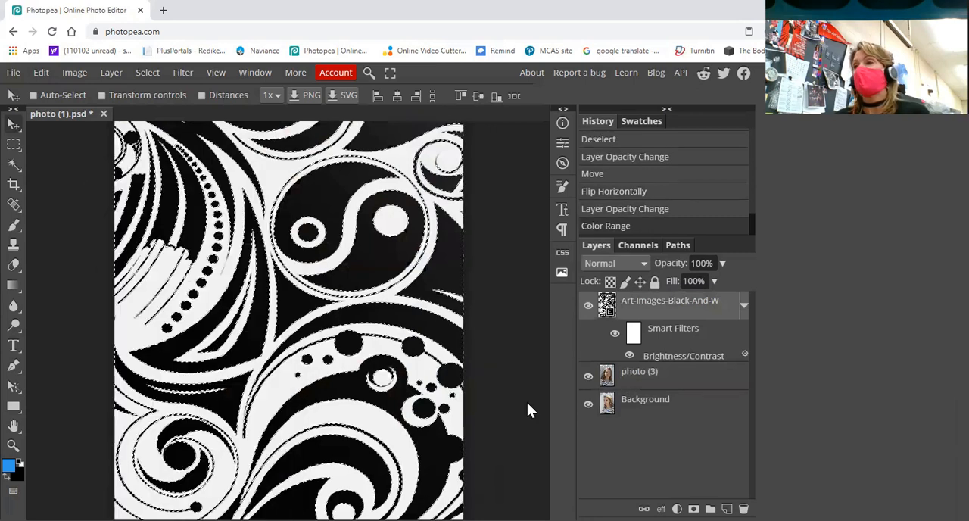
{"action": "left_click", "coordinate": [588, 305]}
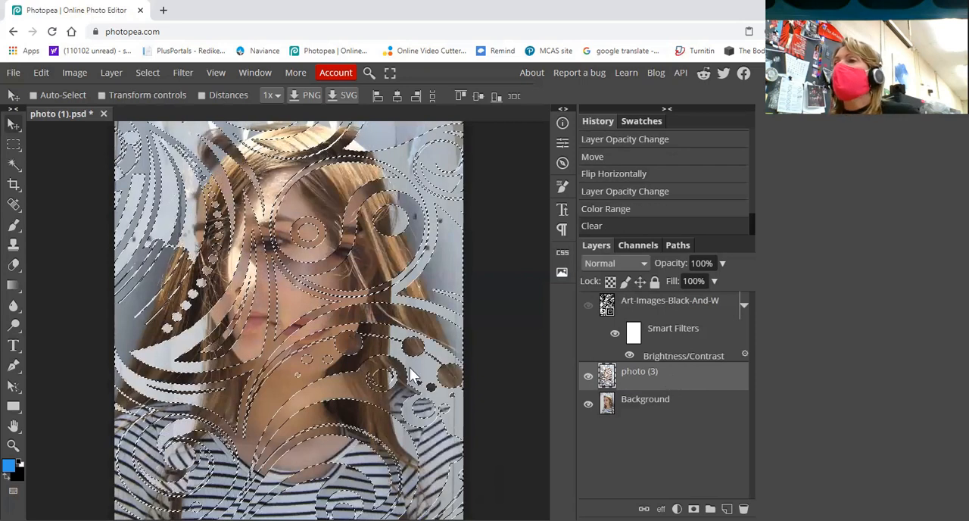
{"action": "mouse_move", "coordinate": [346, 353]}
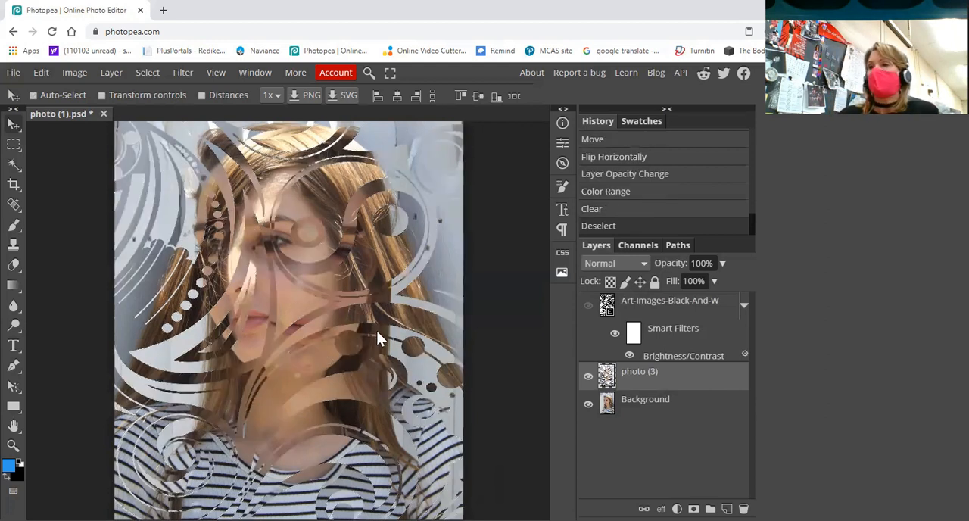
{"action": "mouse_move", "coordinate": [229, 241]}
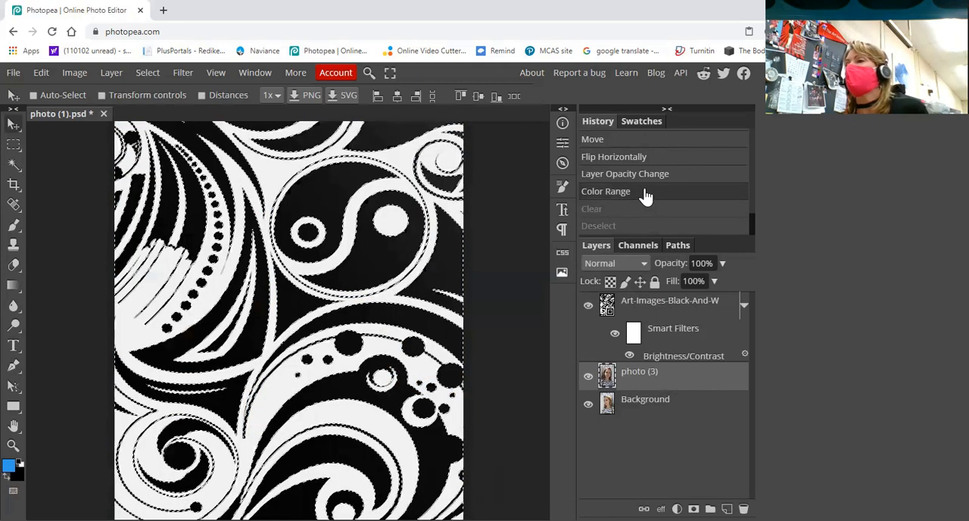
{"action": "mouse_move", "coordinate": [670, 374]}
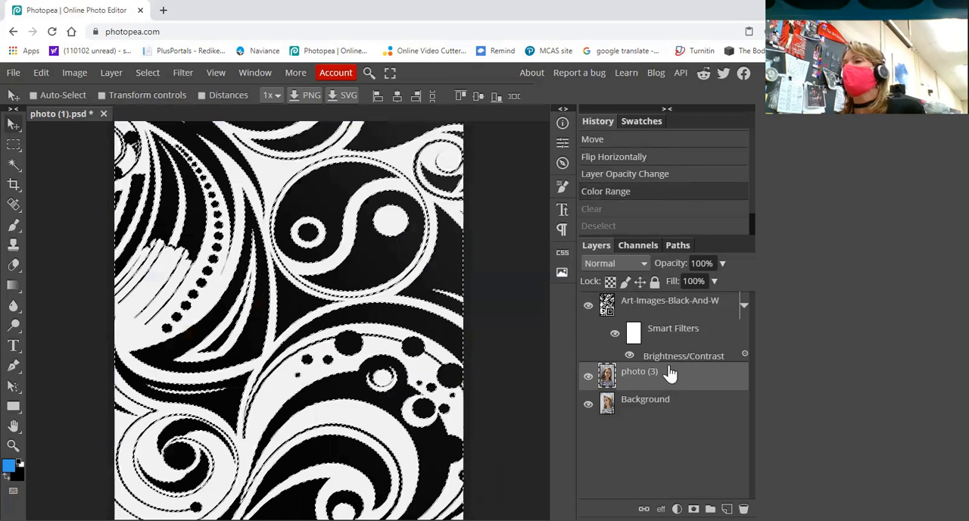
{"action": "mouse_move", "coordinate": [417, 261]}
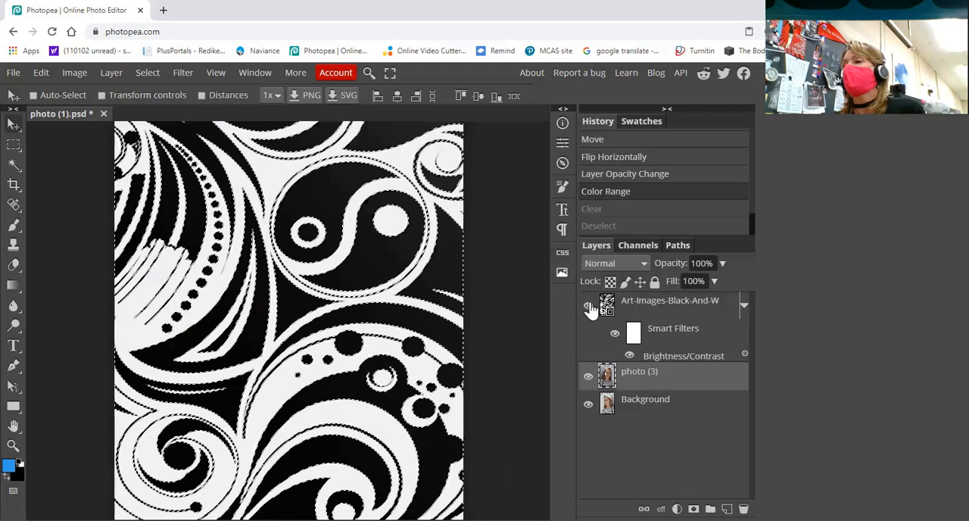
Step: Hide the Art-Images swirl pattern layer
{"action": "left_click", "coordinate": [588, 306]}
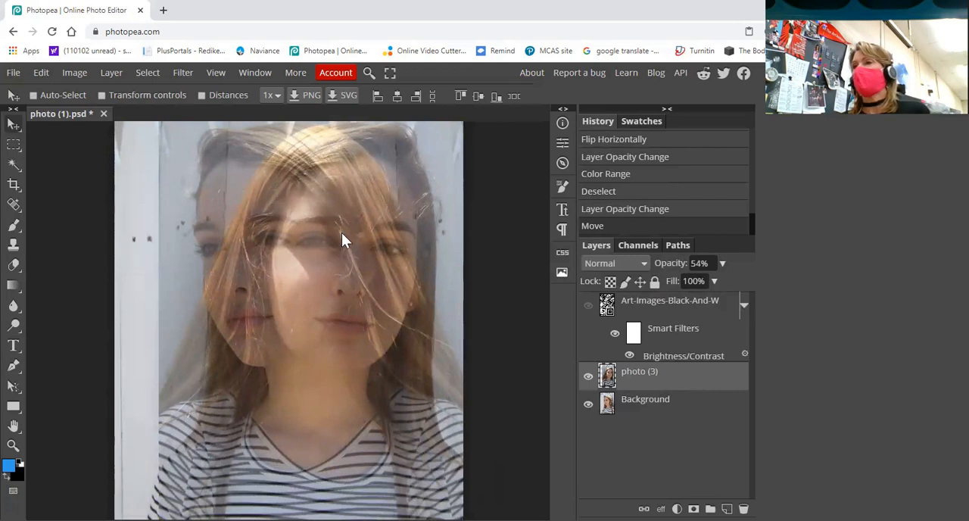
{"action": "mouse_move", "coordinate": [353, 238]}
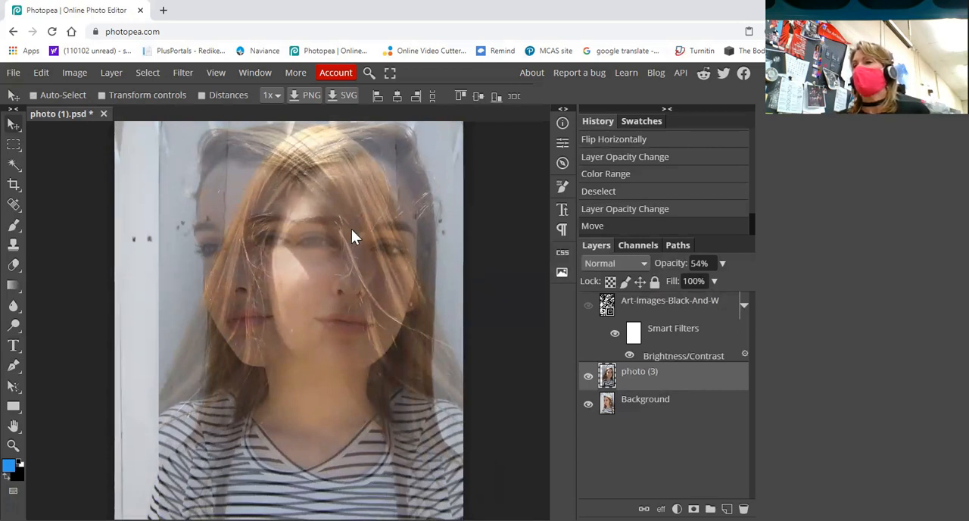
{"action": "mouse_move", "coordinate": [443, 246]}
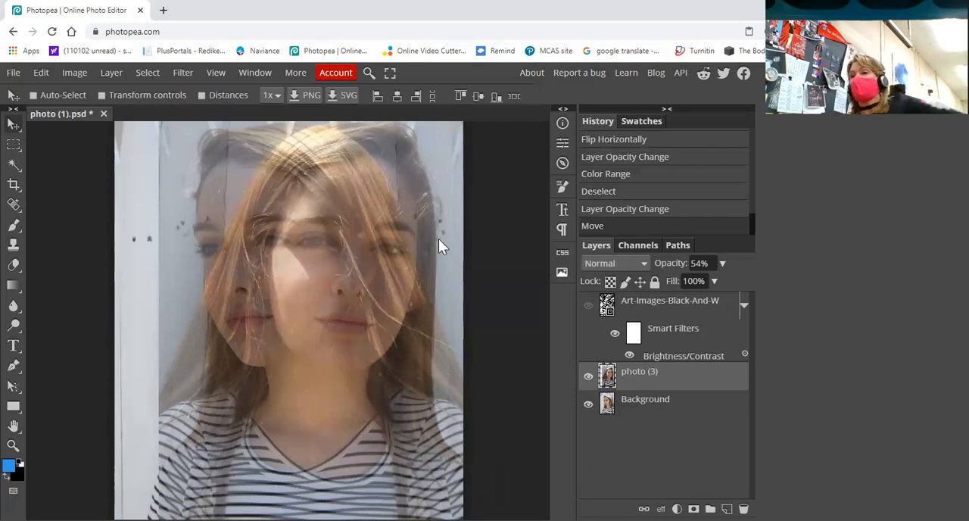
{"action": "mouse_move", "coordinate": [438, 235]}
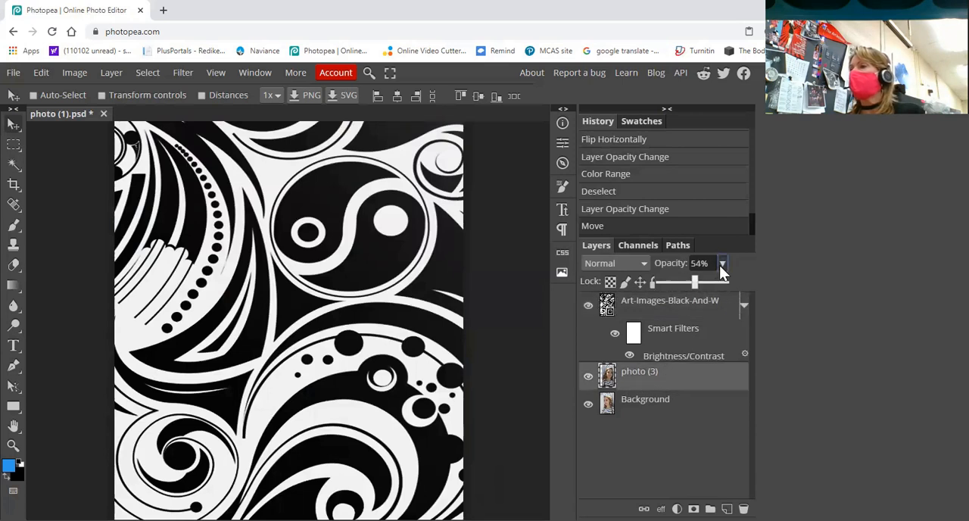
Step: Restore the swirl pattern to full opacity, select its Shadows via Color Range, then hide it
{"action": "left_click_drag", "start_coordinate": [695, 281], "coordinate": [727, 281]}
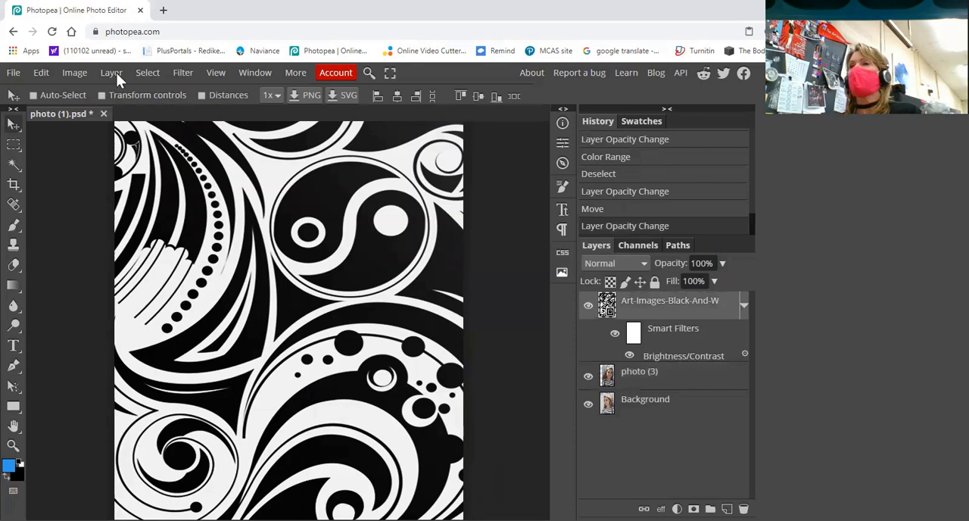
{"action": "left_click", "coordinate": [148, 73]}
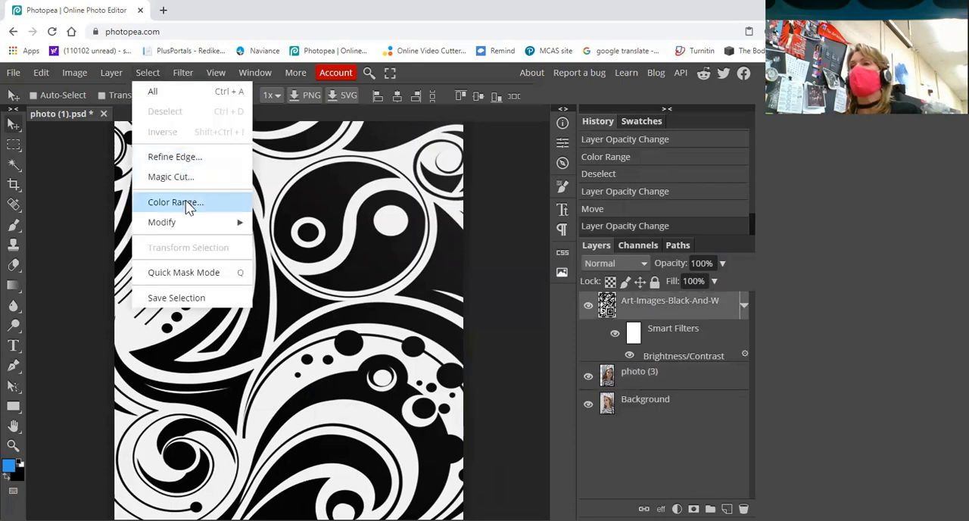
{"action": "left_click", "coordinate": [175, 202]}
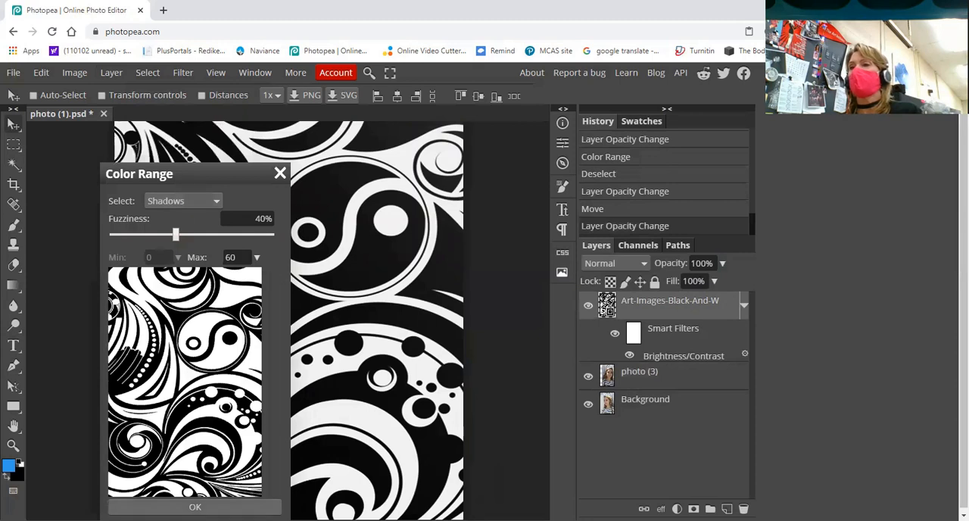
{"action": "left_click", "coordinate": [195, 506]}
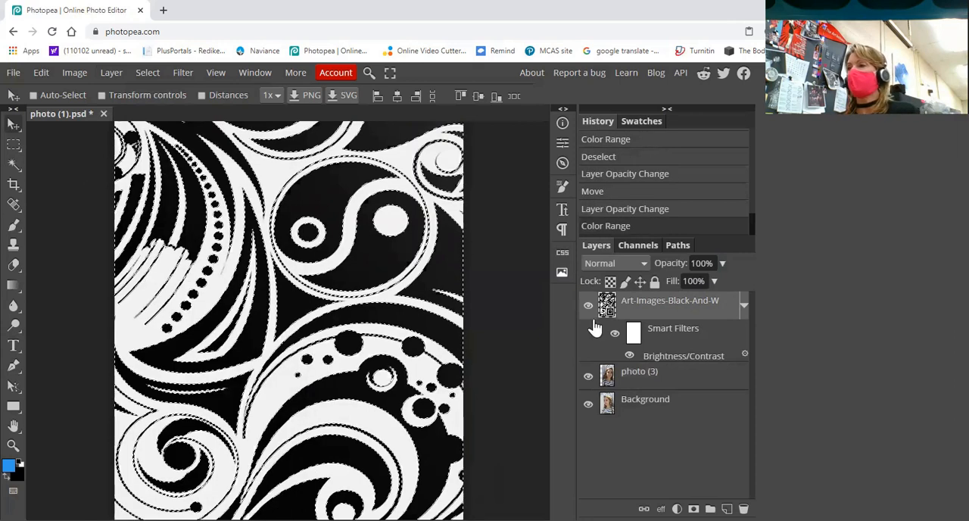
{"action": "left_click", "coordinate": [588, 304]}
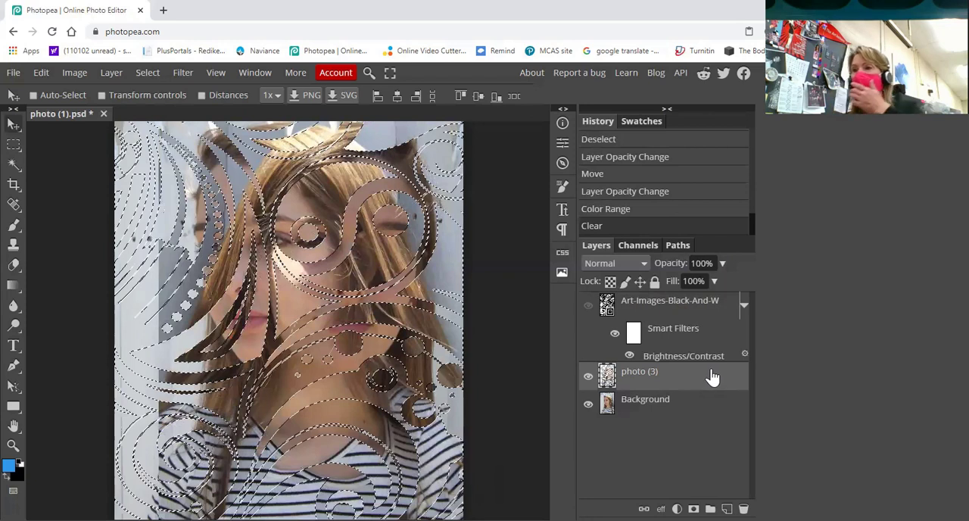
{"action": "mouse_move", "coordinate": [711, 379]}
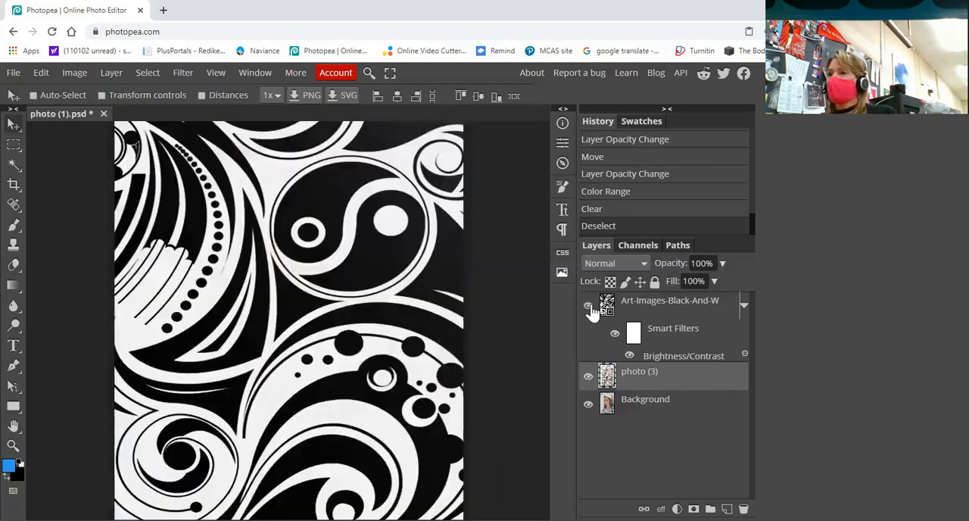
{"action": "mouse_move", "coordinate": [629, 194]}
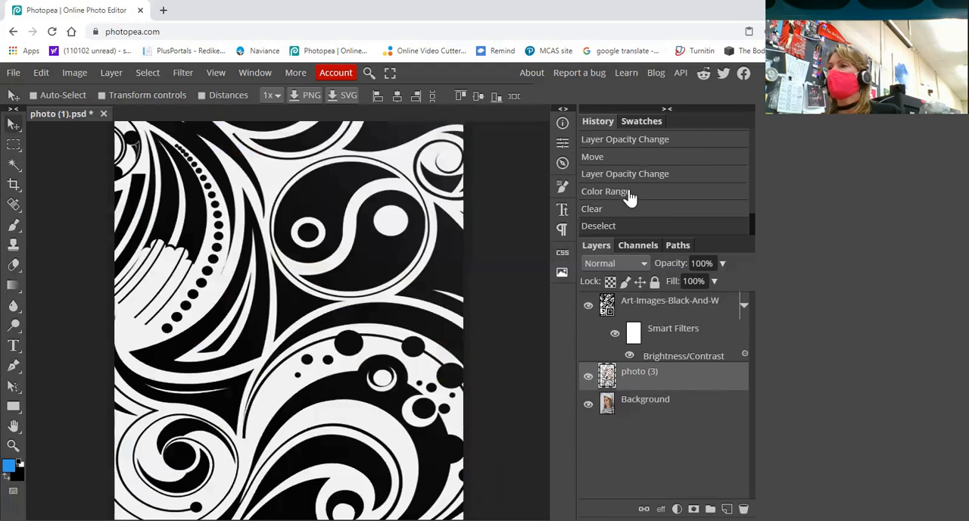
Step: Revert History to Color Range, drop the pattern to 50% for repositioning, then restore 100%
{"action": "left_click", "coordinate": [605, 190]}
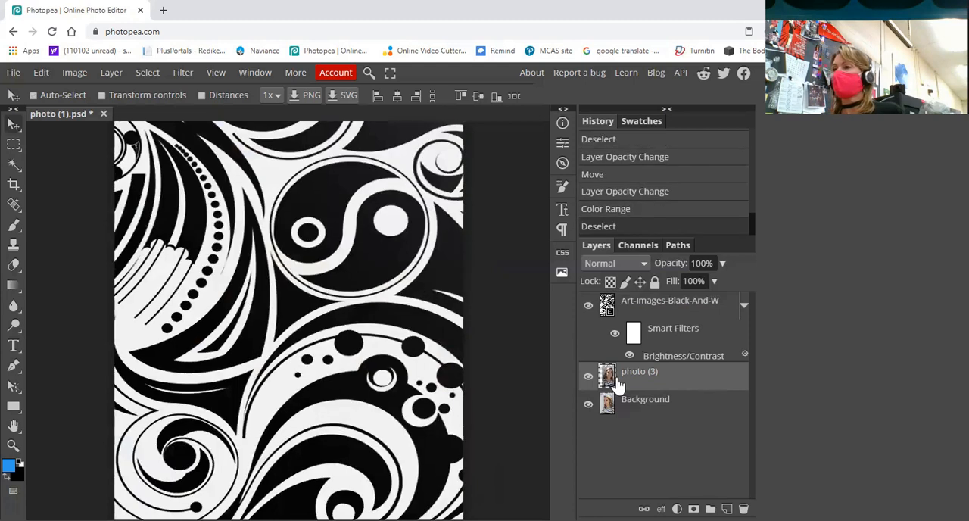
{"action": "left_click", "coordinate": [670, 301]}
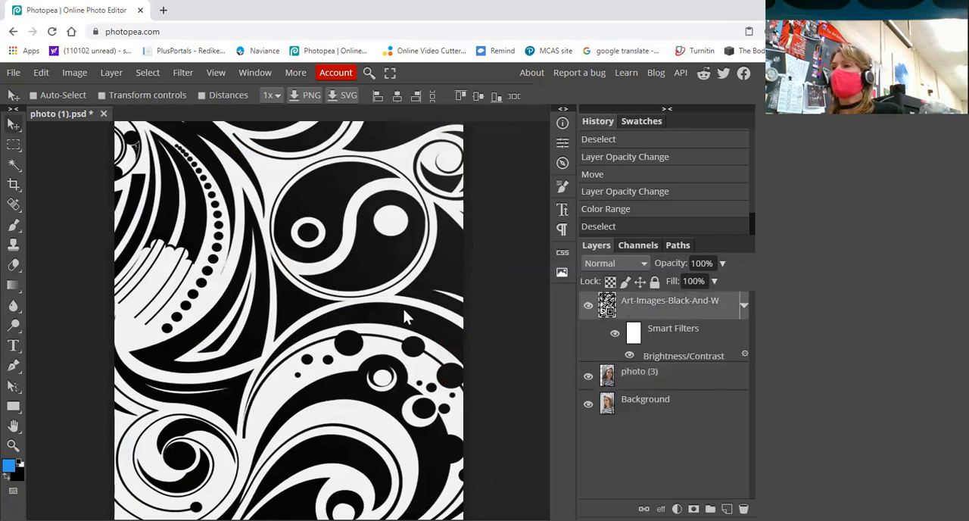
{"action": "left_click", "coordinate": [724, 263]}
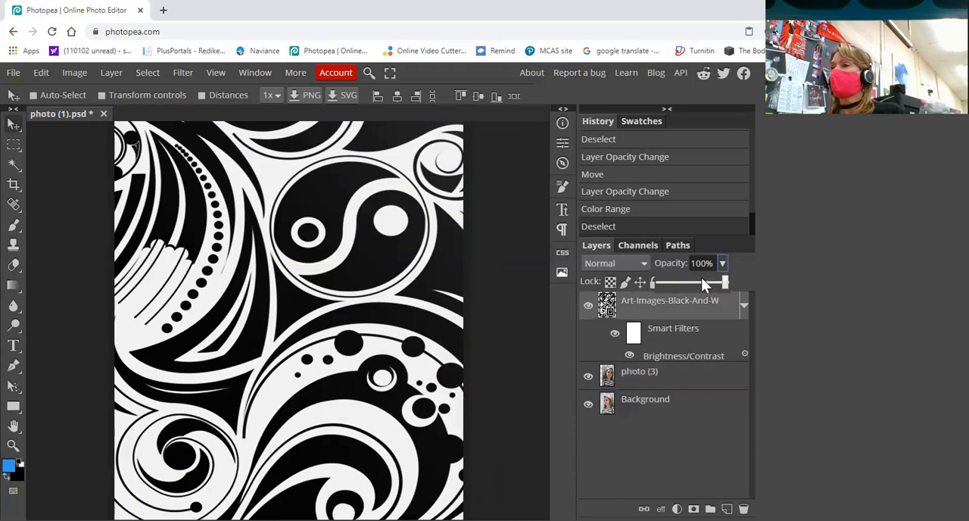
{"action": "left_click_drag", "start_coordinate": [723, 282], "coordinate": [691, 282]}
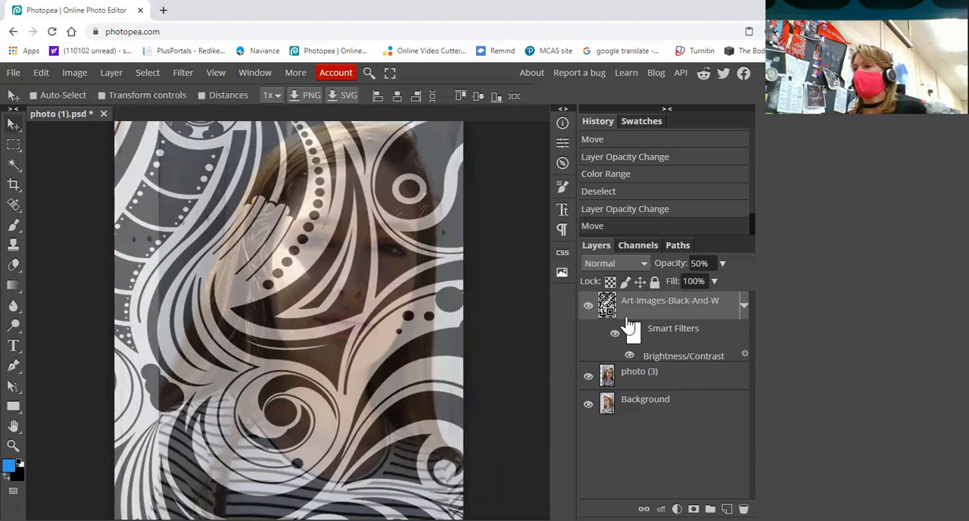
{"action": "left_click", "coordinate": [722, 263]}
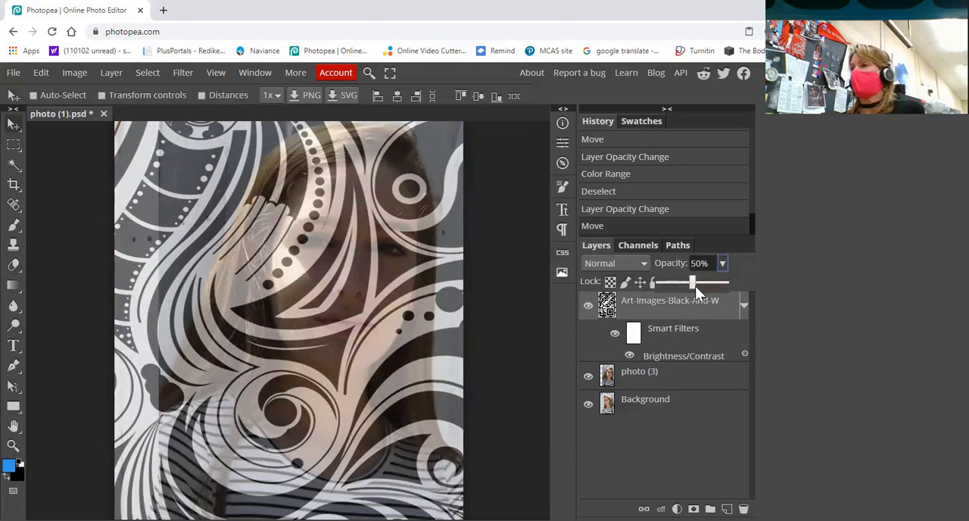
{"action": "left_click_drag", "start_coordinate": [692, 282], "coordinate": [723, 282]}
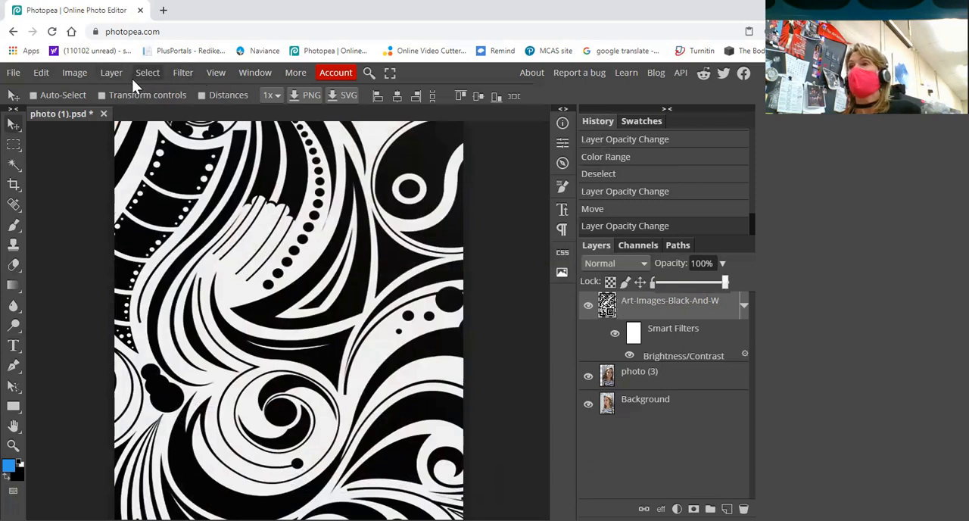
Step: Select the repositioned pattern's shadow tones with Select > Color Range (Shadows)
{"action": "left_click", "coordinate": [148, 72]}
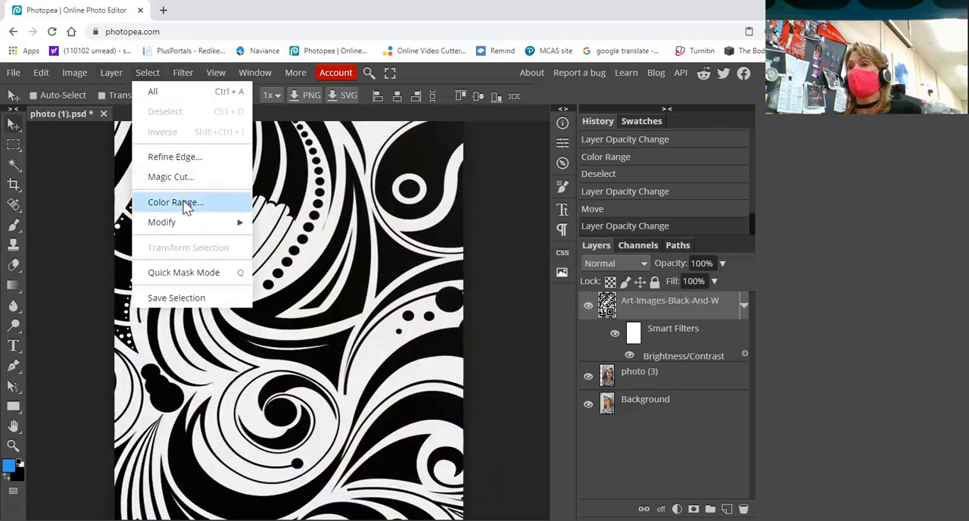
{"action": "left_click", "coordinate": [175, 202]}
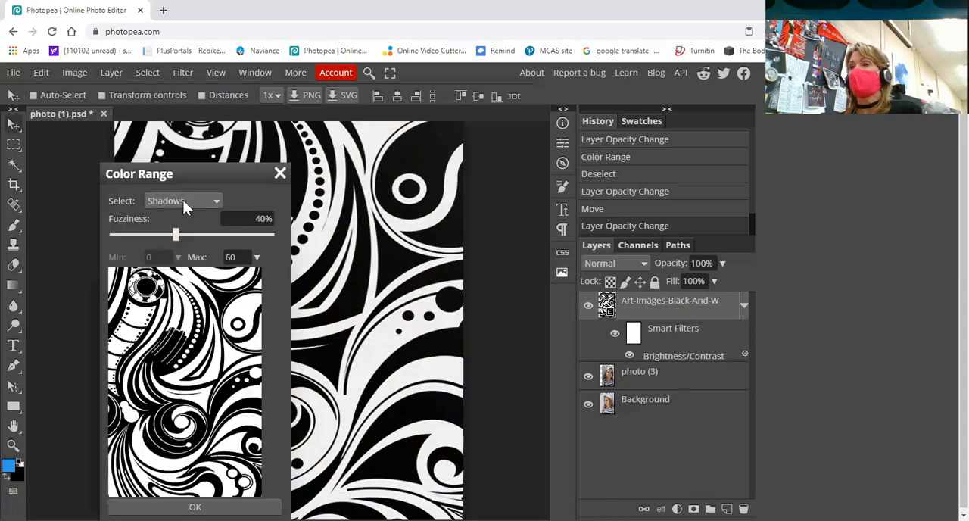
{"action": "left_click", "coordinate": [194, 506]}
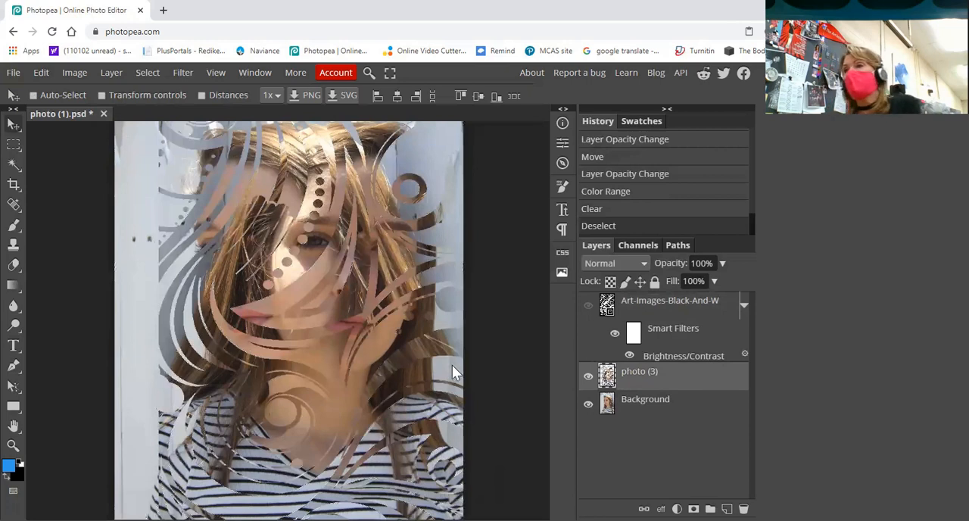
{"action": "mouse_move", "coordinate": [467, 436]}
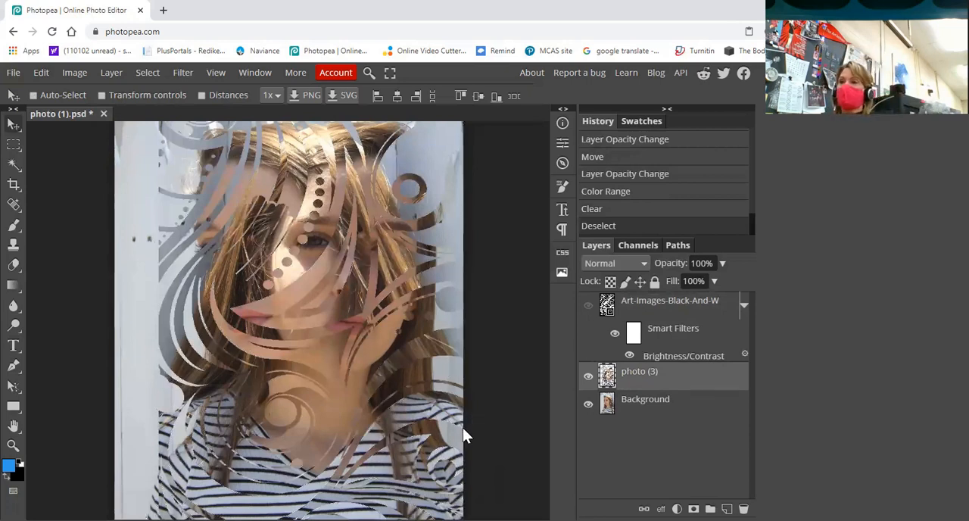
{"action": "mouse_move", "coordinate": [513, 431]}
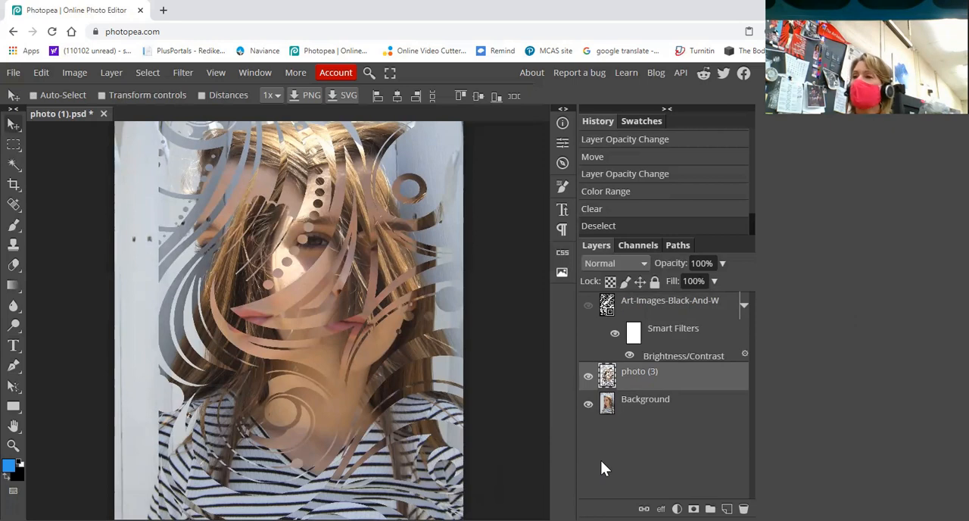
{"action": "mouse_move", "coordinate": [643, 460]}
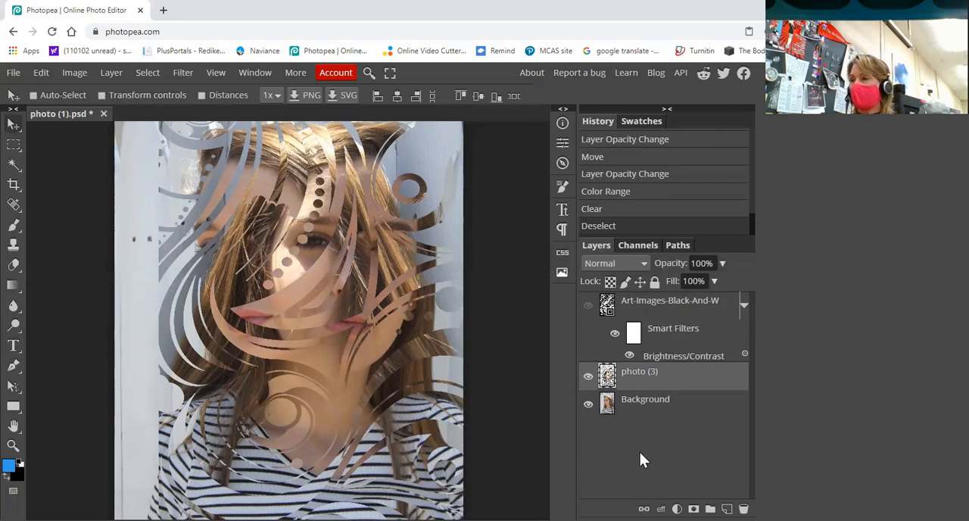
{"action": "mouse_move", "coordinate": [658, 451]}
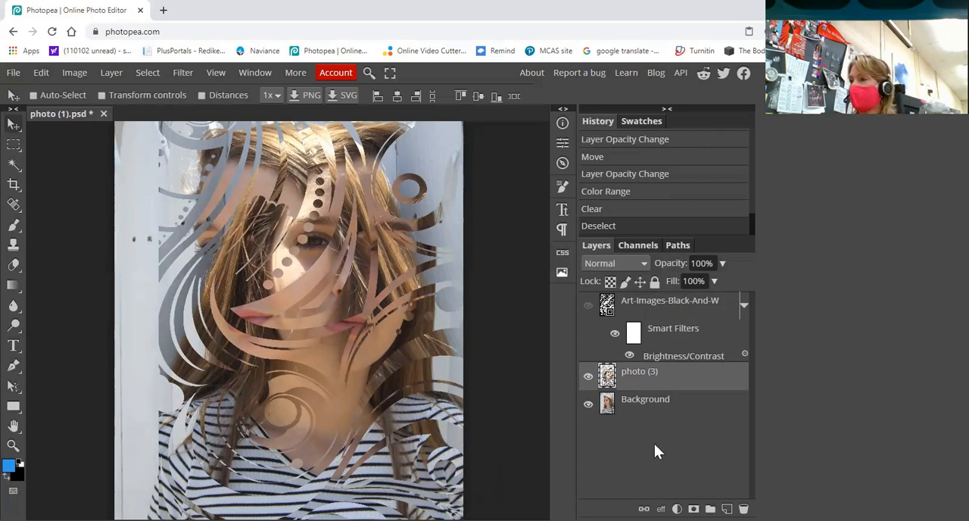
{"action": "mouse_move", "coordinate": [663, 448]}
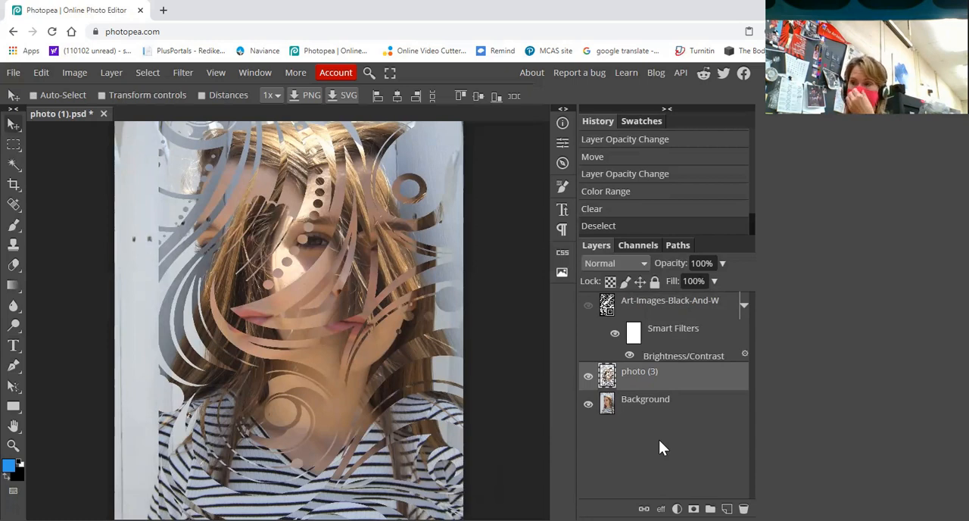
{"action": "mouse_move", "coordinate": [526, 339]}
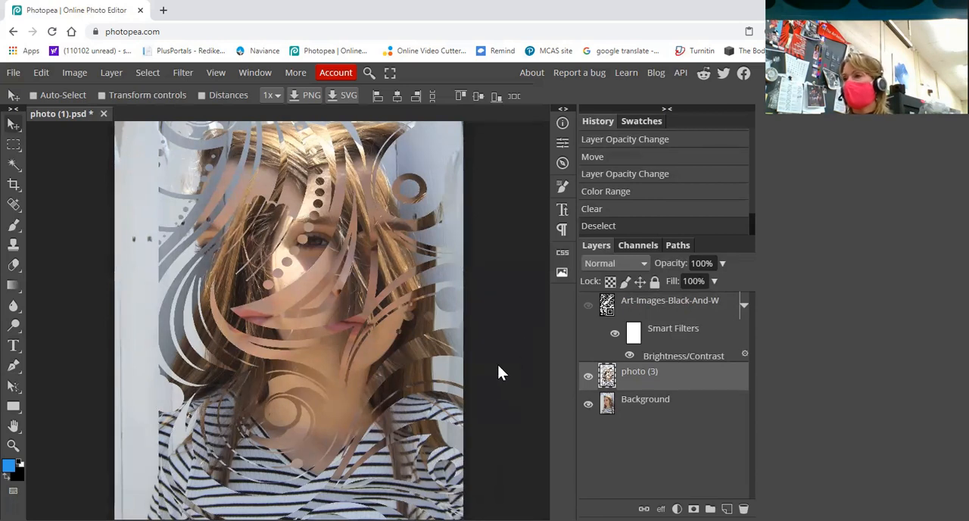
{"action": "mouse_move", "coordinate": [627, 308]}
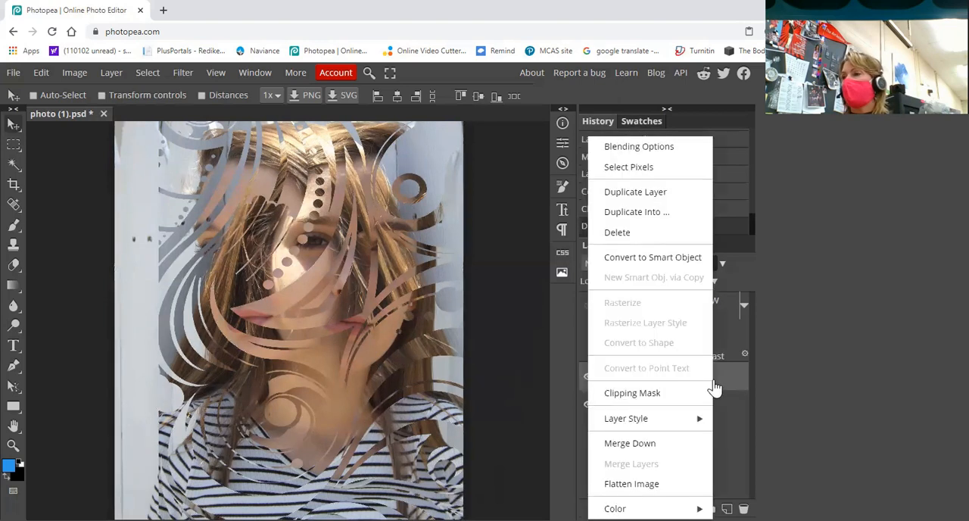
{"action": "mouse_move", "coordinate": [632, 483]}
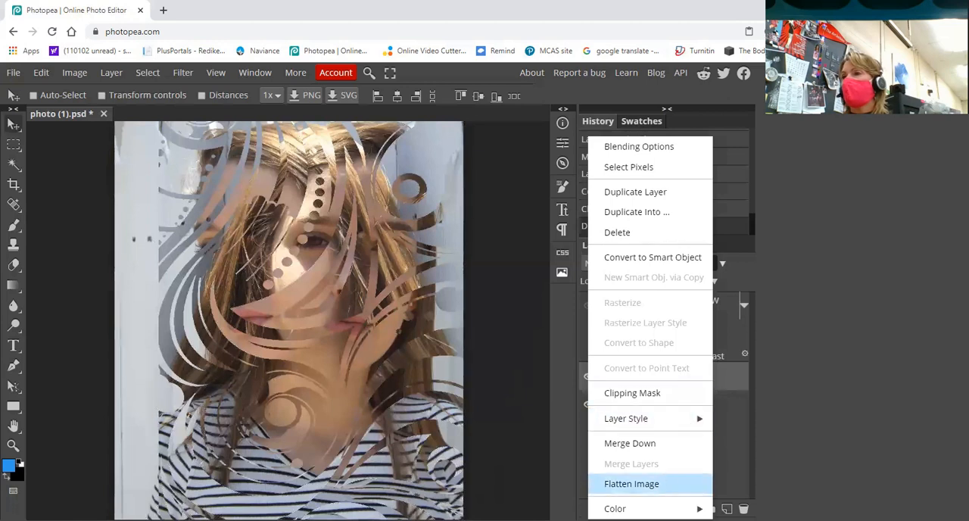
Step: Flatten all layers of the collage into a single background layer
{"action": "left_click", "coordinate": [632, 483]}
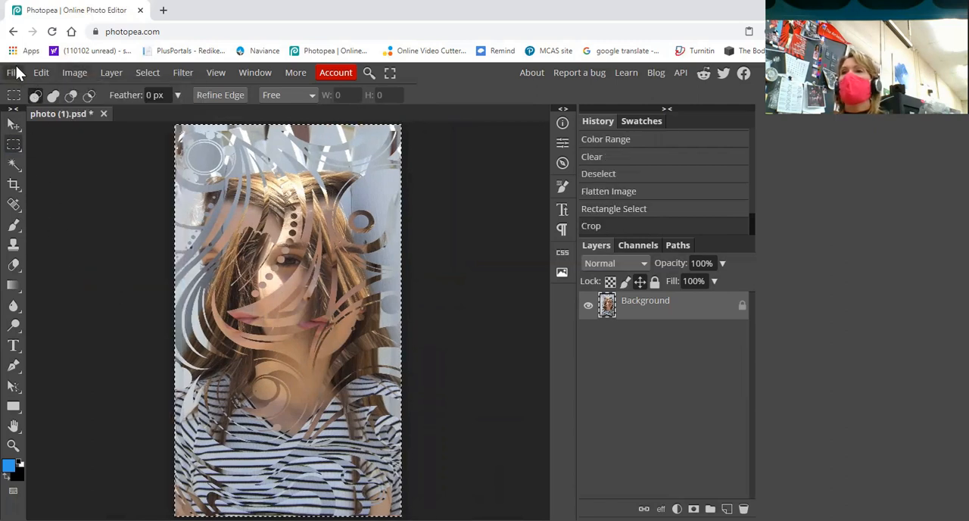
{"action": "left_click", "coordinate": [10, 73]}
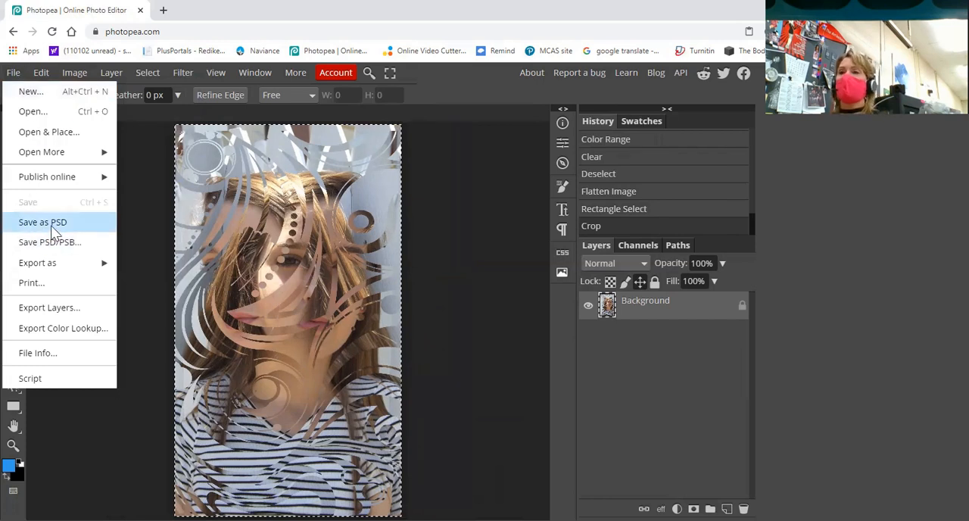
Step: Save the collage as a PSD and export a JPG copy at 70% quality
{"action": "left_click", "coordinate": [42, 221]}
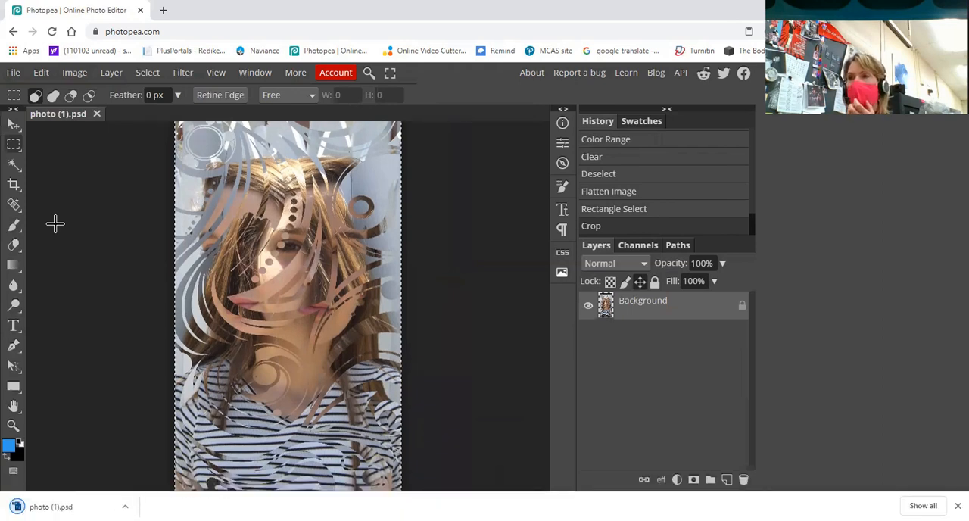
{"action": "left_click", "coordinate": [13, 73]}
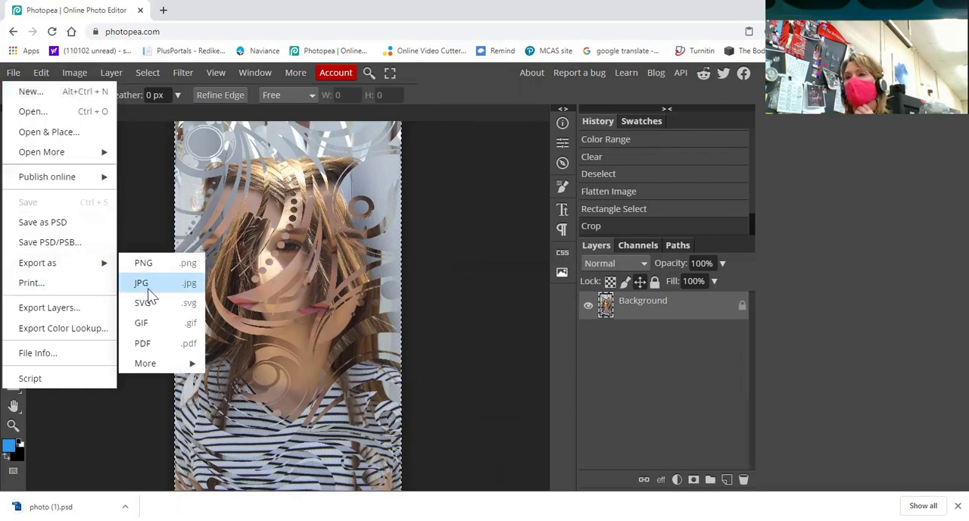
{"action": "left_click", "coordinate": [141, 283]}
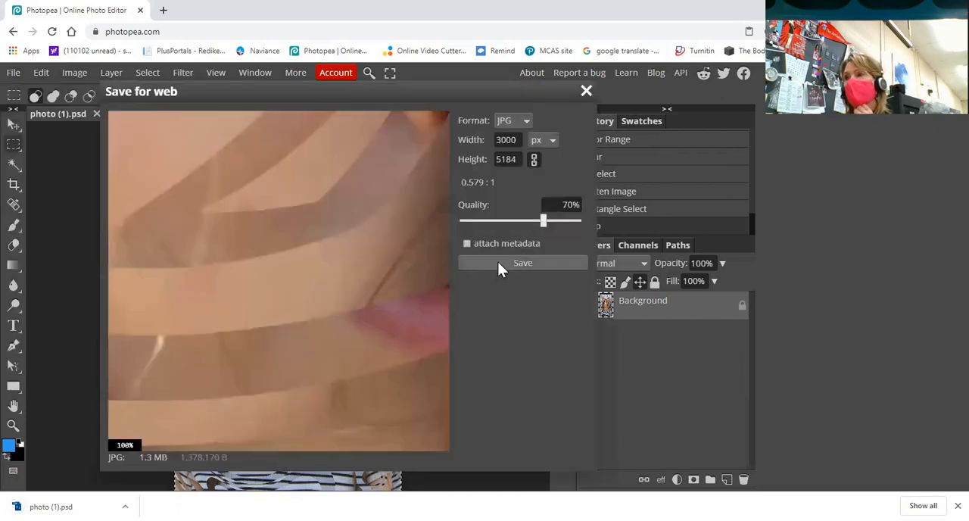
{"action": "left_click", "coordinate": [523, 263]}
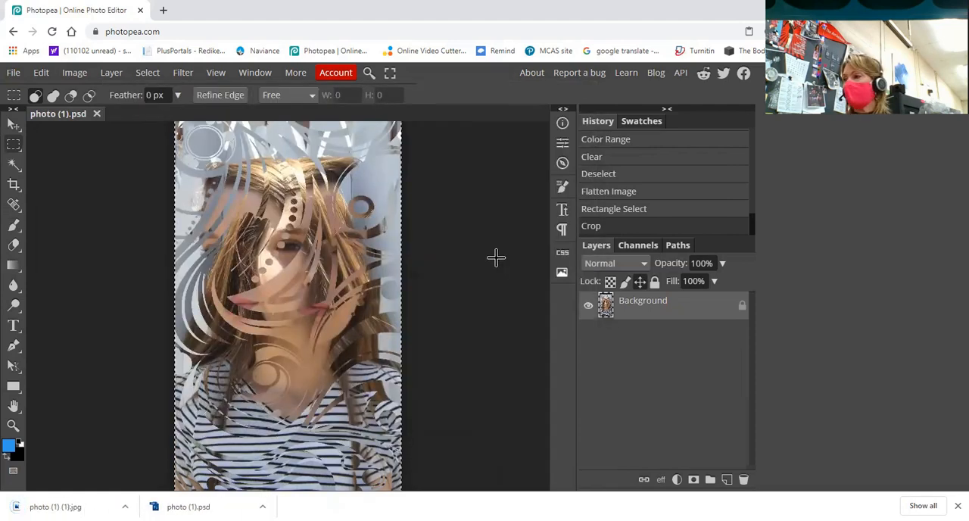
{"action": "mouse_move", "coordinate": [87, 347]}
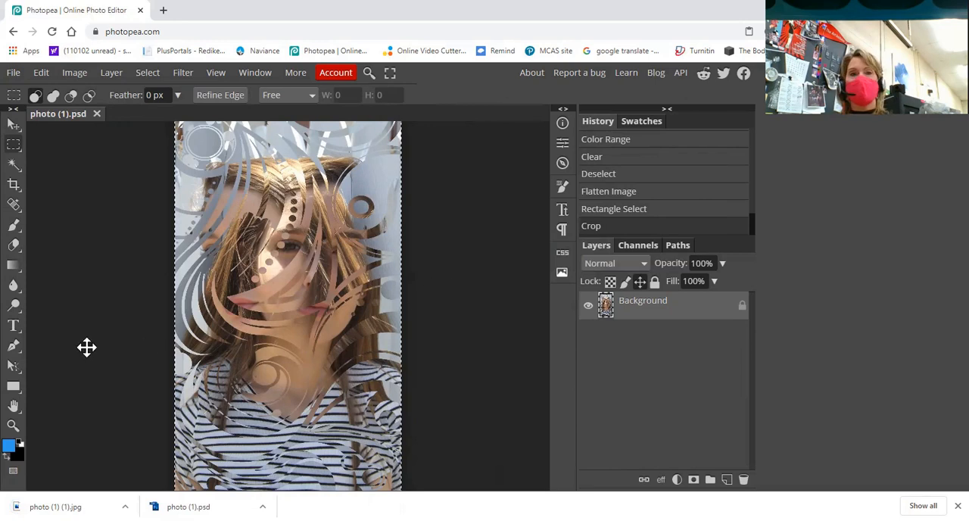